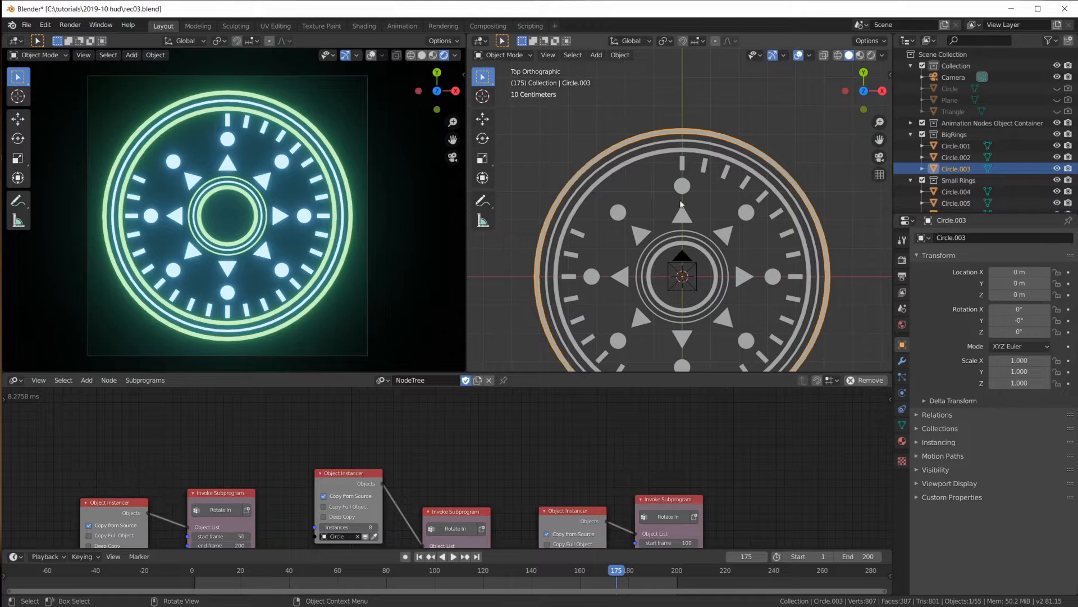
mouse_move(681, 108)
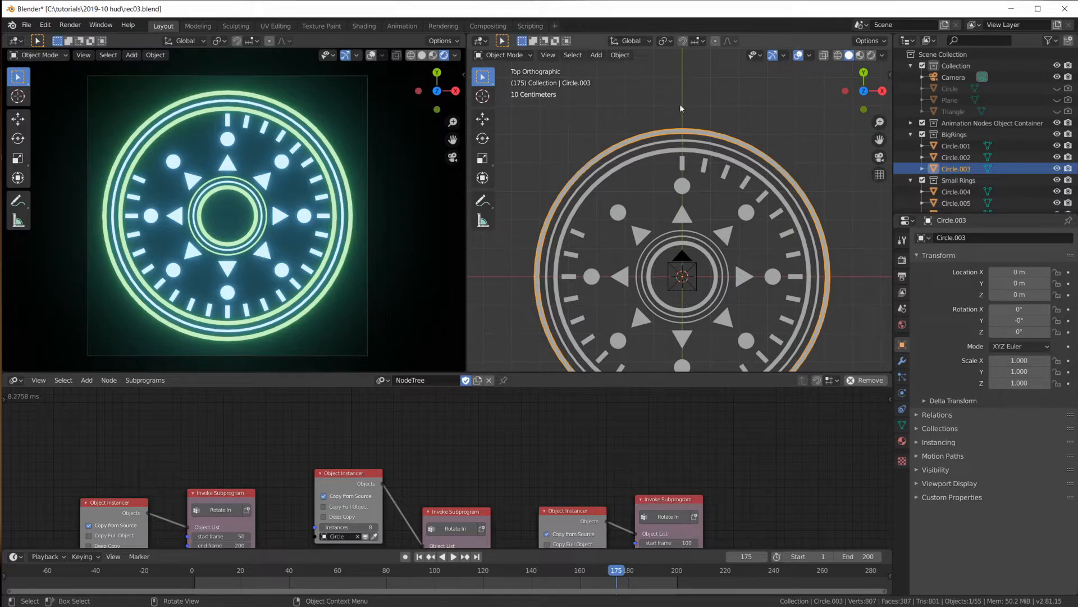
mouse_move(681, 113)
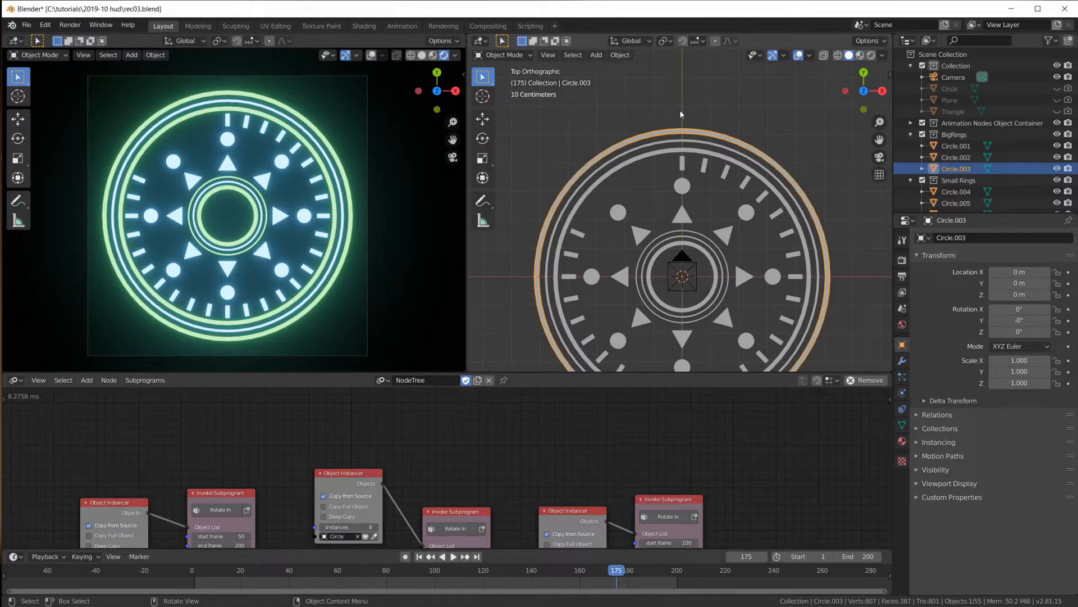
mouse_move(538, 159)
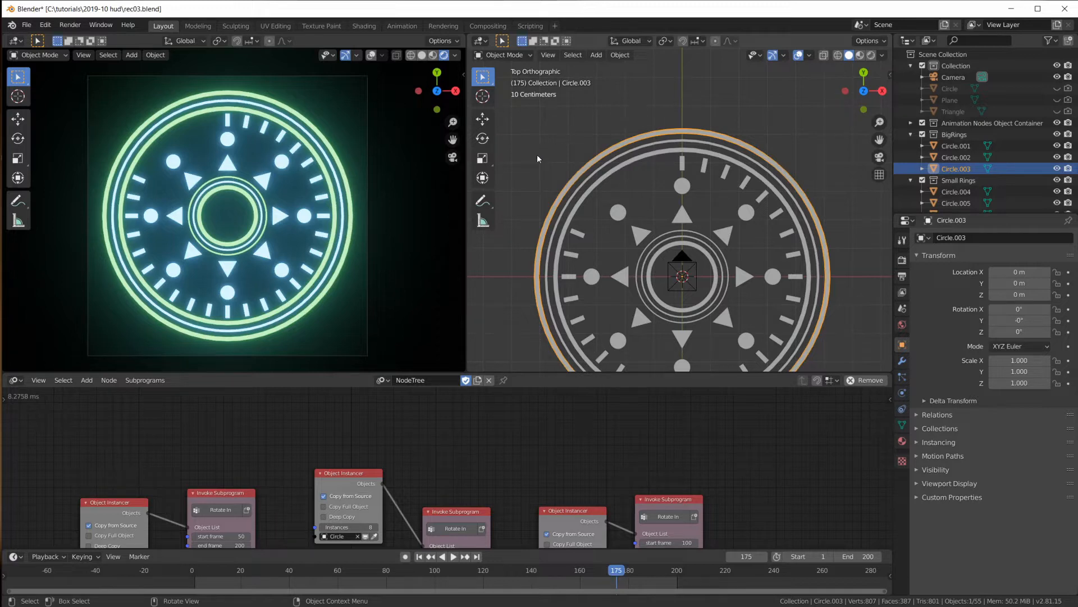
mouse_move(586, 139)
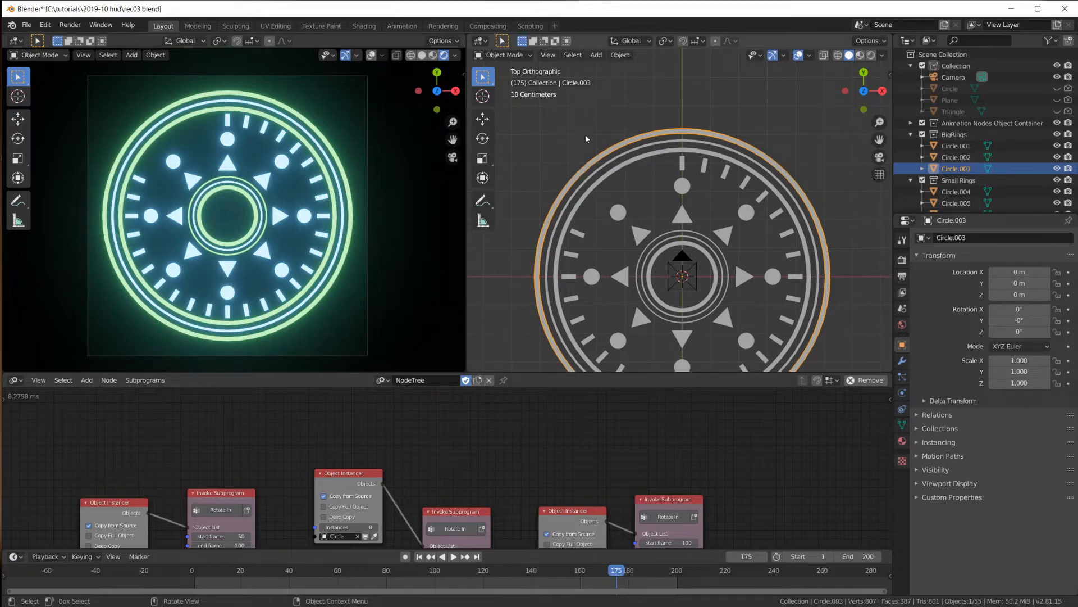
mouse_move(675, 230)
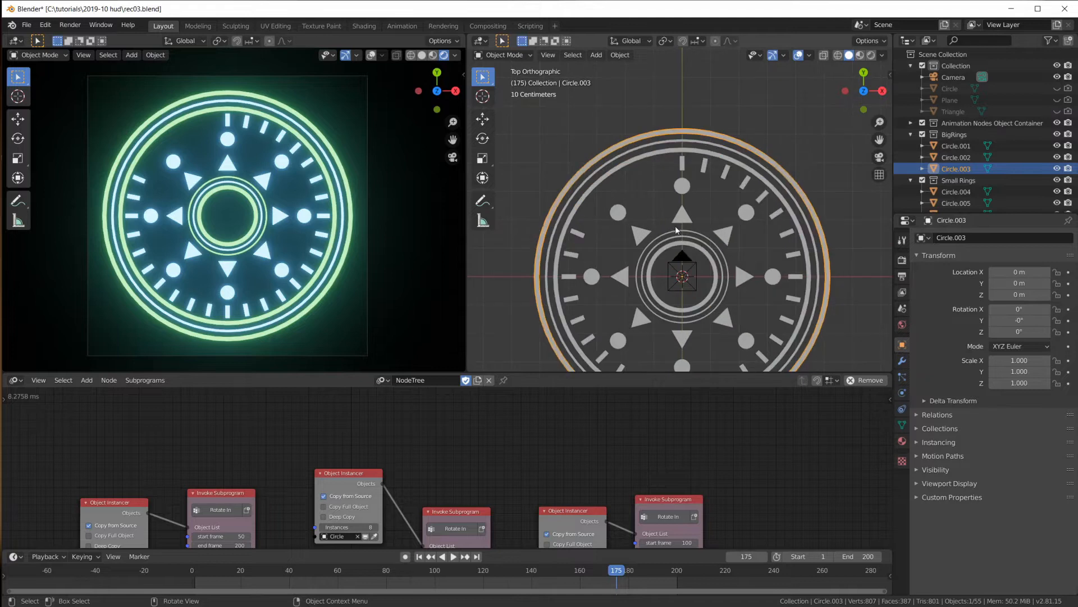
mouse_move(574, 378)
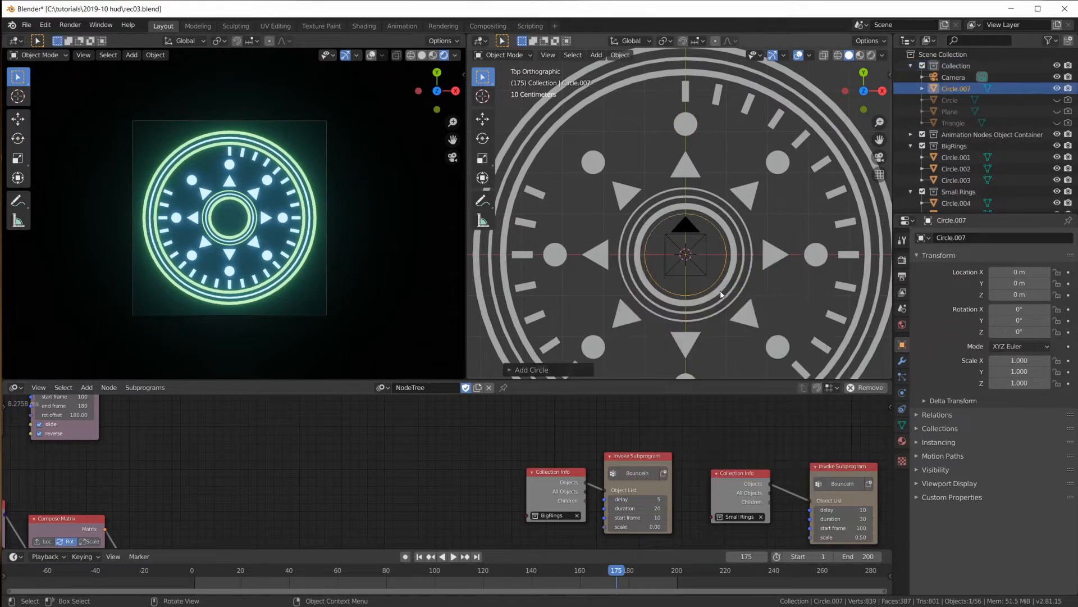
Step: Set the new circle to 6 vertices and shrink the hexagon down in Edit Mode
click(531, 369)
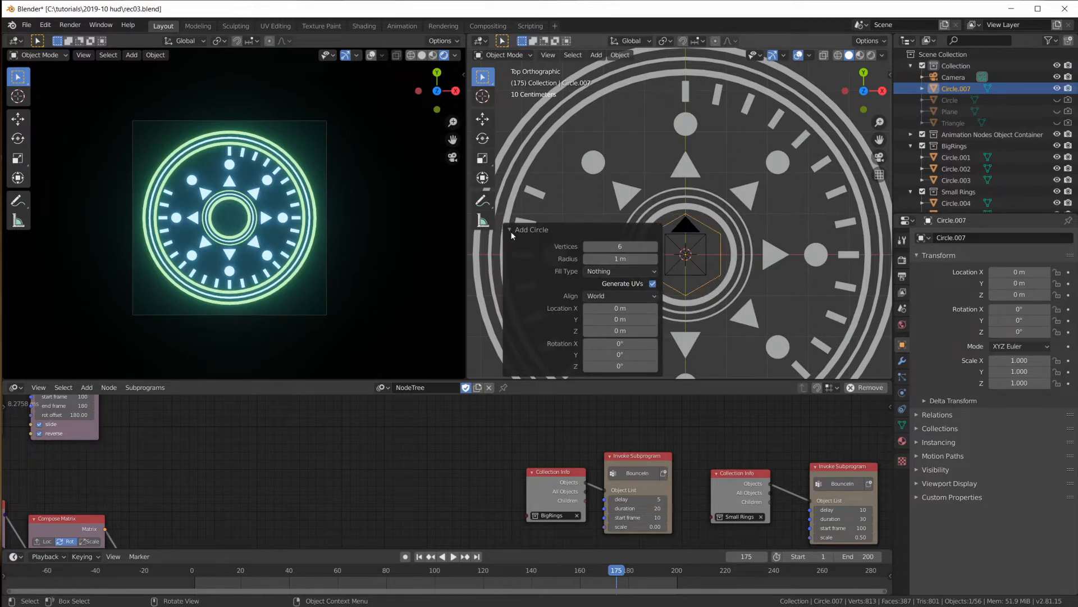
key(Tab)
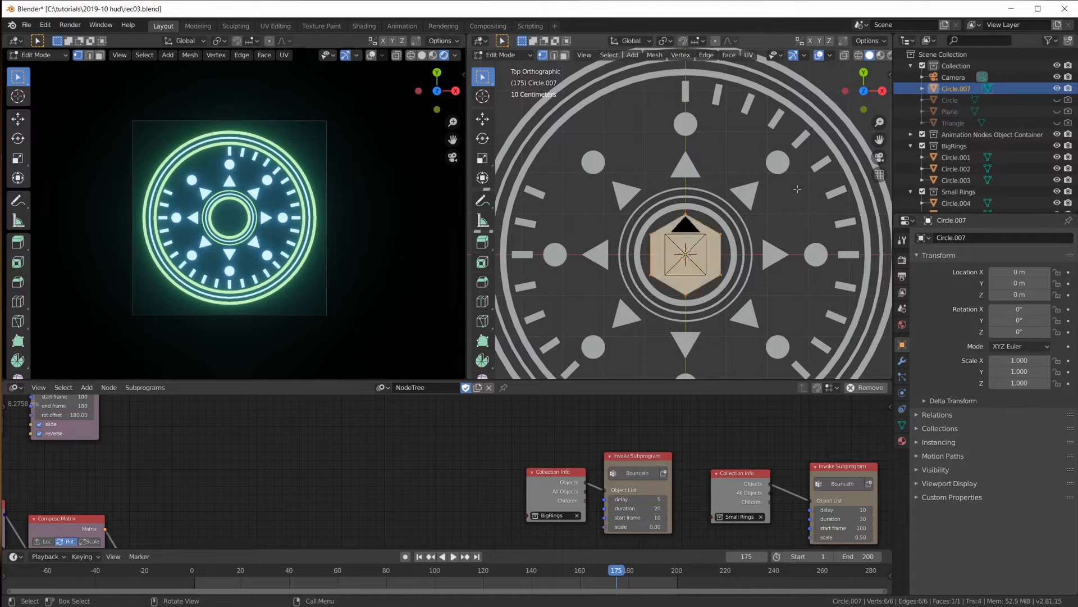
key(s)
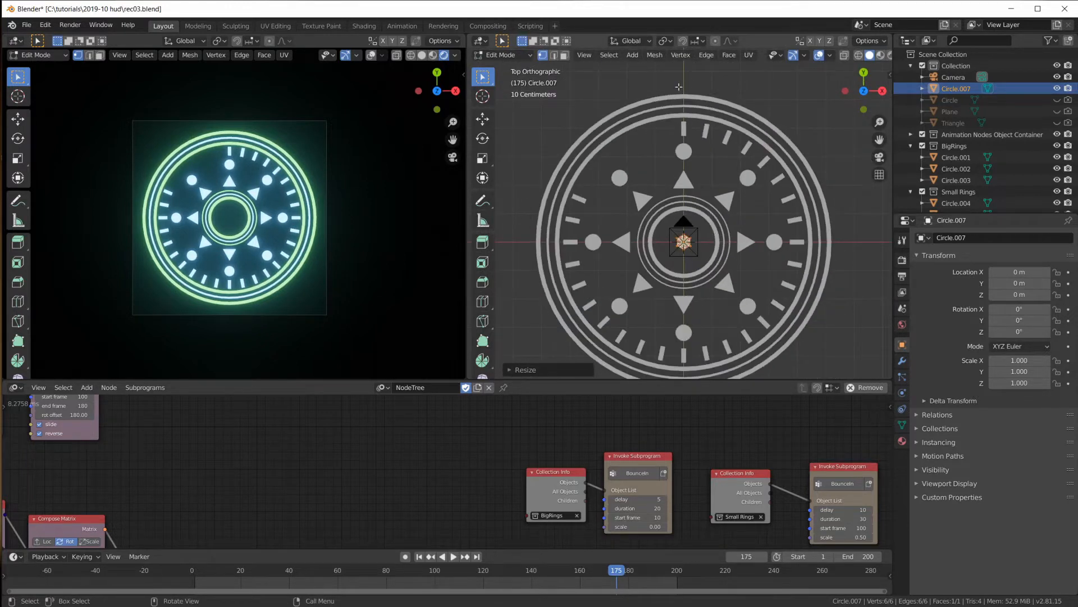
key(Tab)
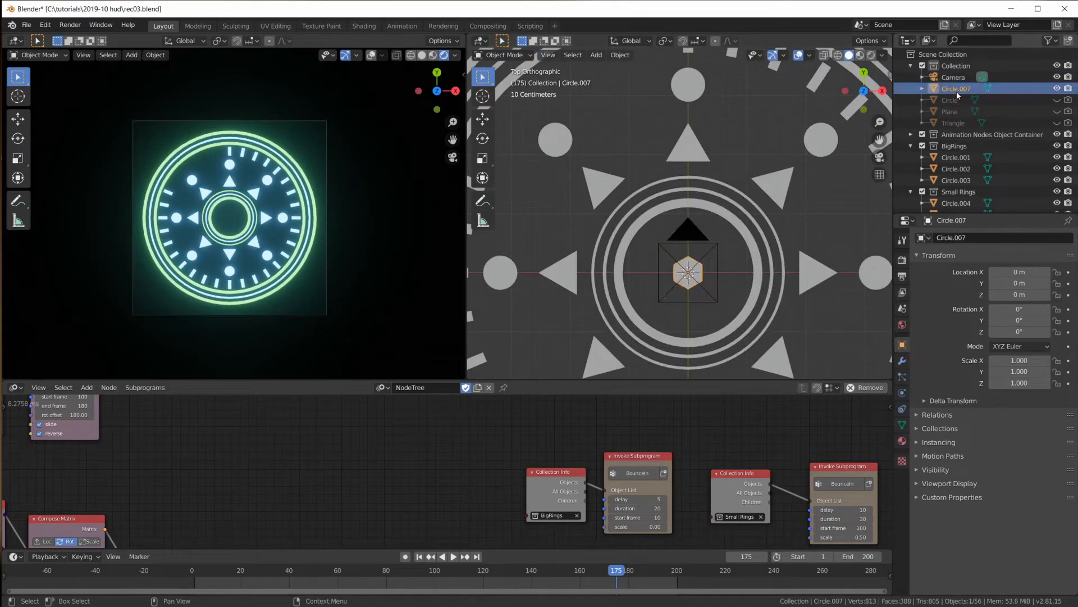
Step: Zoom around the viewport and node editor to reach empty space for new nodes
scroll(up, 3)
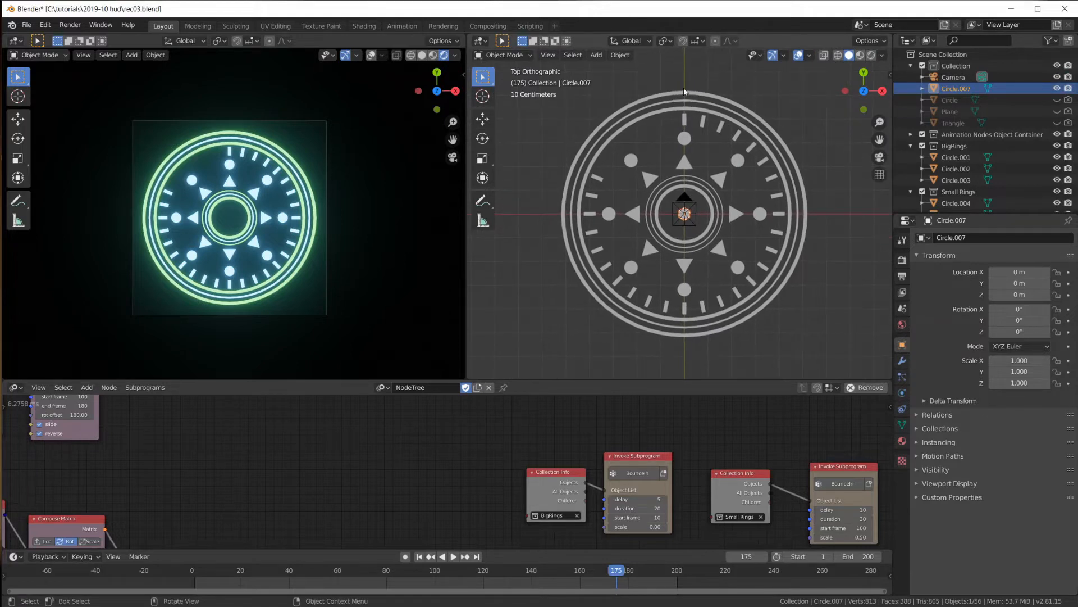
mouse_move(536, 187)
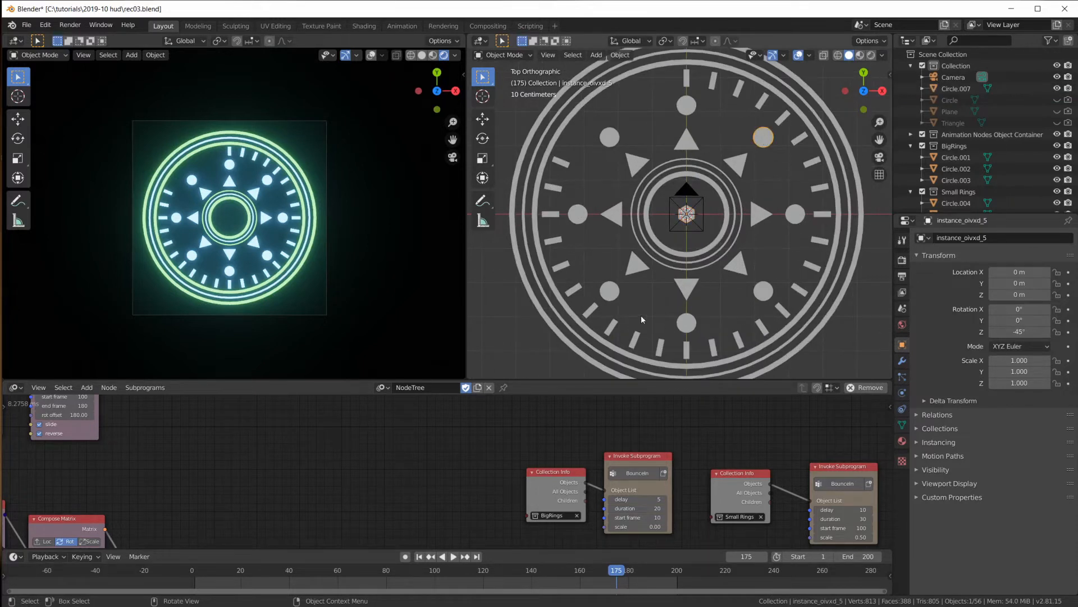
scroll(down, 3)
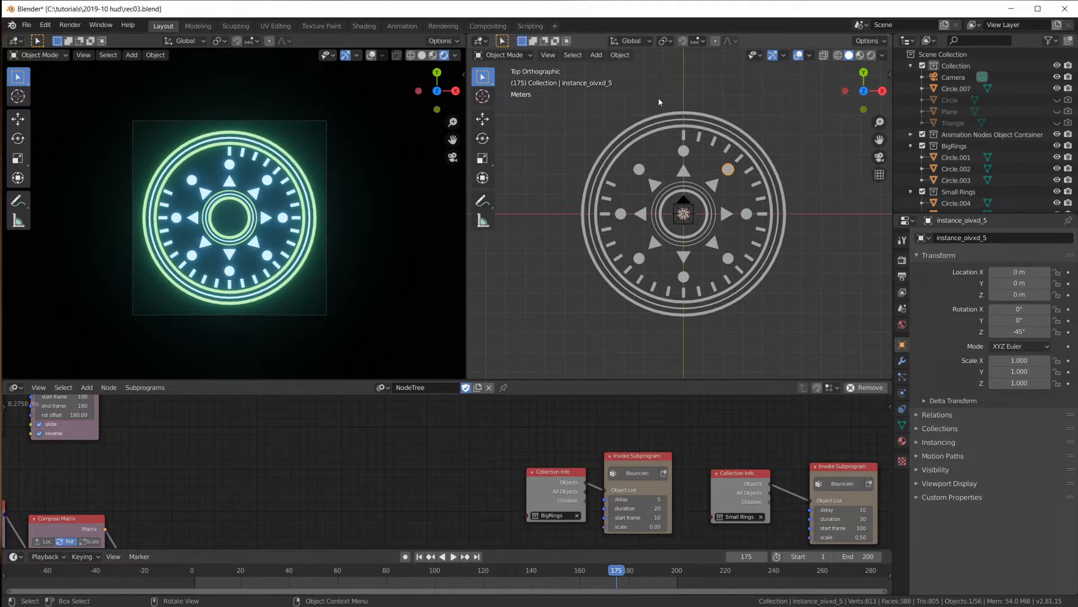
scroll(up, 3)
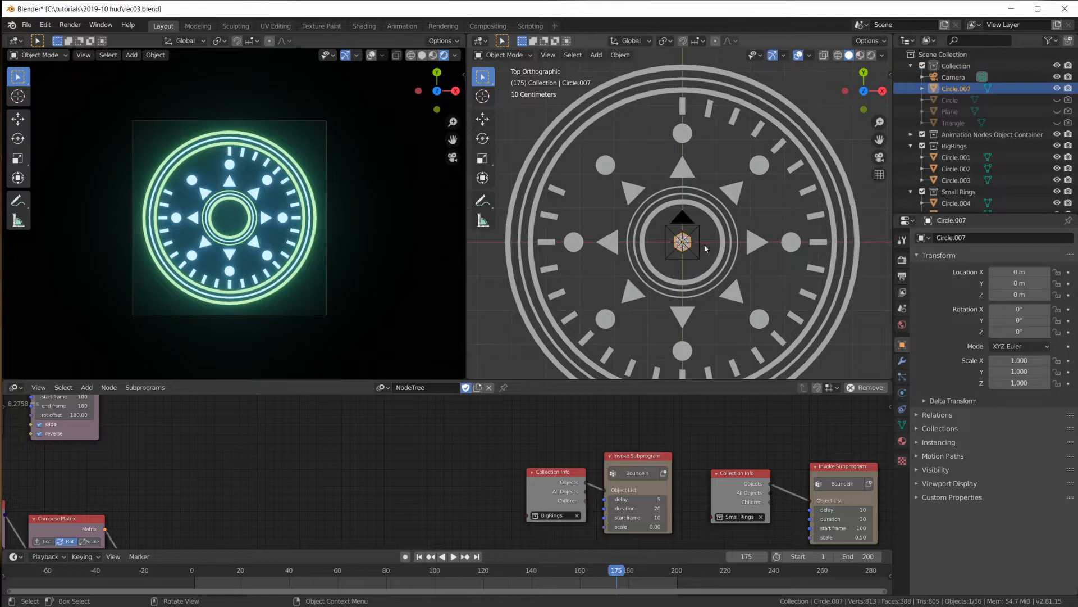
scroll(down, 3)
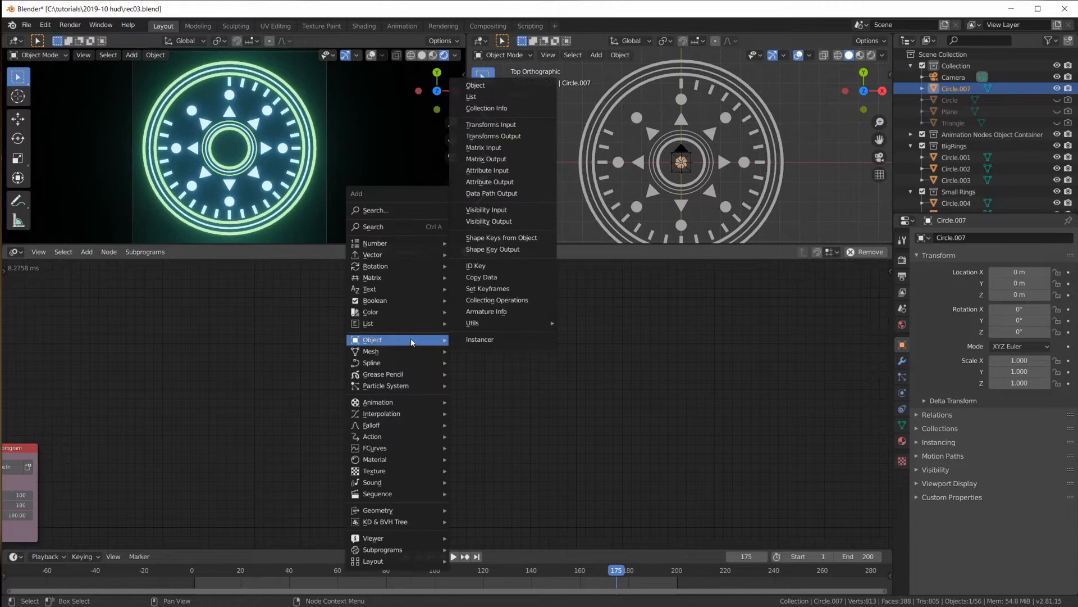
Step: Add an Object Instancer node set to copy the Hexa hexagon with 16 instances
click(479, 338)
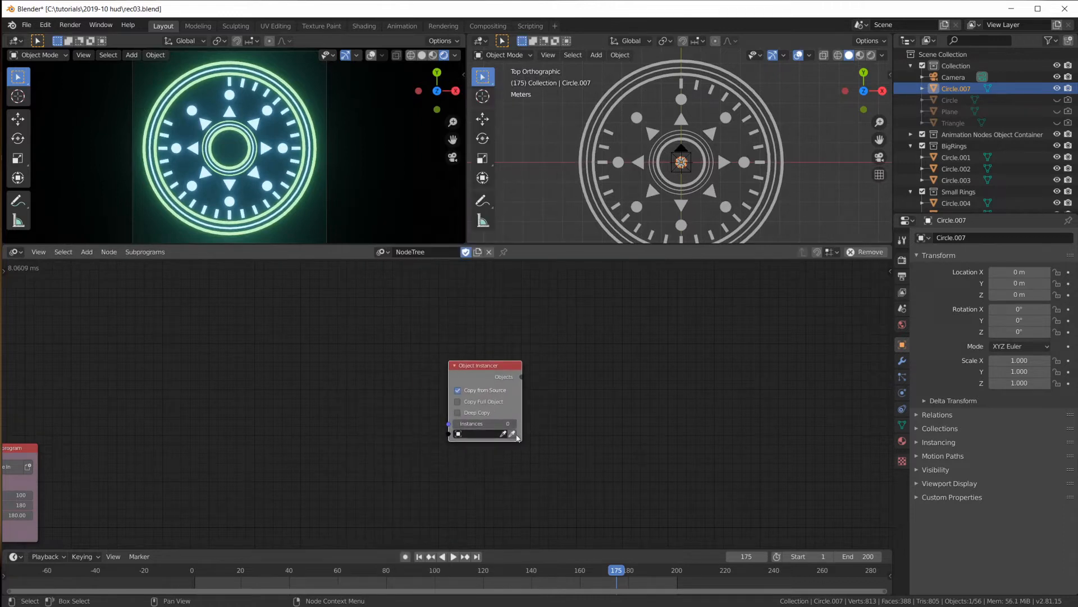
click(475, 433)
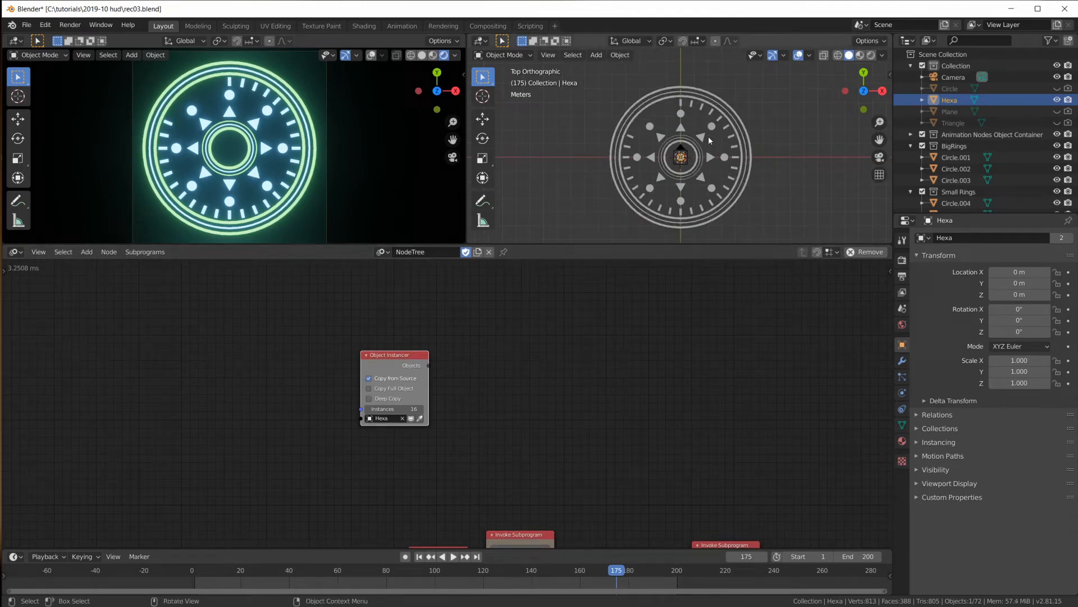
mouse_move(603, 306)
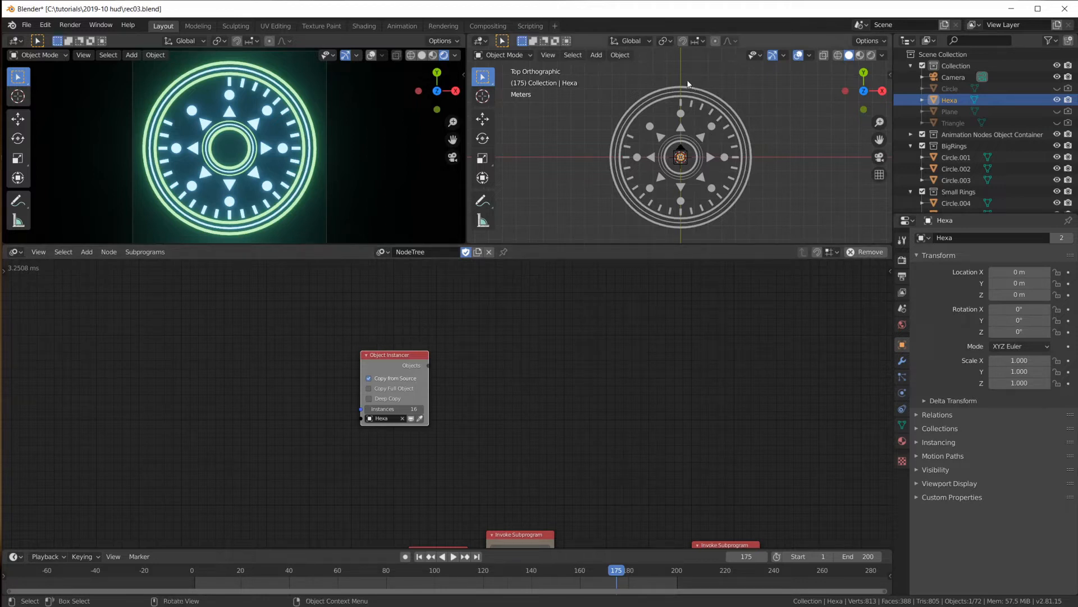
mouse_move(637, 88)
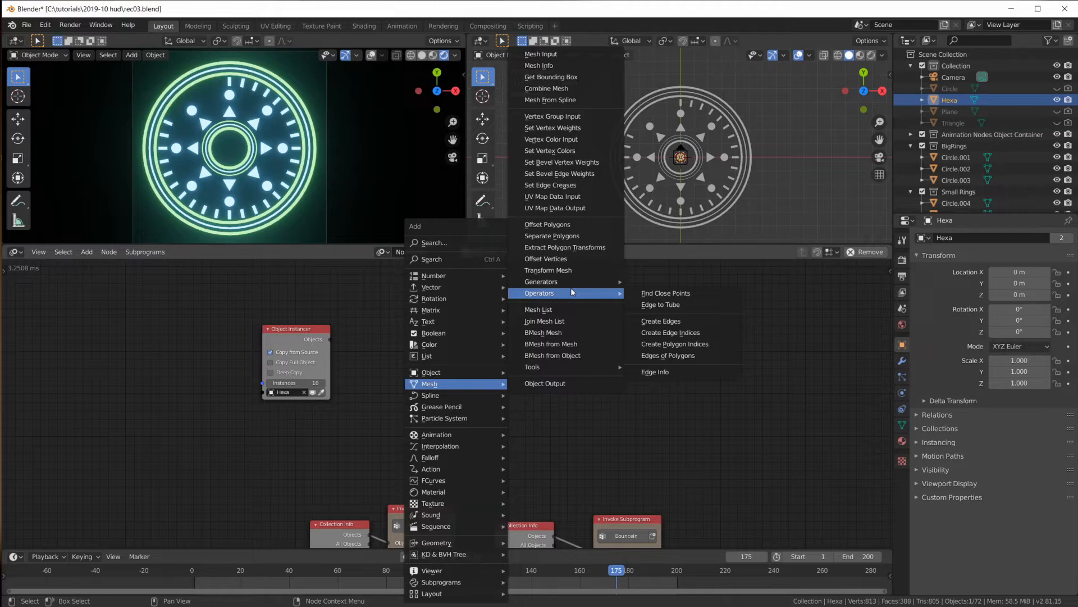
mouse_move(538, 309)
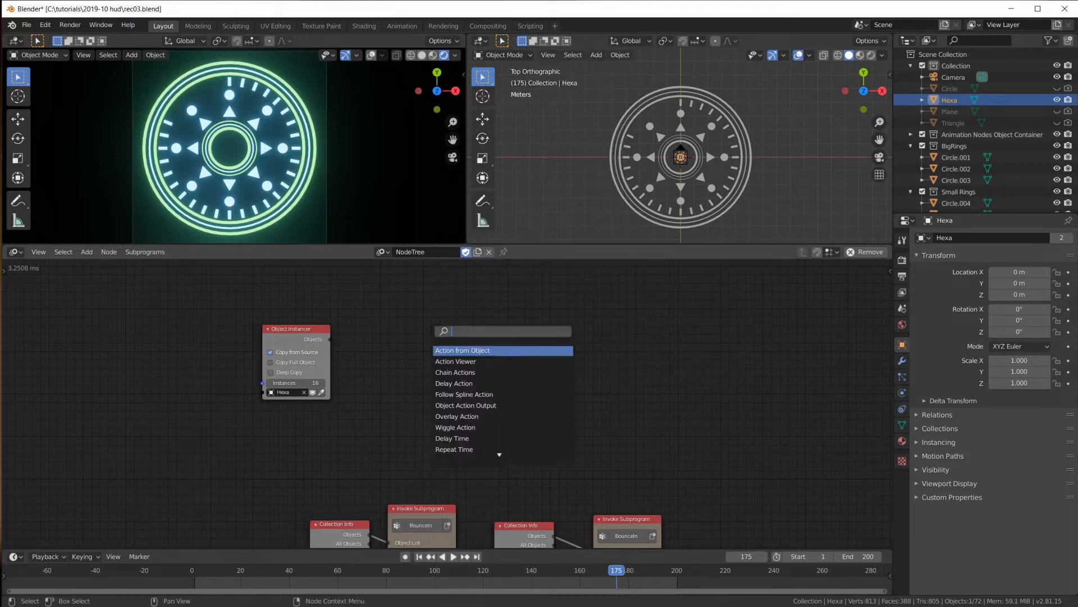
Step: Search 'circle' and add a Circle Mesh node feeding a Mesh Info node
text(circle)
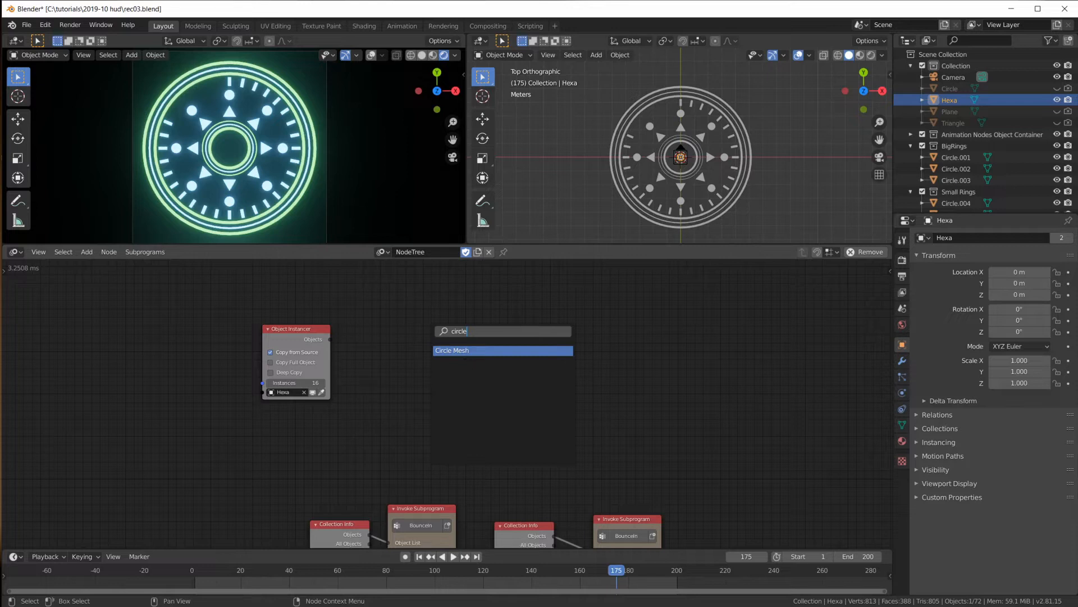
click(502, 349)
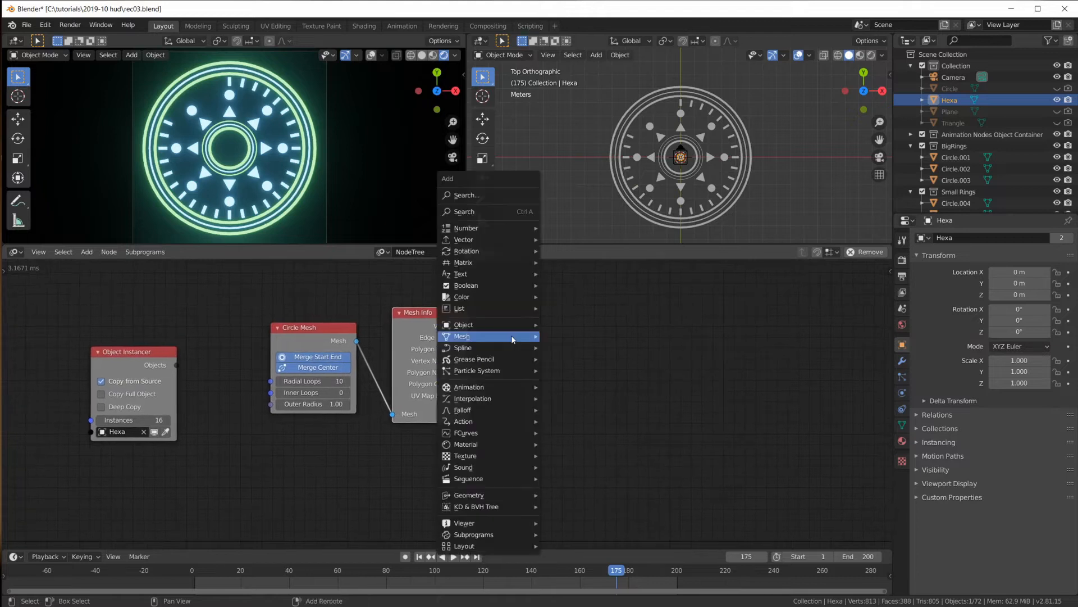
Step: Add a 3D Viewer showing vertices as large red squares; set Circle Mesh to 16 loops, radius 5.80
click(463, 523)
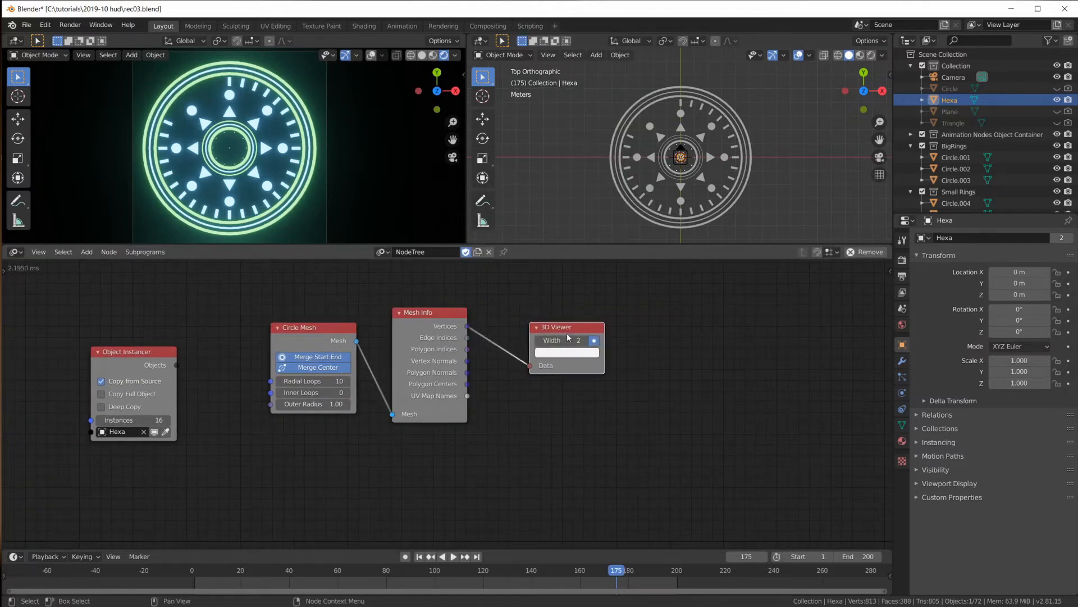
click(566, 352)
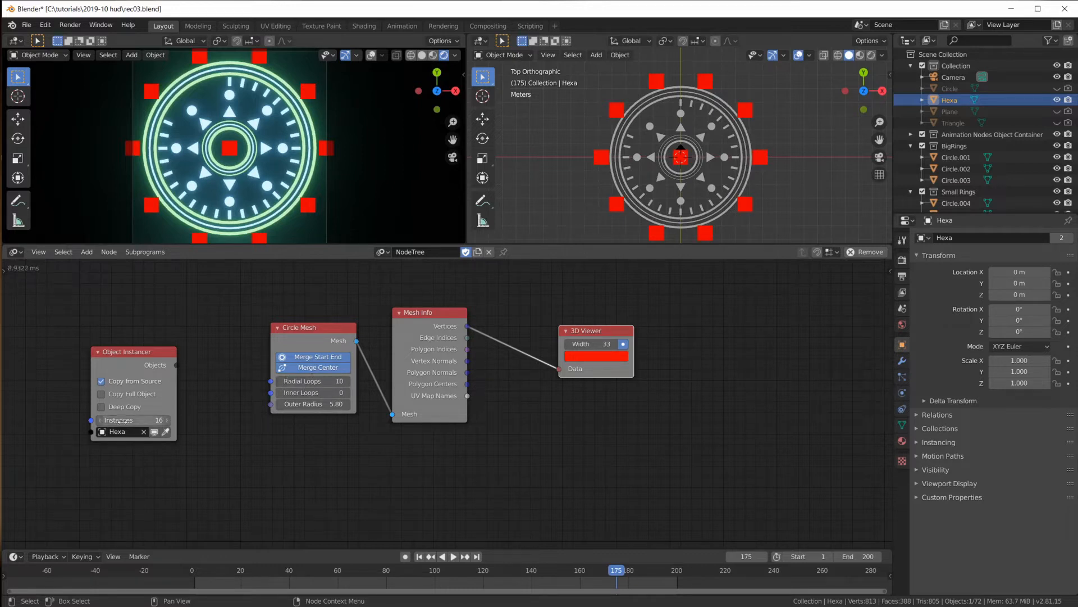
click(312, 380)
text(16)
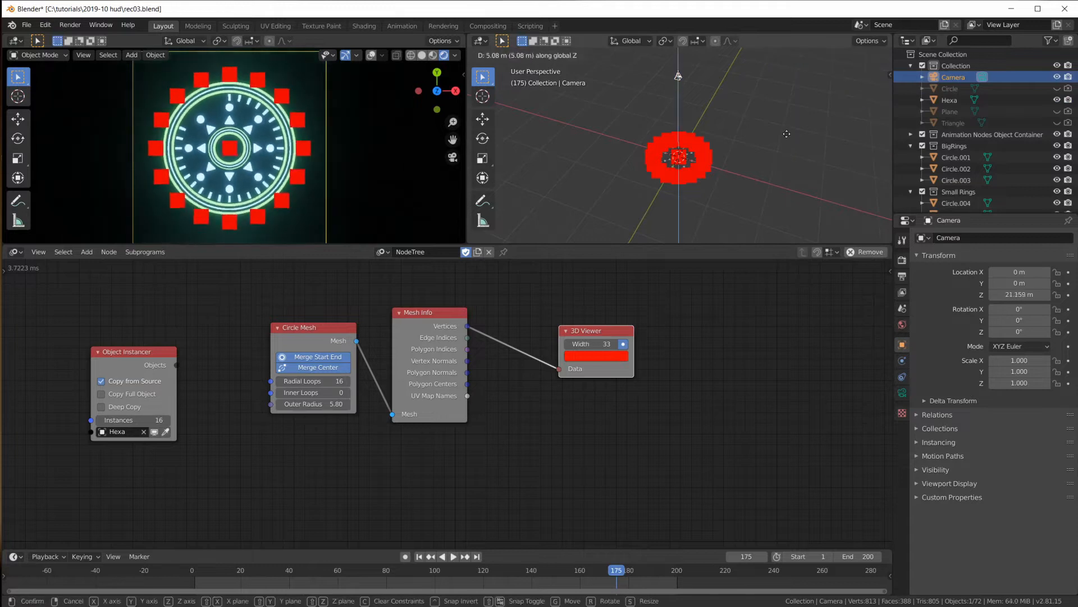
mouse_move(787, 148)
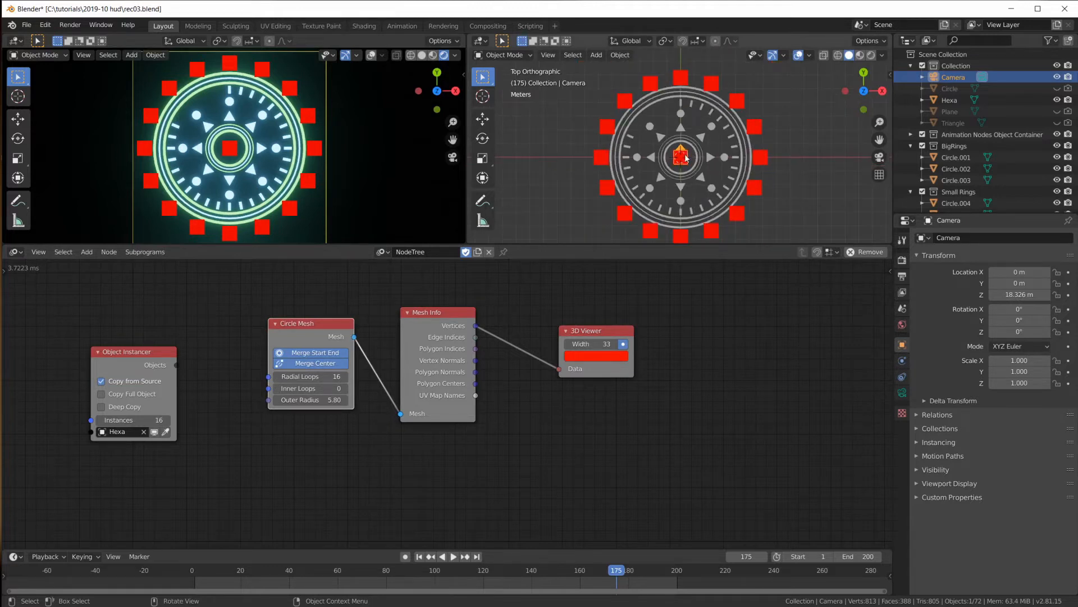
Step: Zoom the camera out to frame all 16 red vertex markers around the HUD rings
scroll(down, 3)
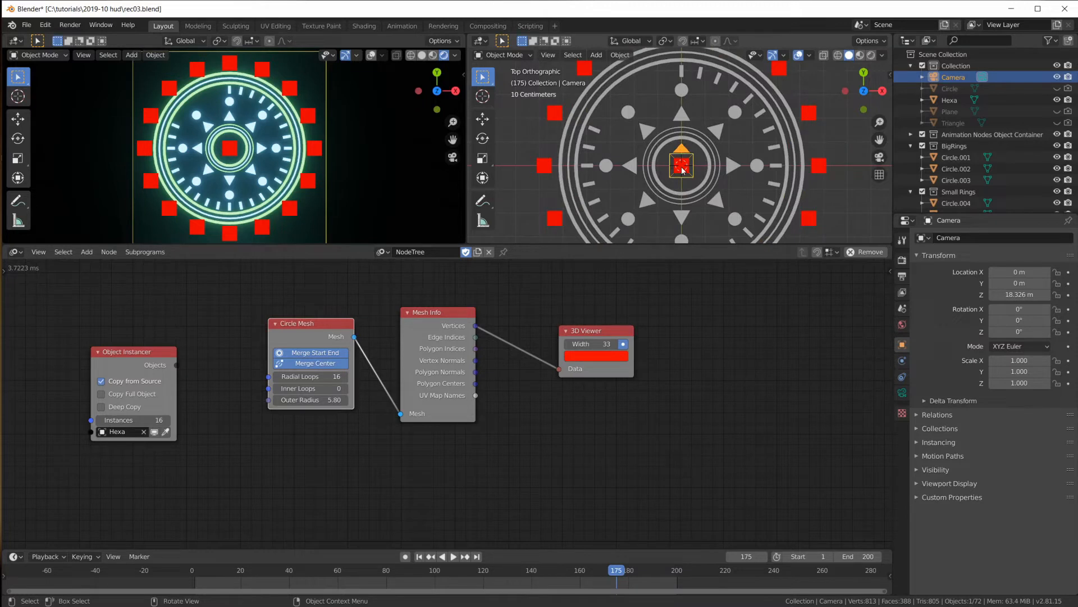
mouse_move(650, 171)
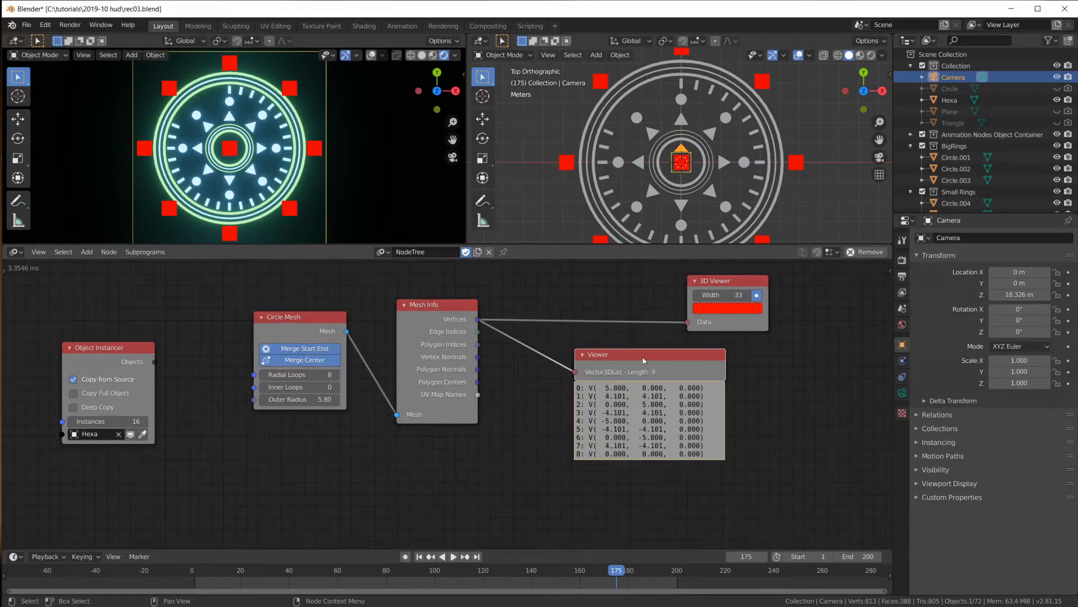
Step: Move the vertex Viewer node slightly lower beside the tree
drag(597, 354, 586, 363)
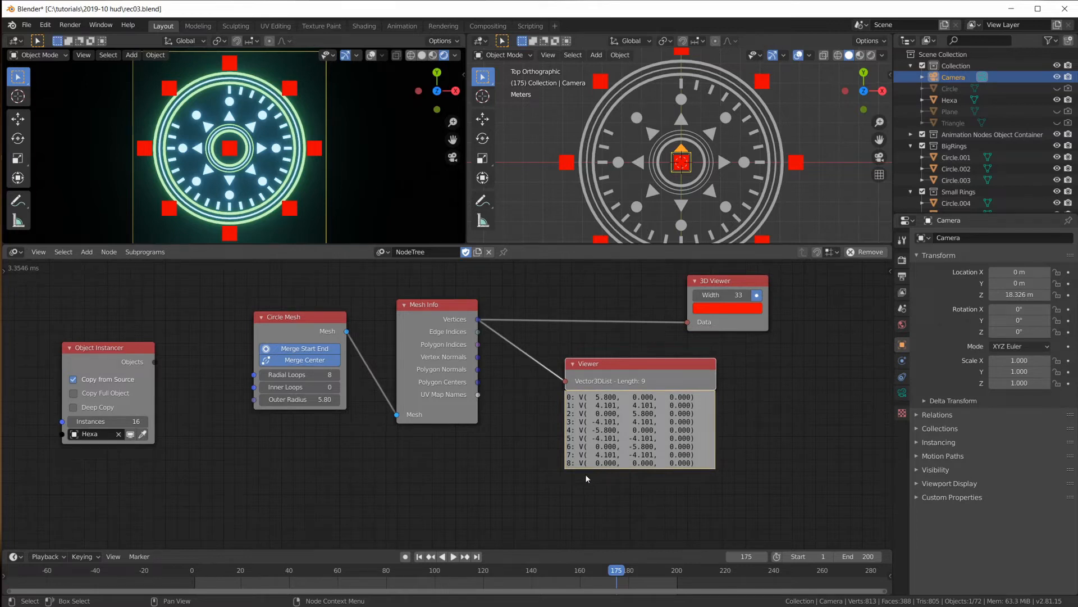
mouse_move(591, 470)
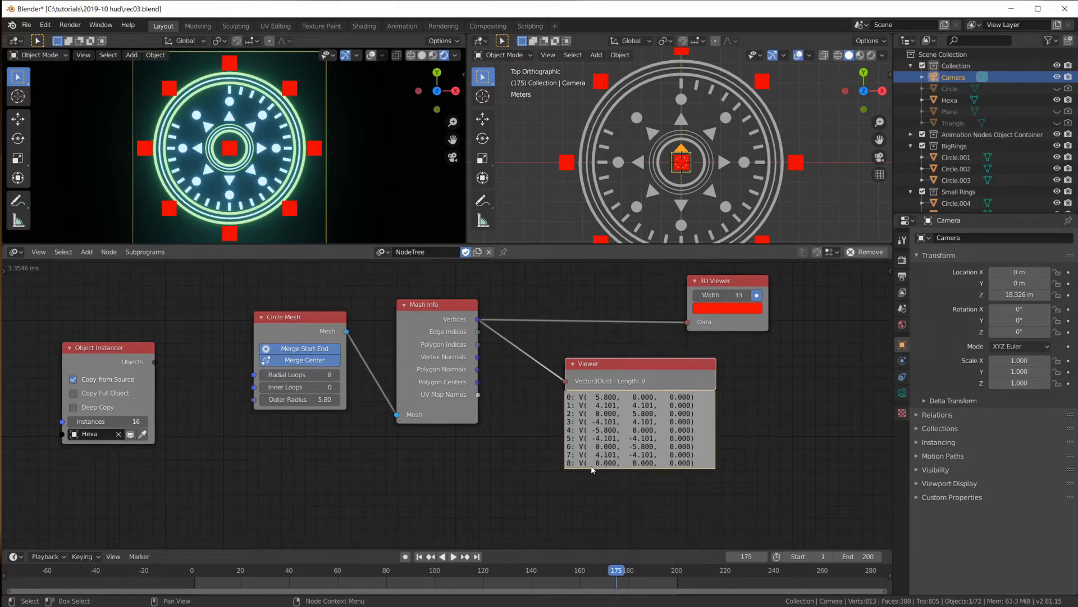
mouse_move(772, 81)
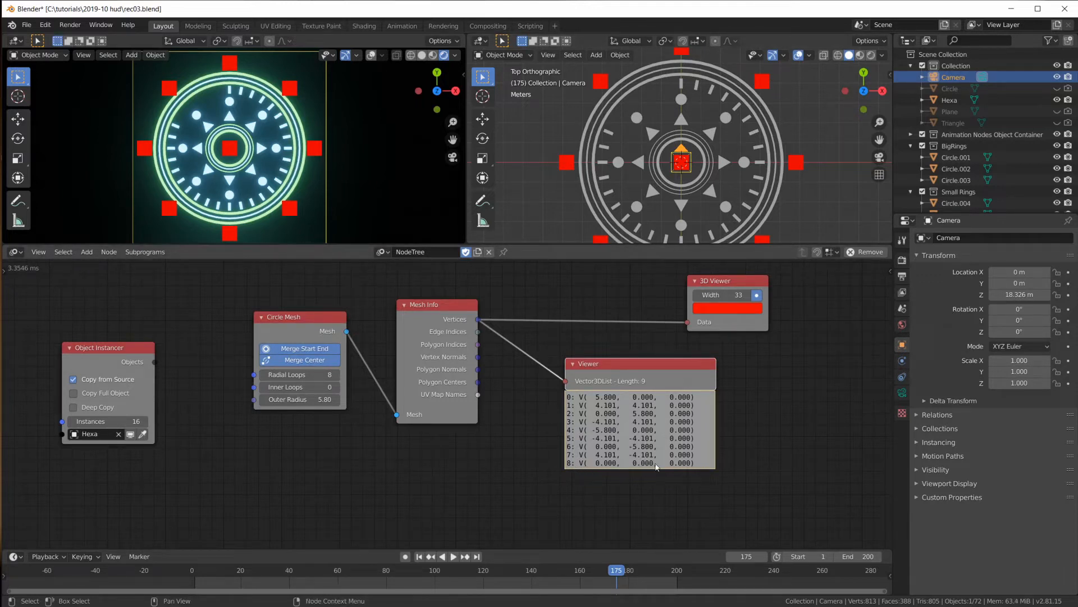
mouse_move(604, 471)
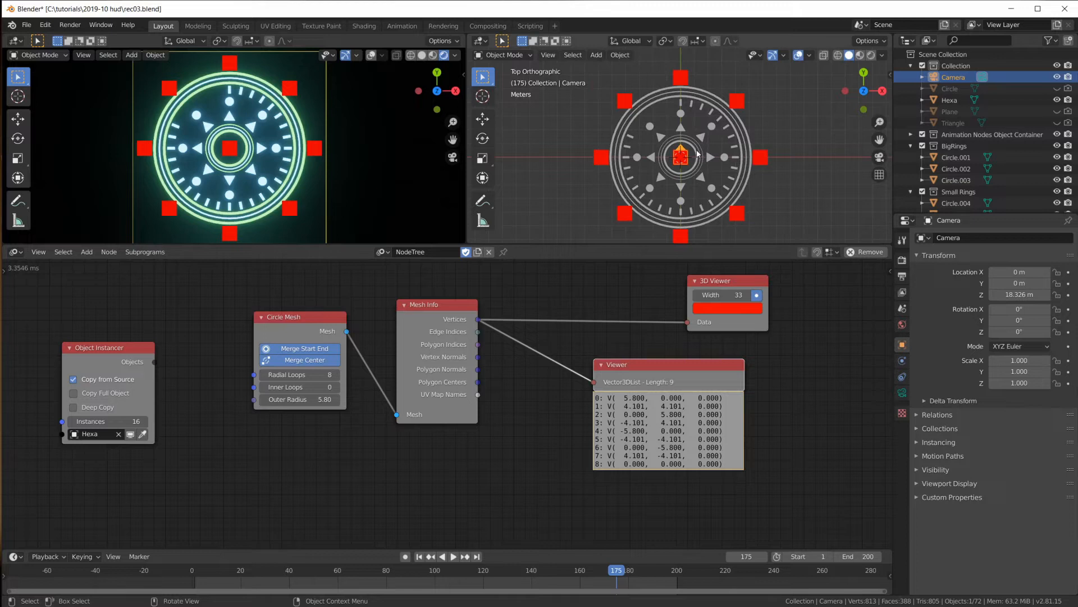
mouse_move(679, 153)
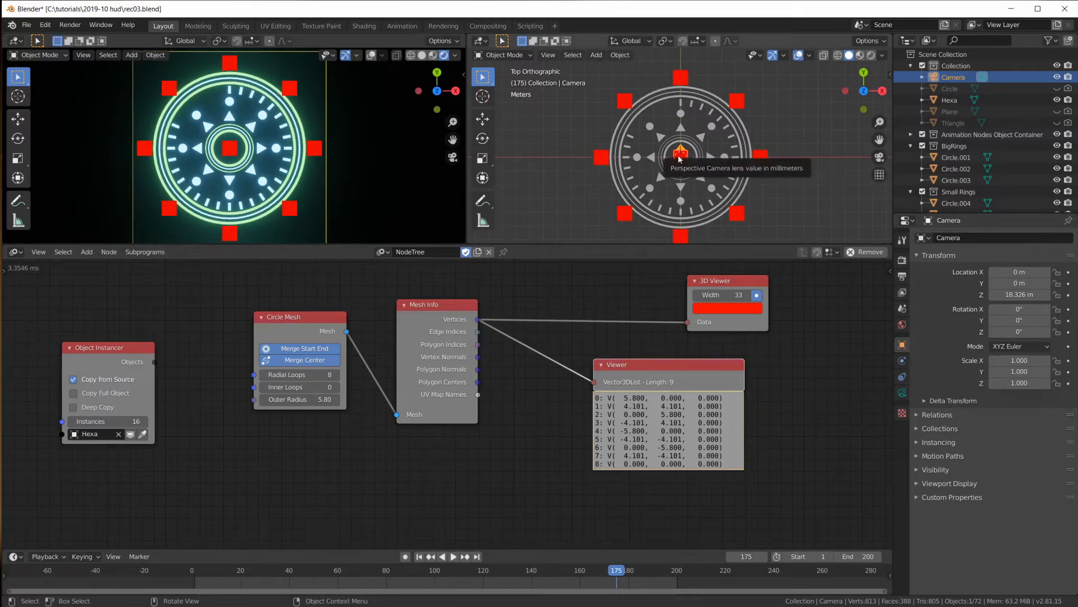
mouse_move(638, 399)
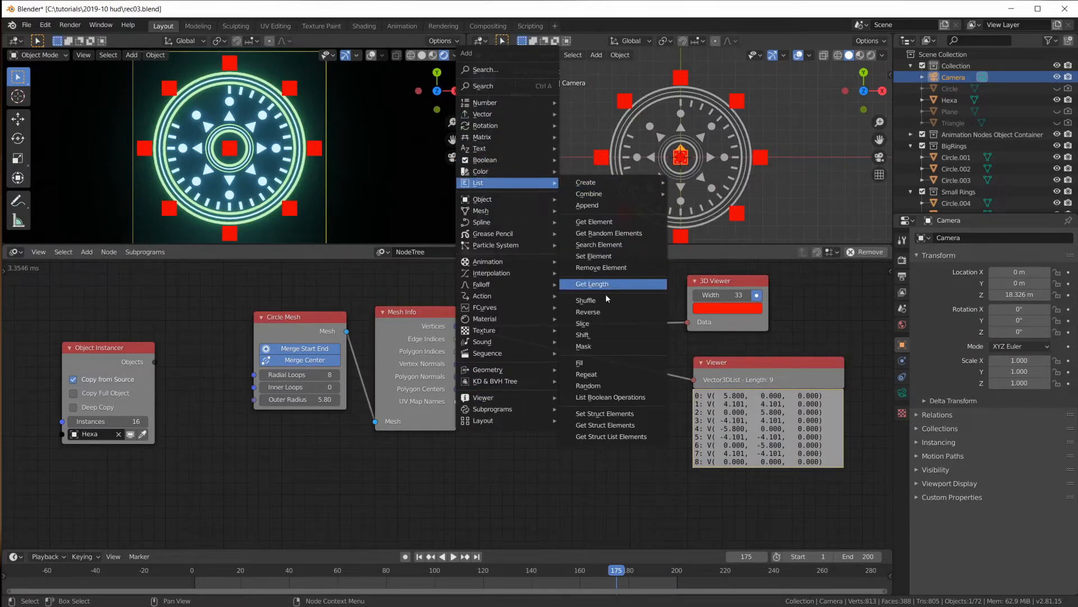
Step: Add a Slice List node whose End is defined by Length
click(584, 323)
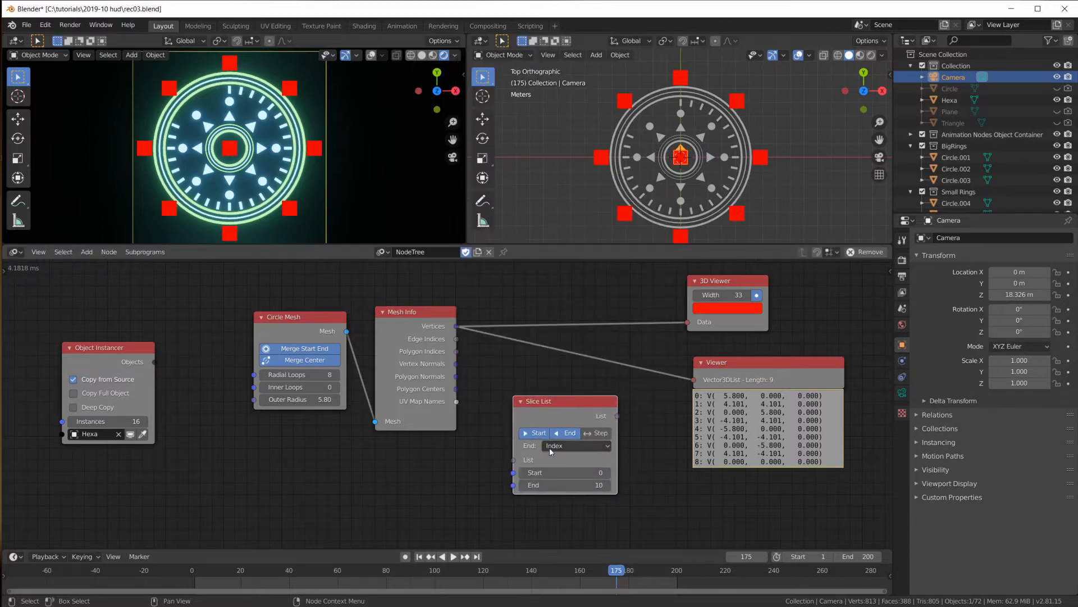
click(576, 445)
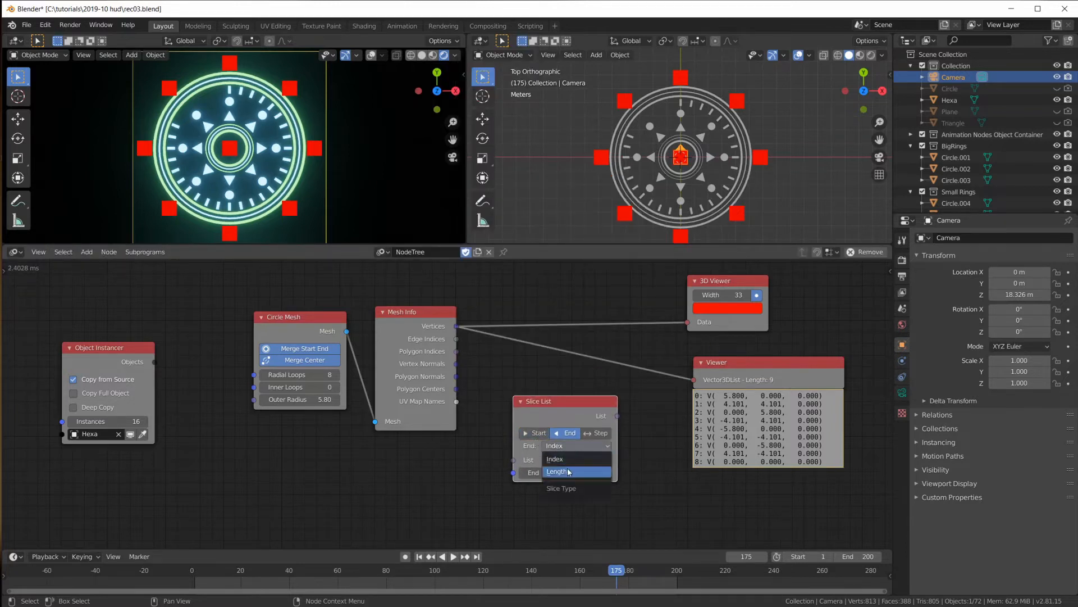
click(566, 472)
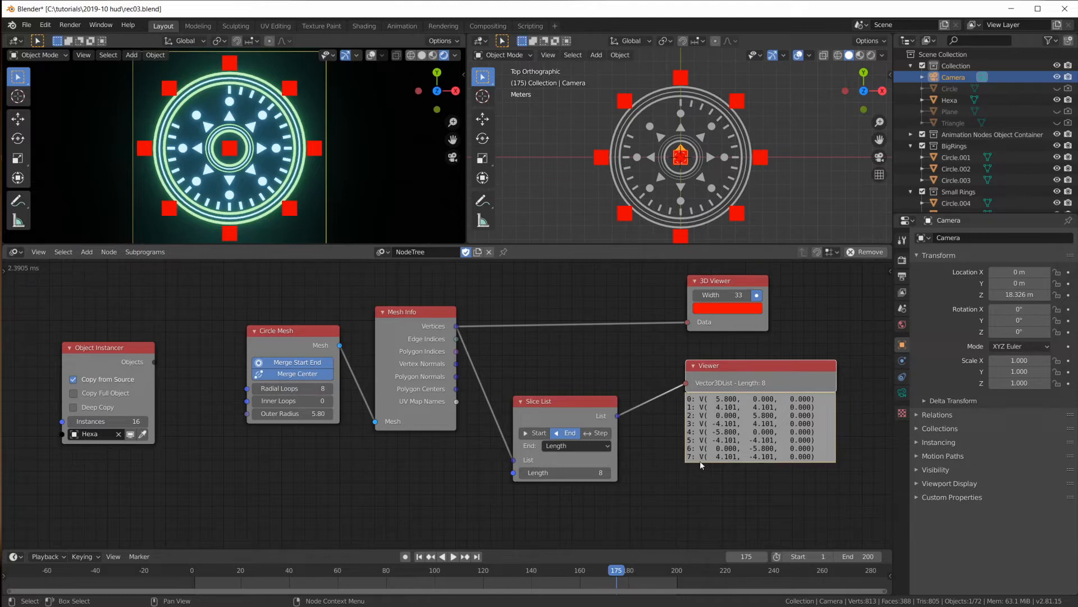
mouse_move(722, 264)
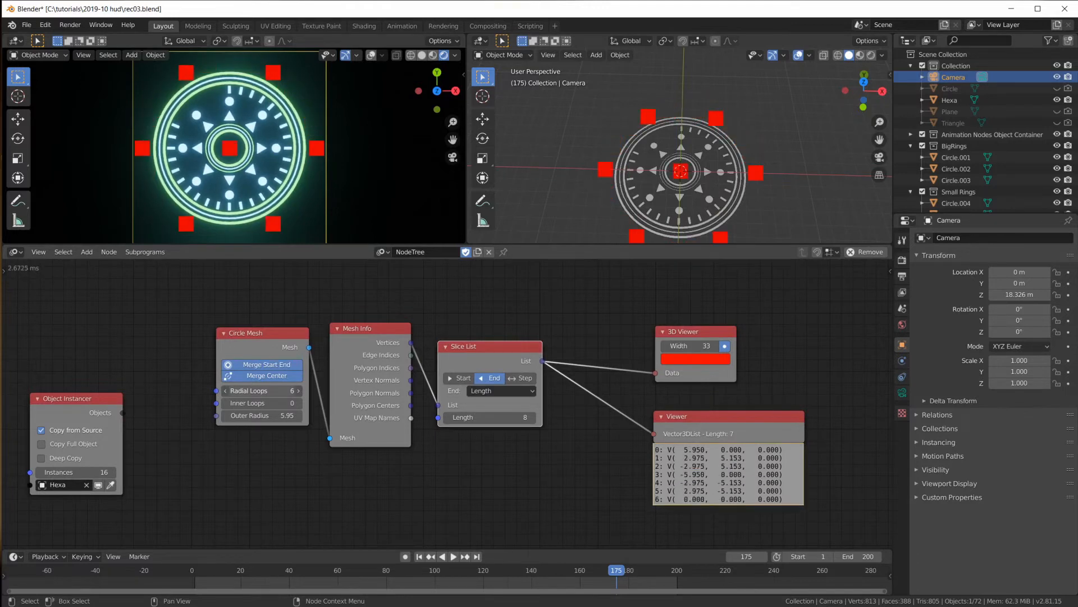
Step: Add a Get Length node on the instancer output to drive Radial Loops and slice length
click(296, 390)
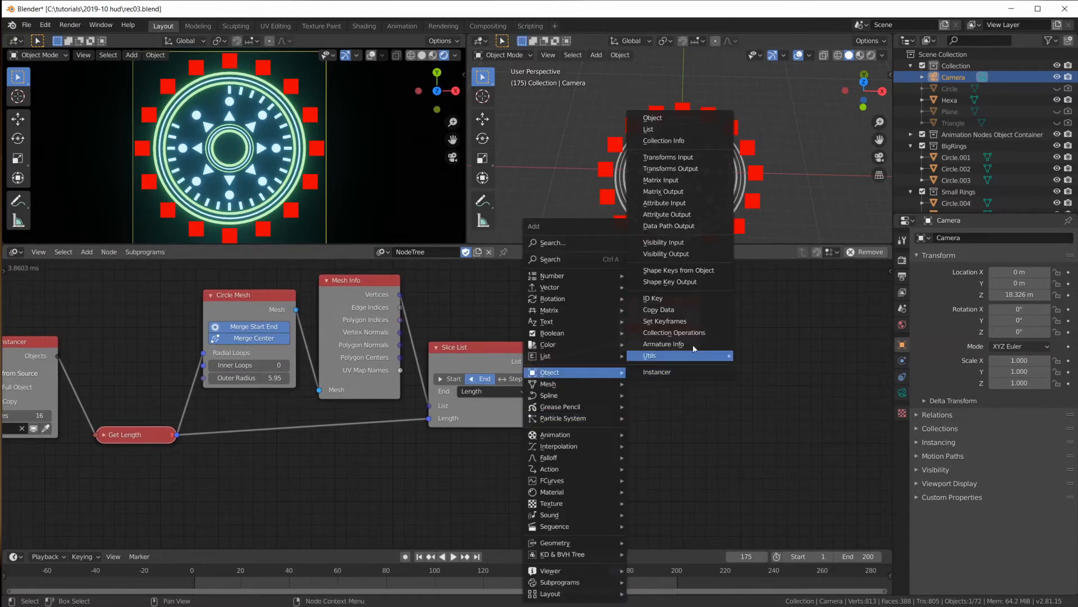
Step: Add an Object Transforms Output for Hexa, then assign Hexa Material.001 with emission strength 10
click(670, 168)
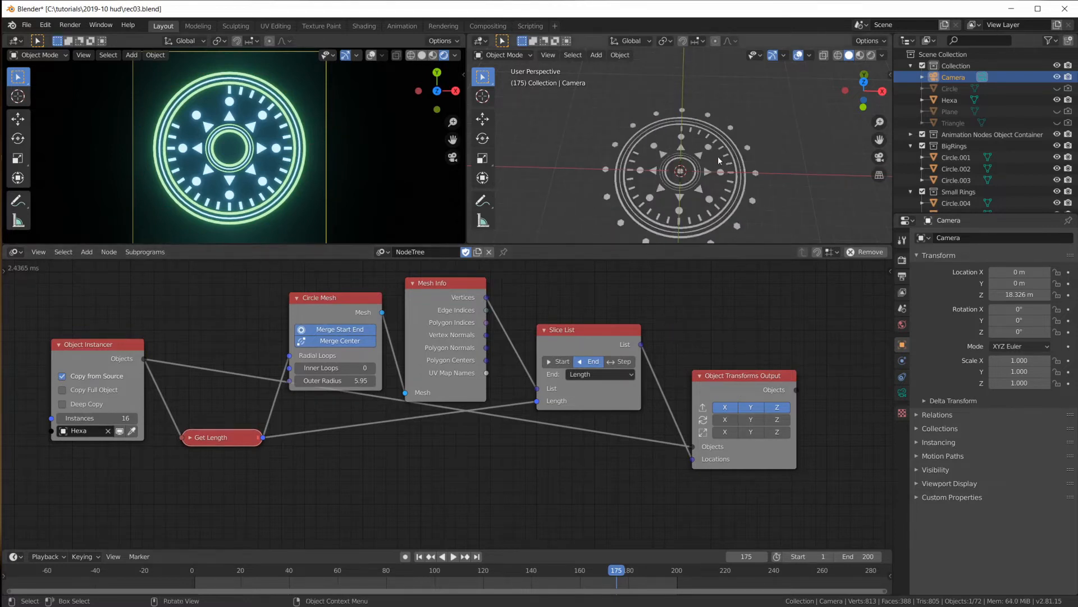
click(950, 100)
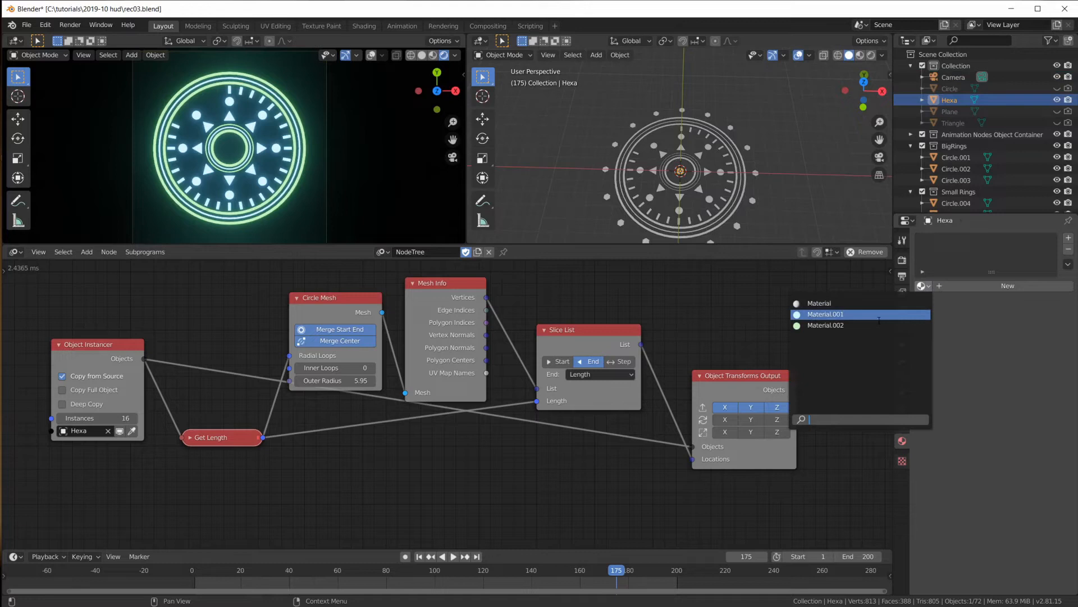
click(825, 313)
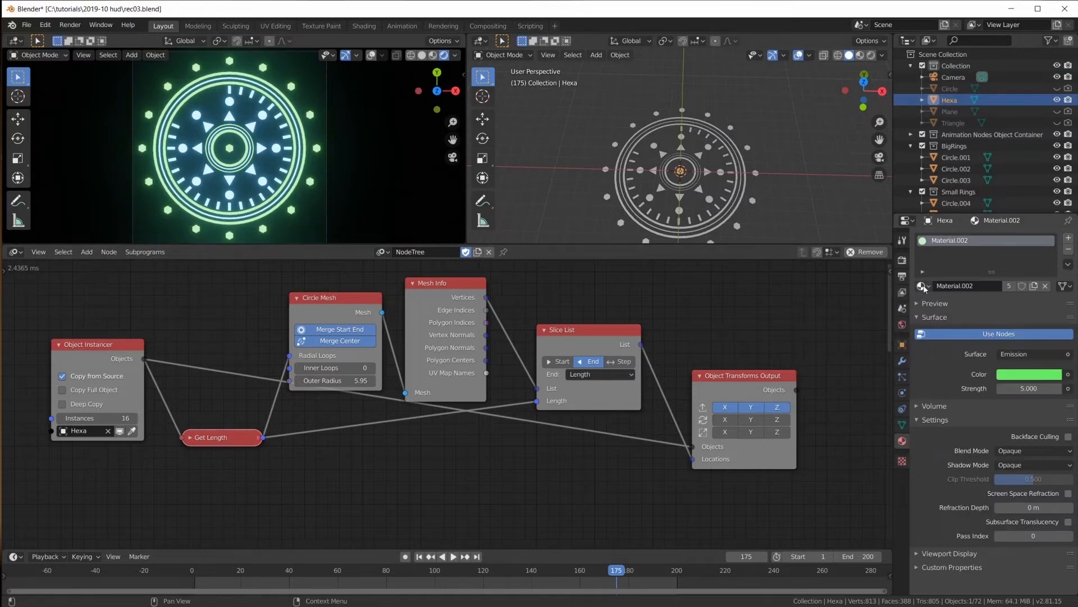
click(920, 285)
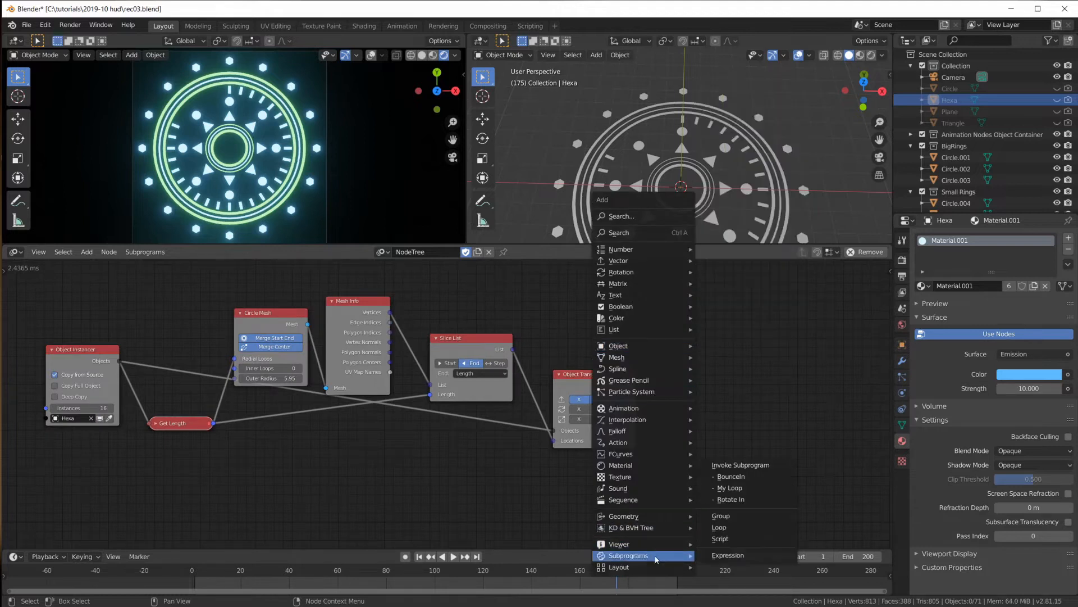
click(730, 476)
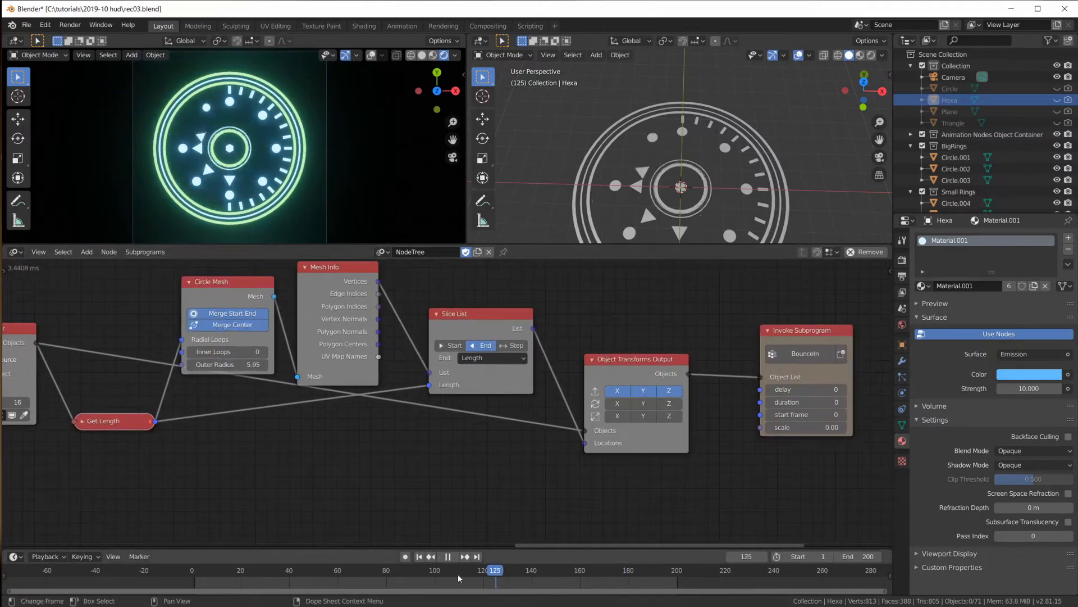
click(379, 569)
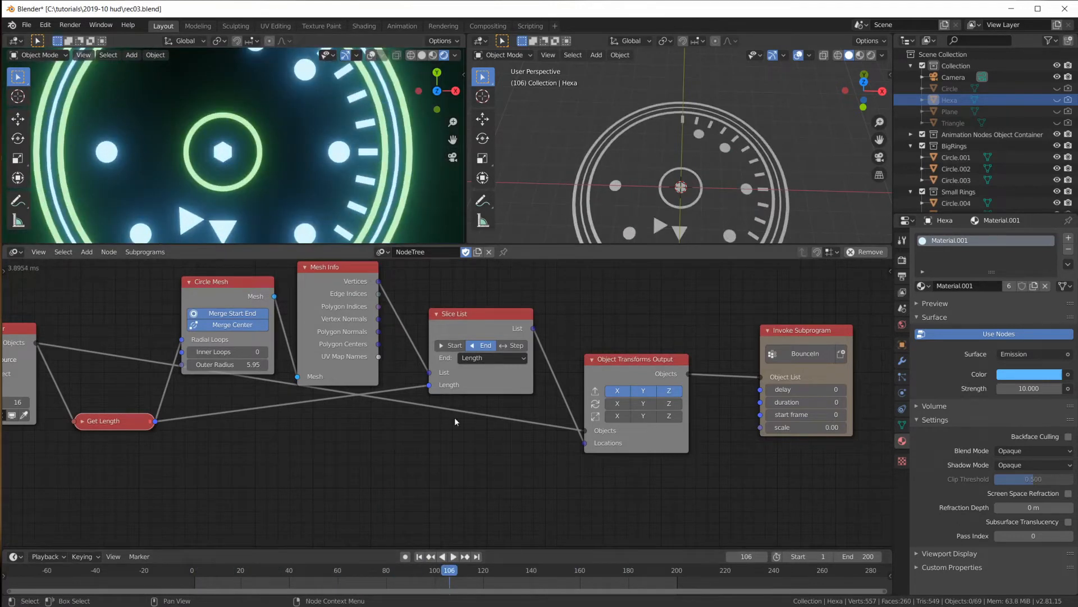
click(453, 557)
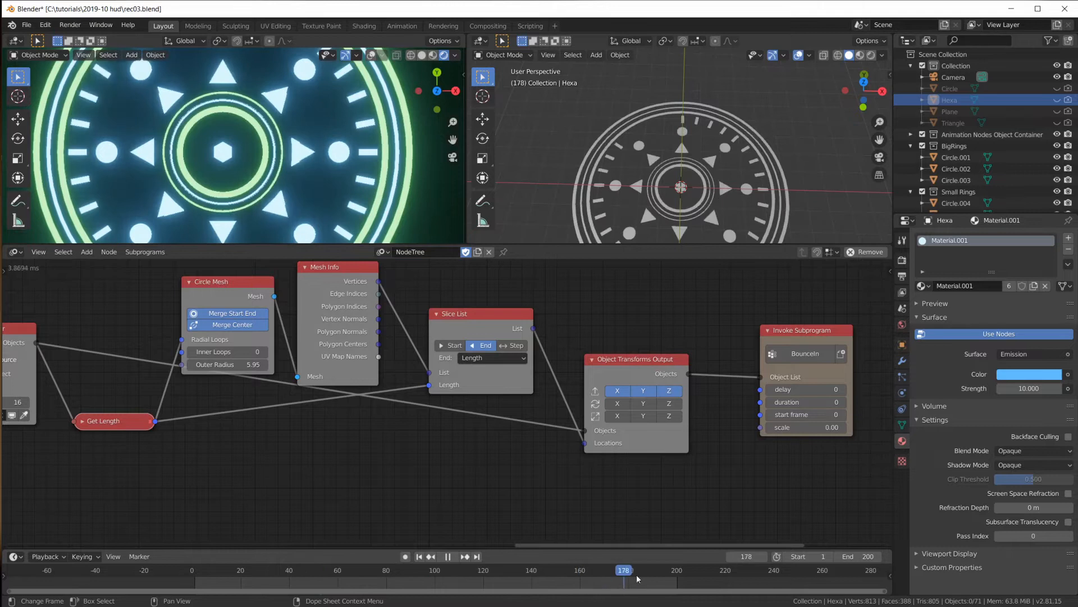
click(576, 570)
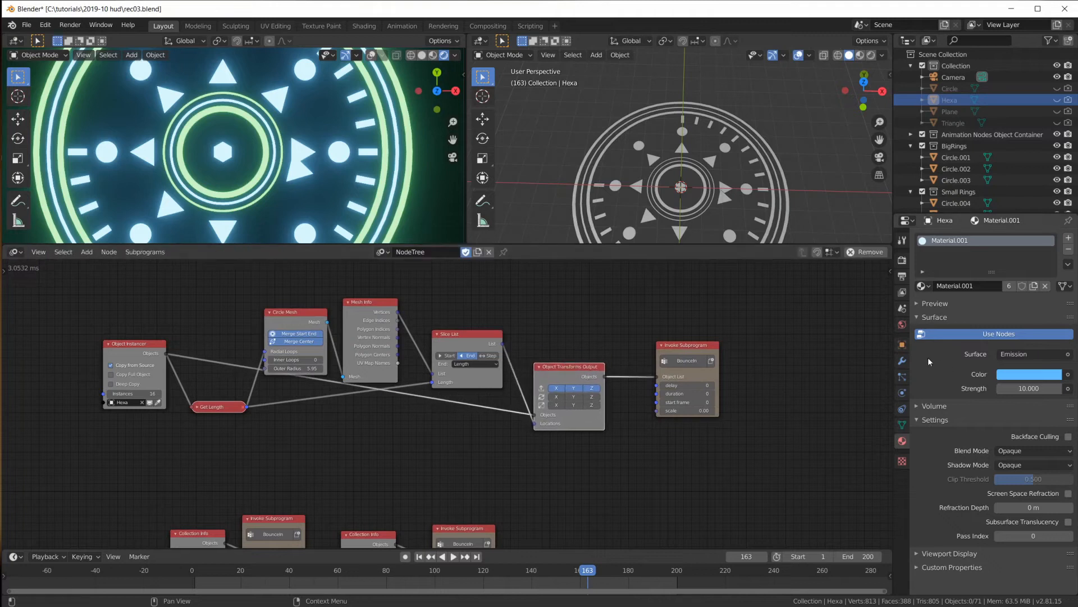
click(902, 345)
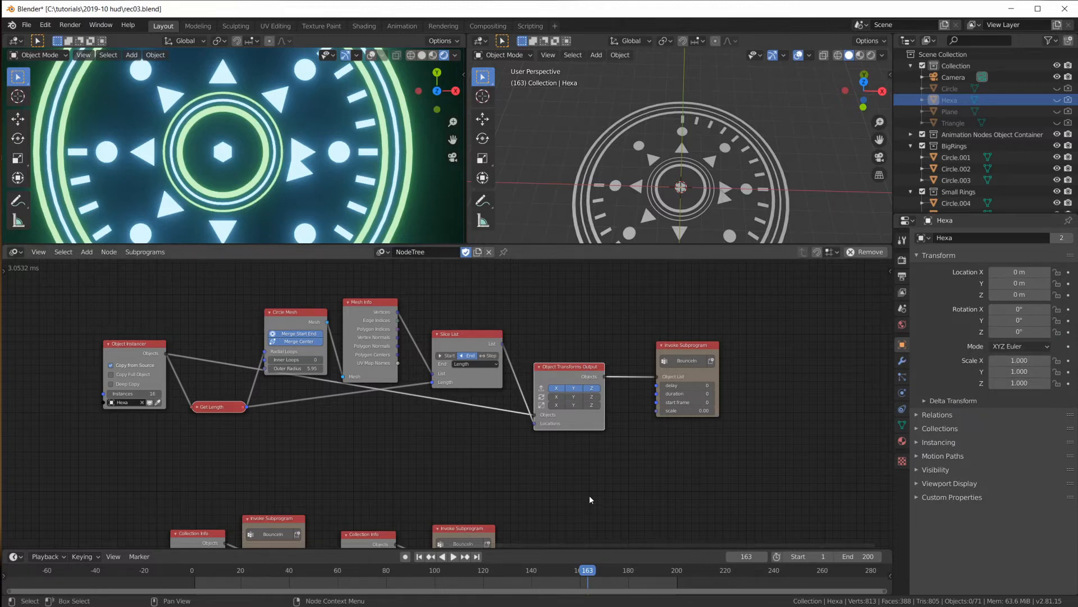
mouse_move(578, 376)
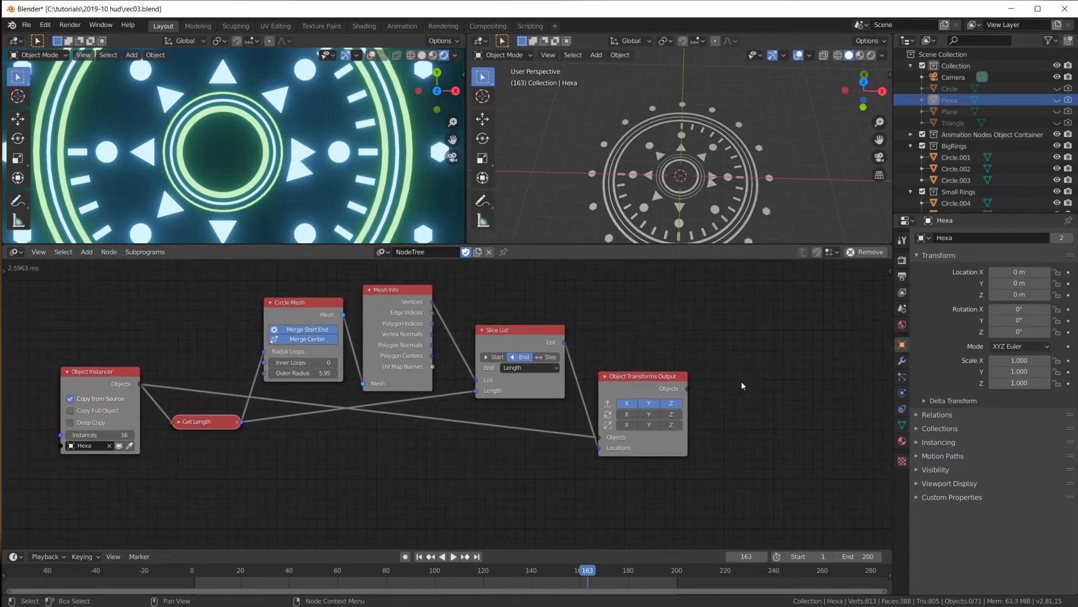
Step: Save, then add a Compose Matrix node feeding a new Object Matrix Output for the Hexa instances
key(ctrl+s)
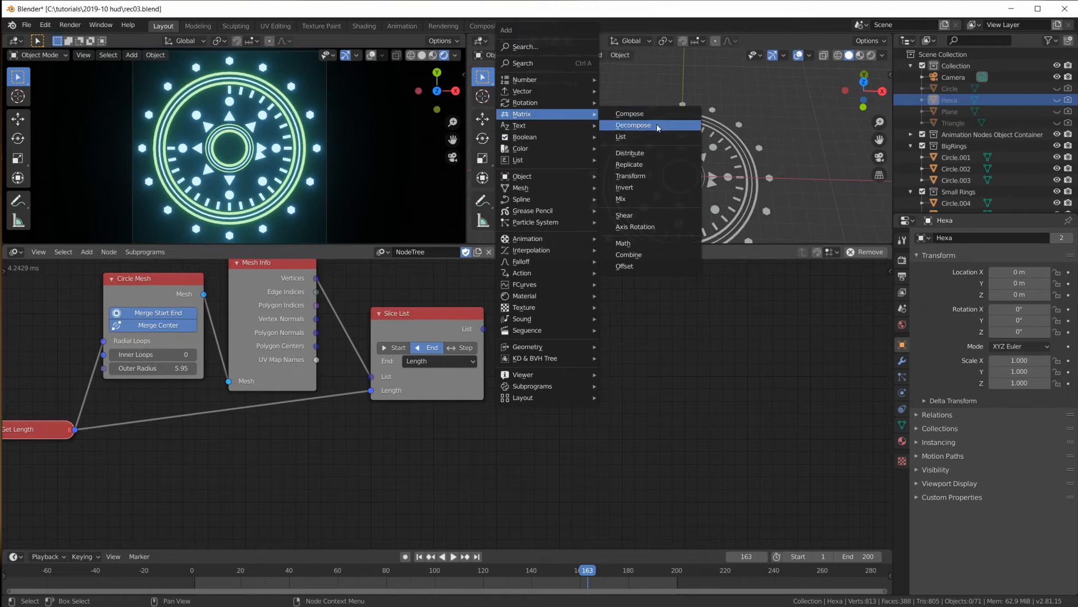
click(628, 113)
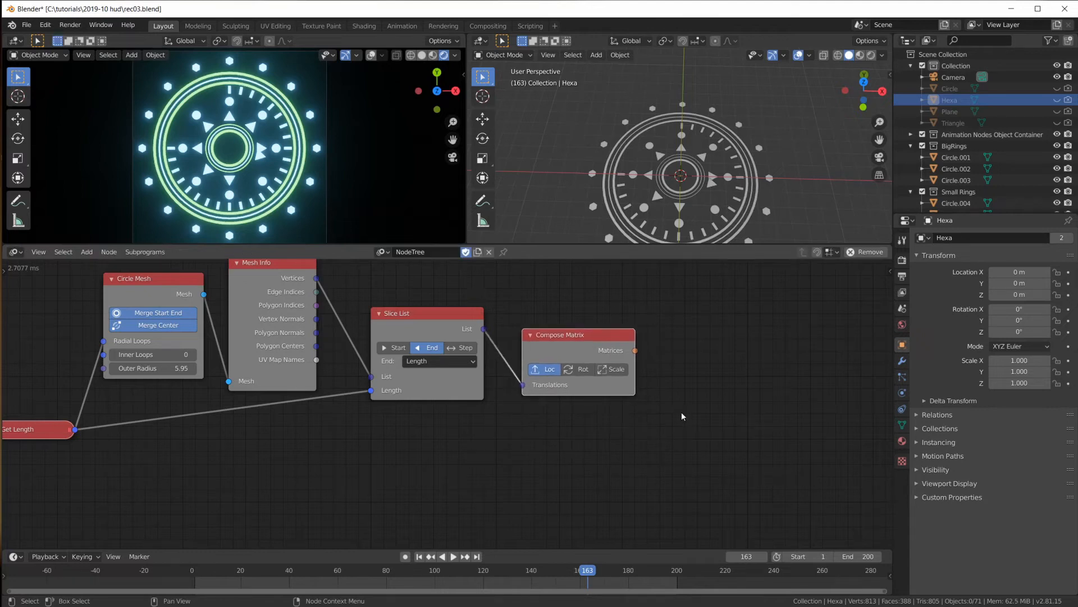
mouse_move(656, 434)
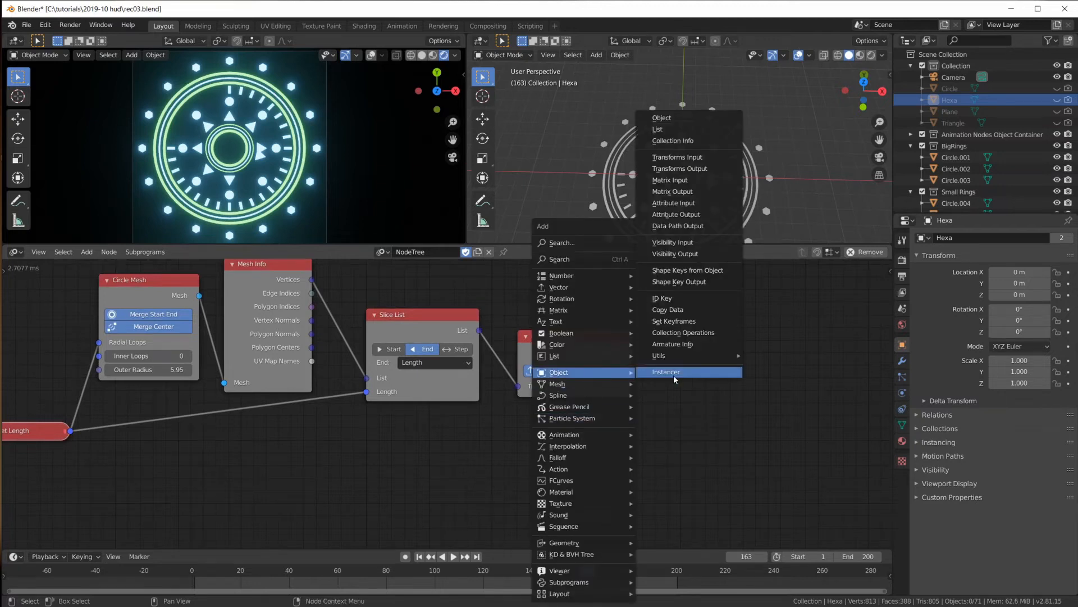
click(665, 372)
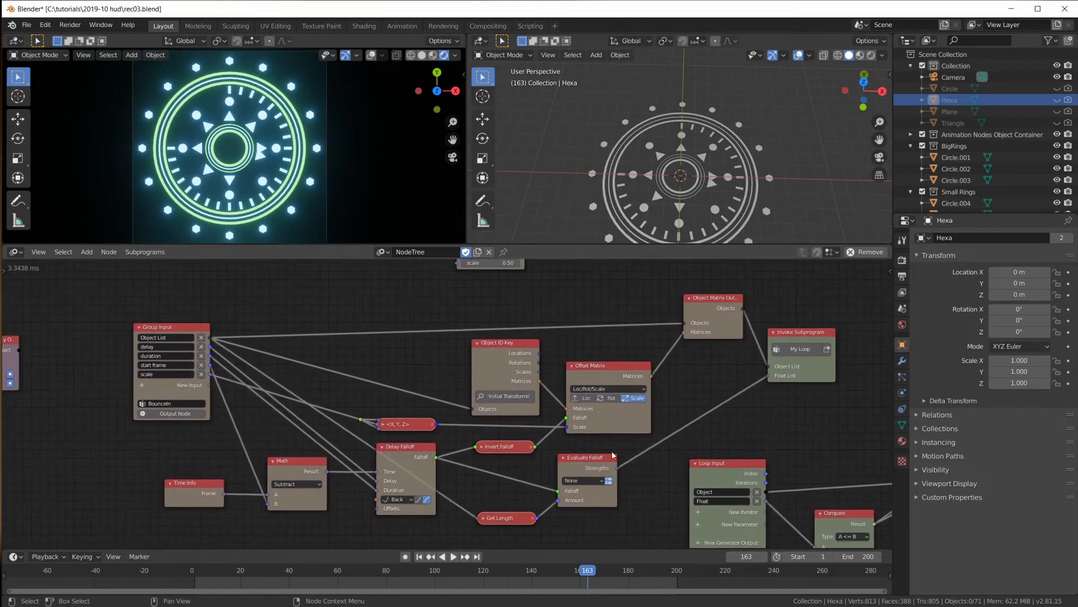
mouse_move(196, 576)
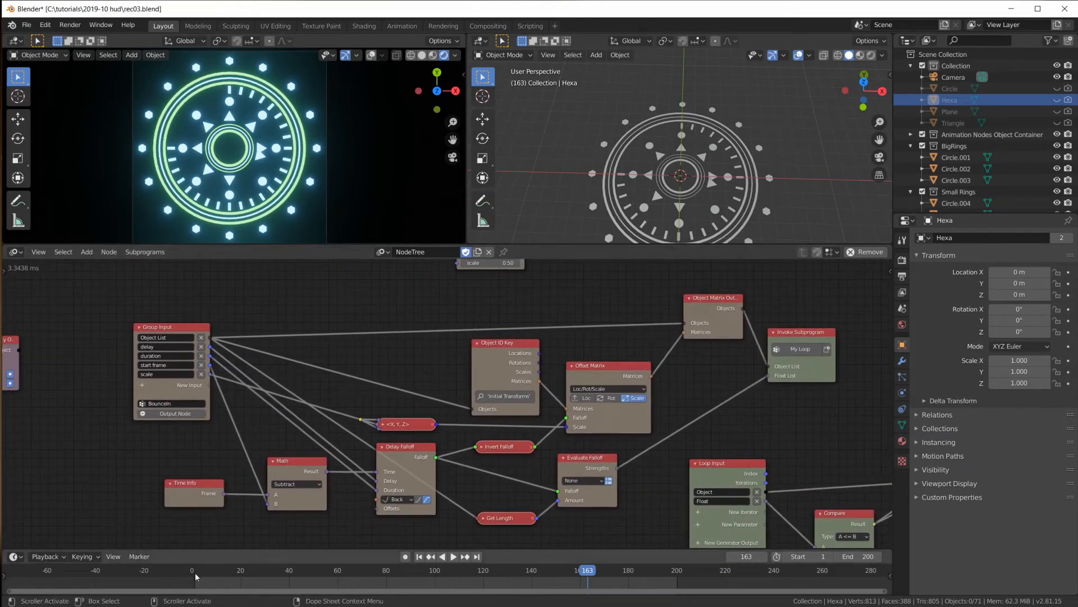
click(441, 556)
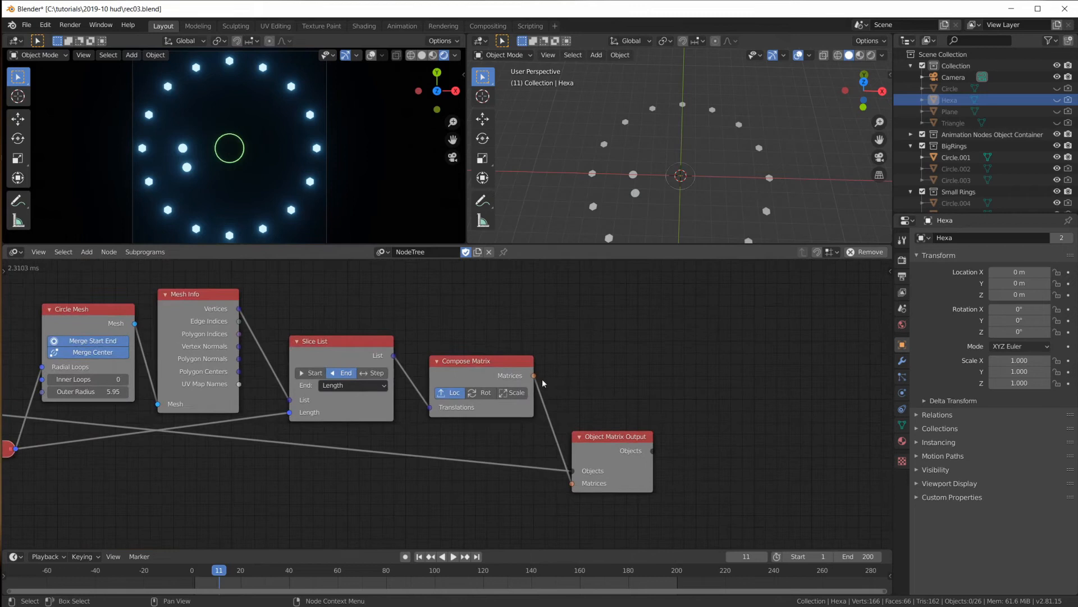
mouse_move(627, 122)
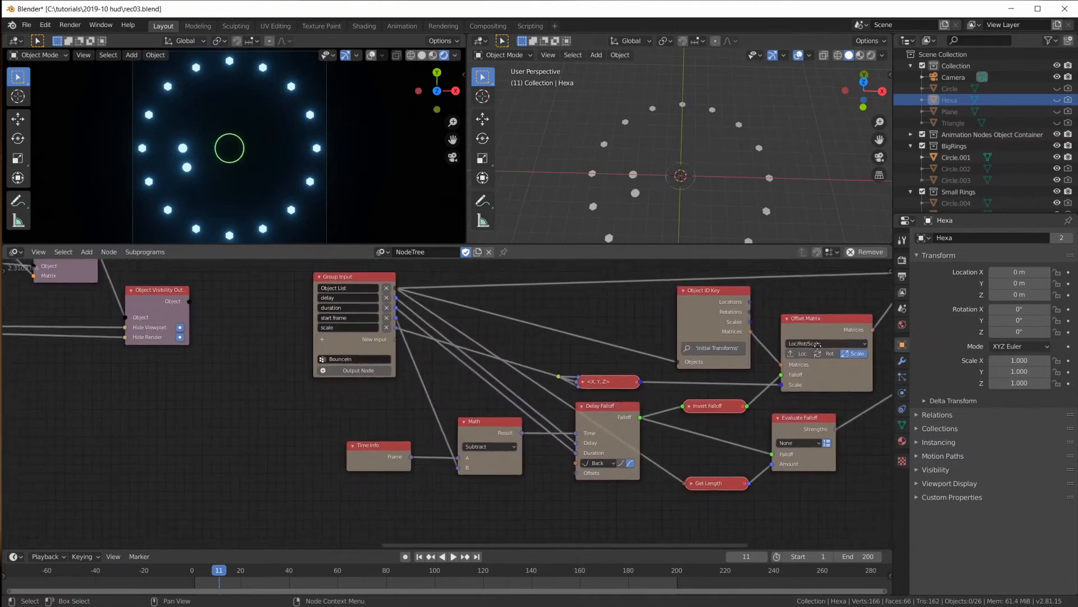
Step: Move the new Matrix List group input up directly under Object List via the sidebar
scroll(down, 3)
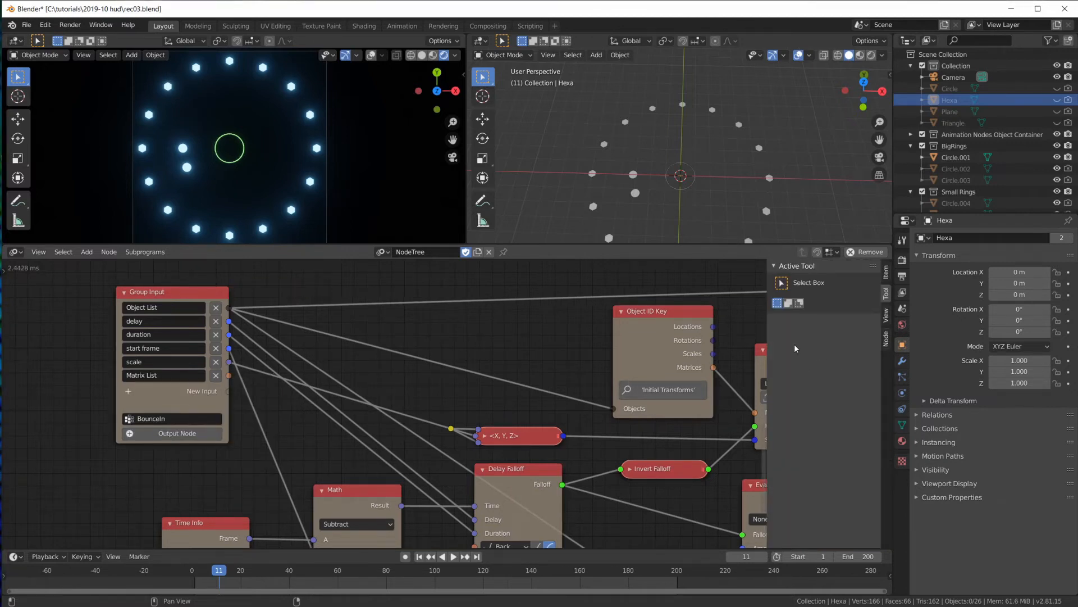
click(886, 346)
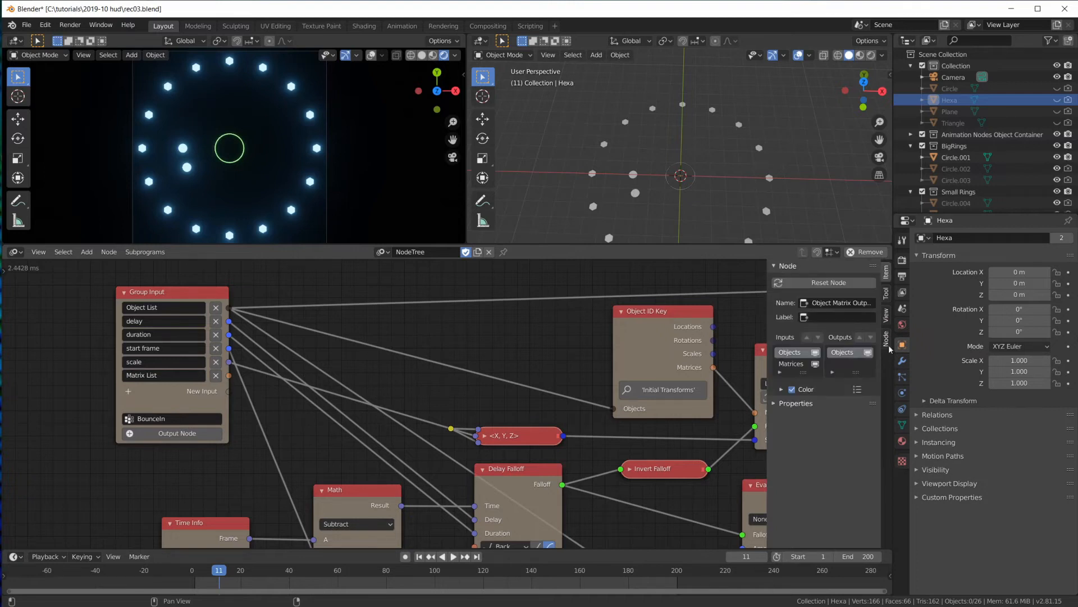
click(170, 292)
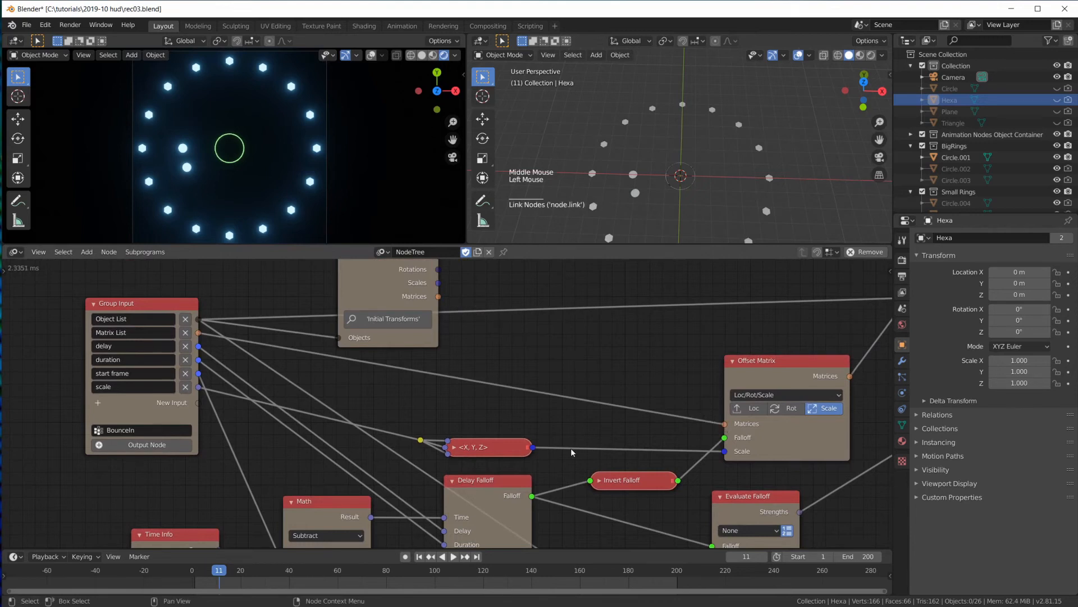
mouse_move(302, 233)
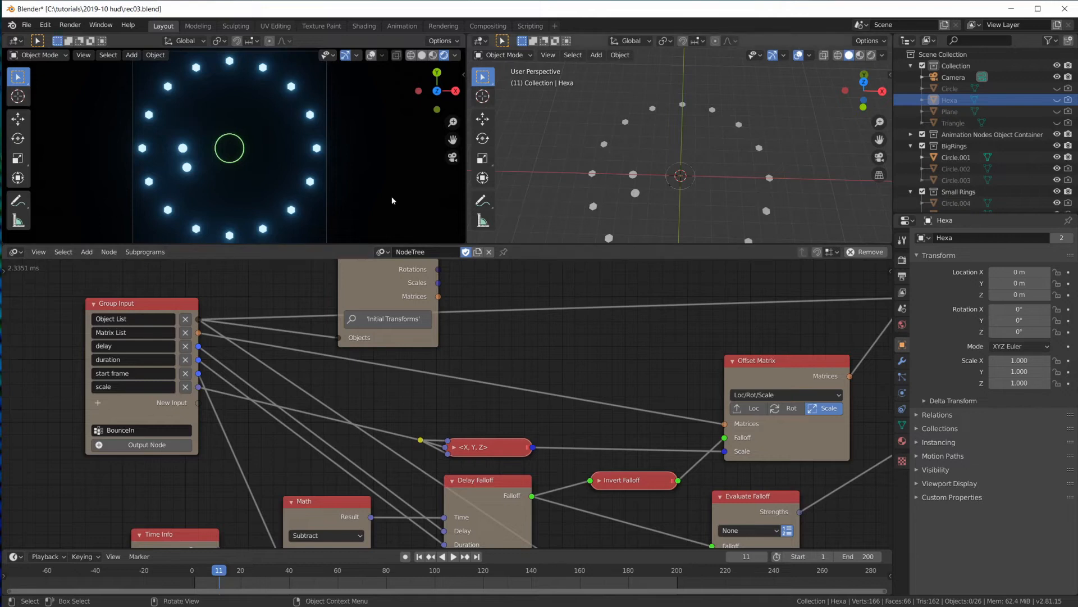
mouse_move(231, 75)
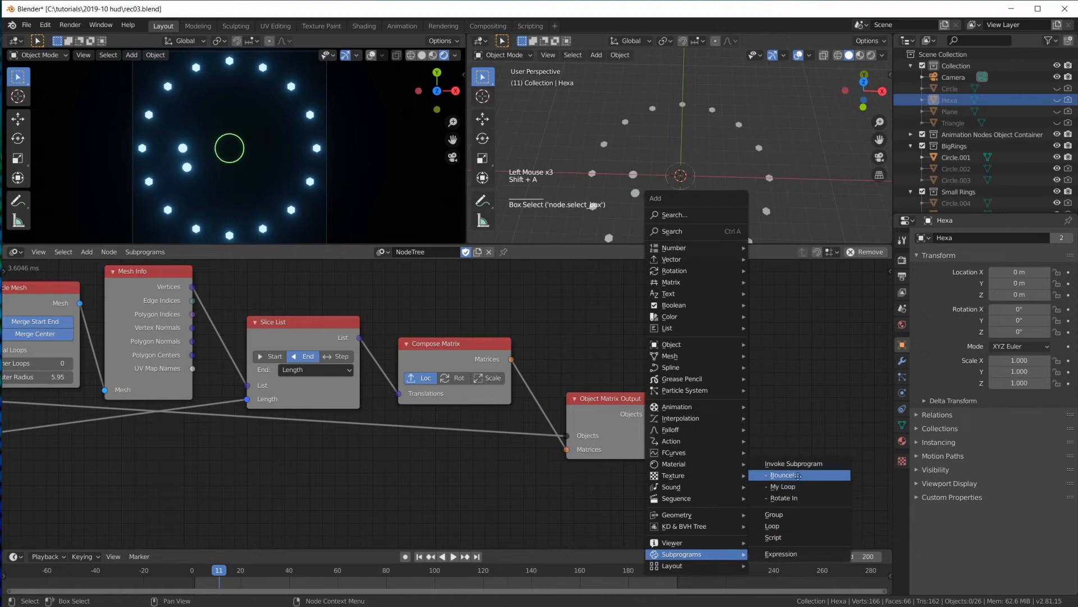
Step: Add an Invoke BounceIn node fed by the hexagon objects and composed matrices, delay 5
click(782, 475)
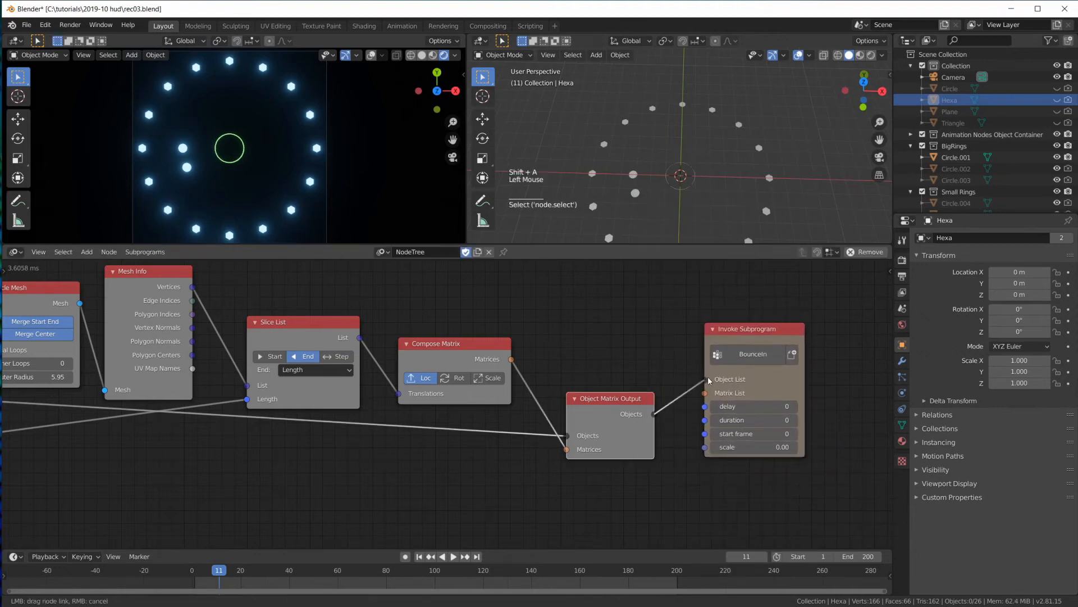
click(704, 392)
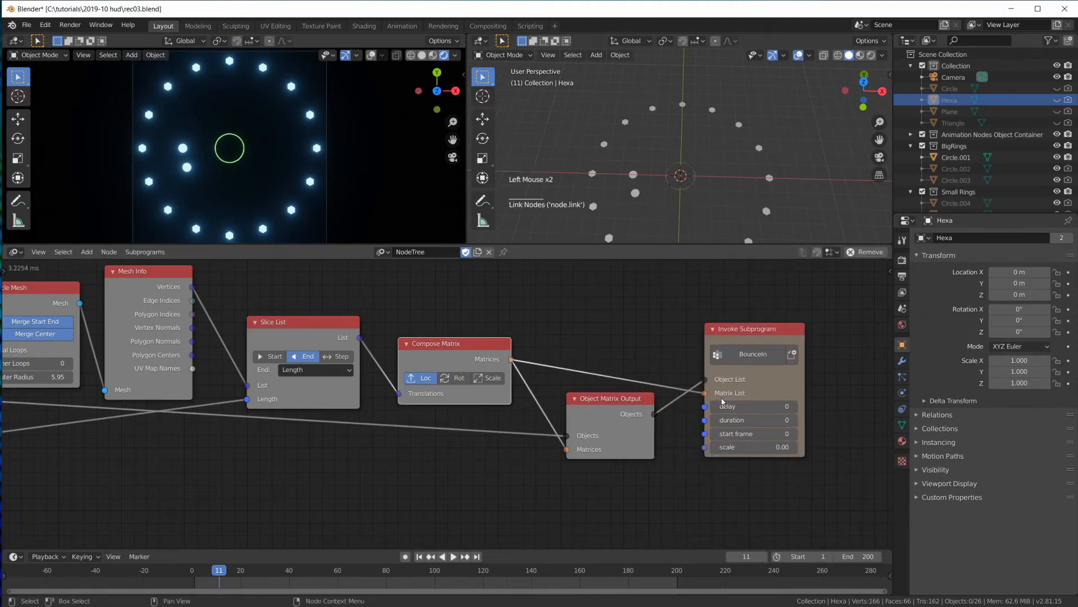
click(197, 570)
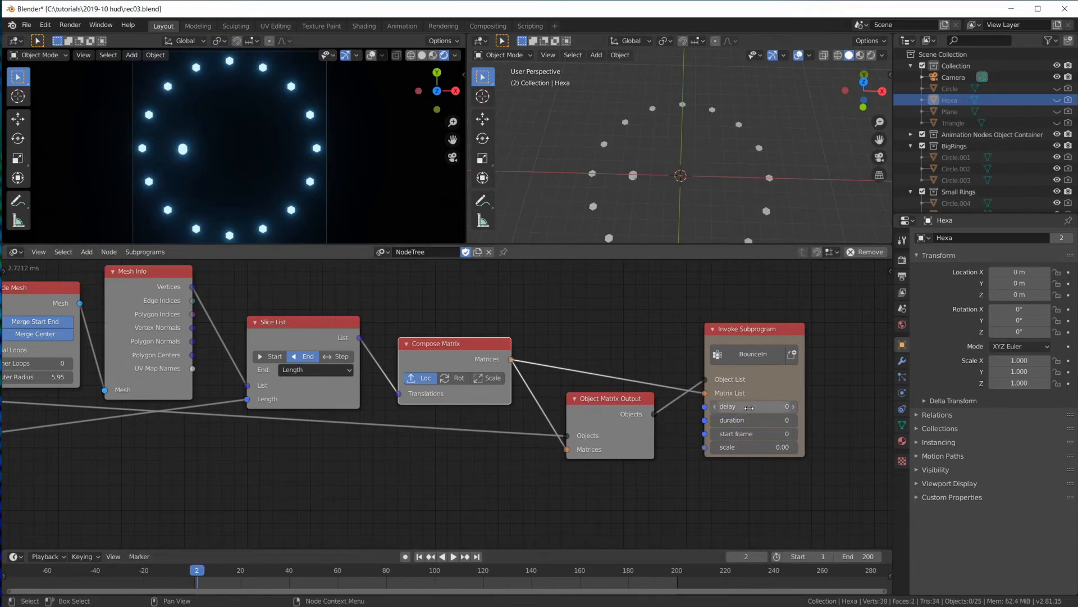
click(752, 406)
text(1)
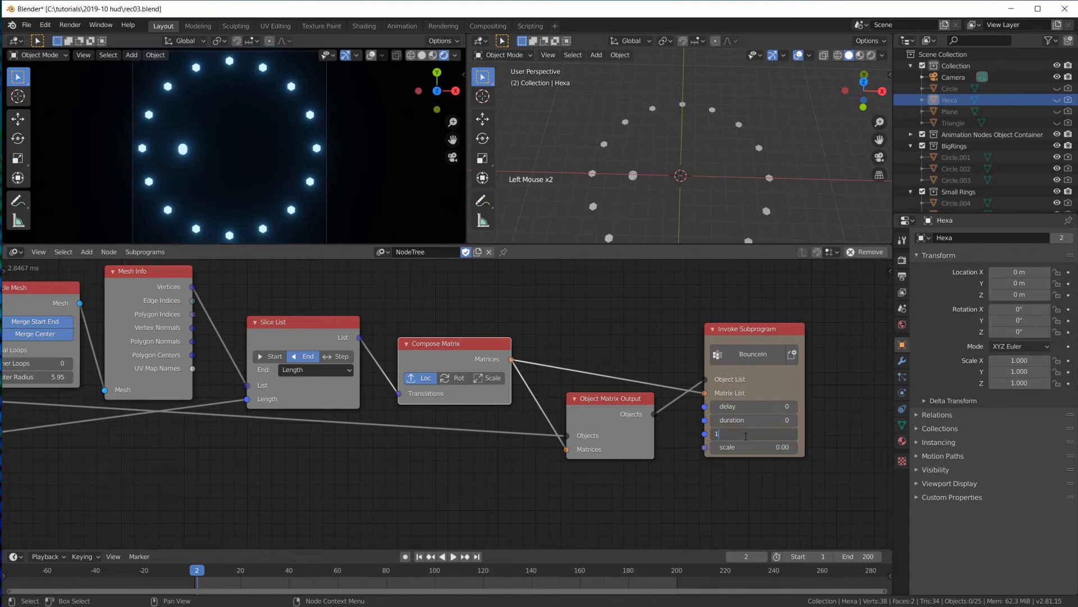
text(40)
key(Return)
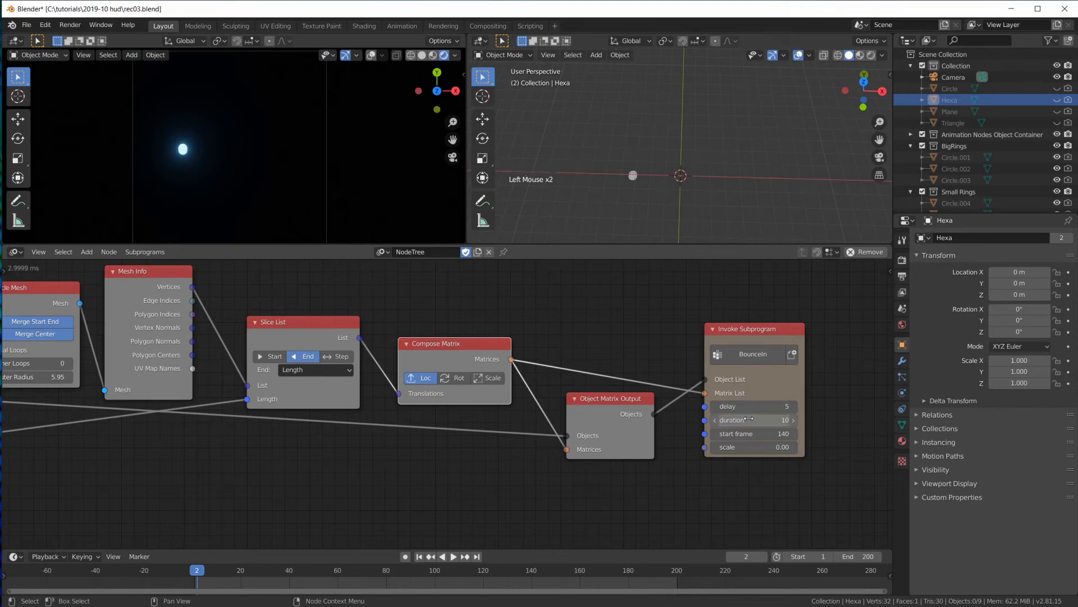
Step: Set duration 20 and start frame 50, playing the animation to check the bounce
click(453, 556)
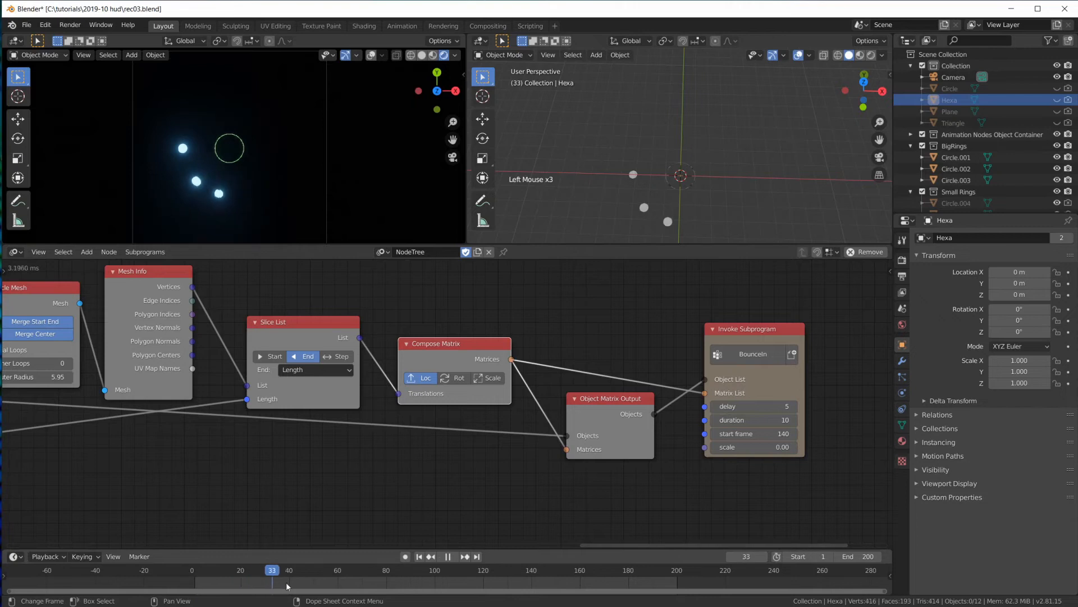
click(634, 569)
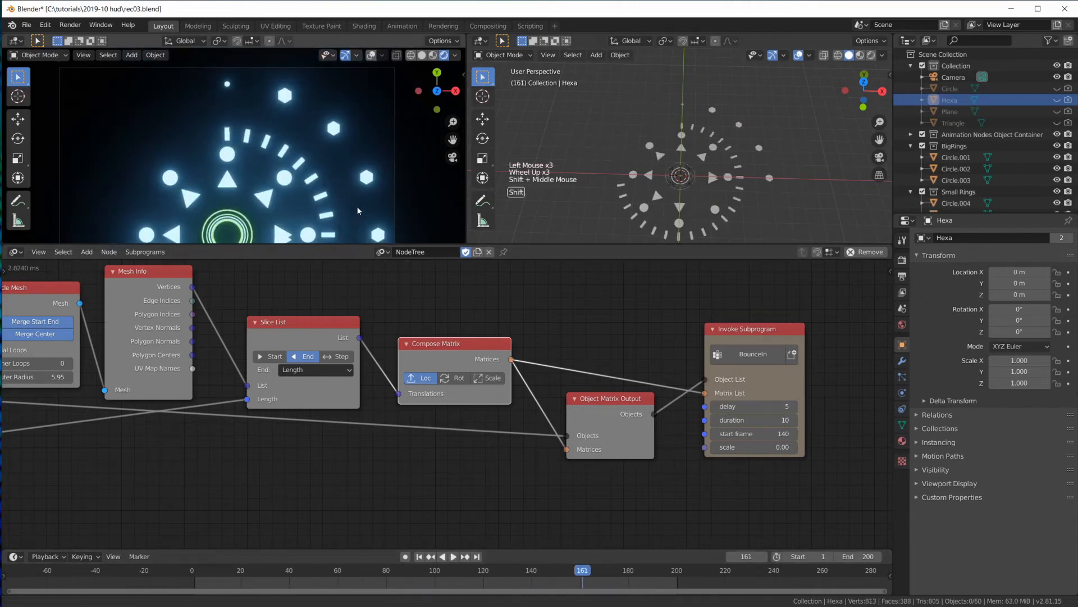
click(452, 558)
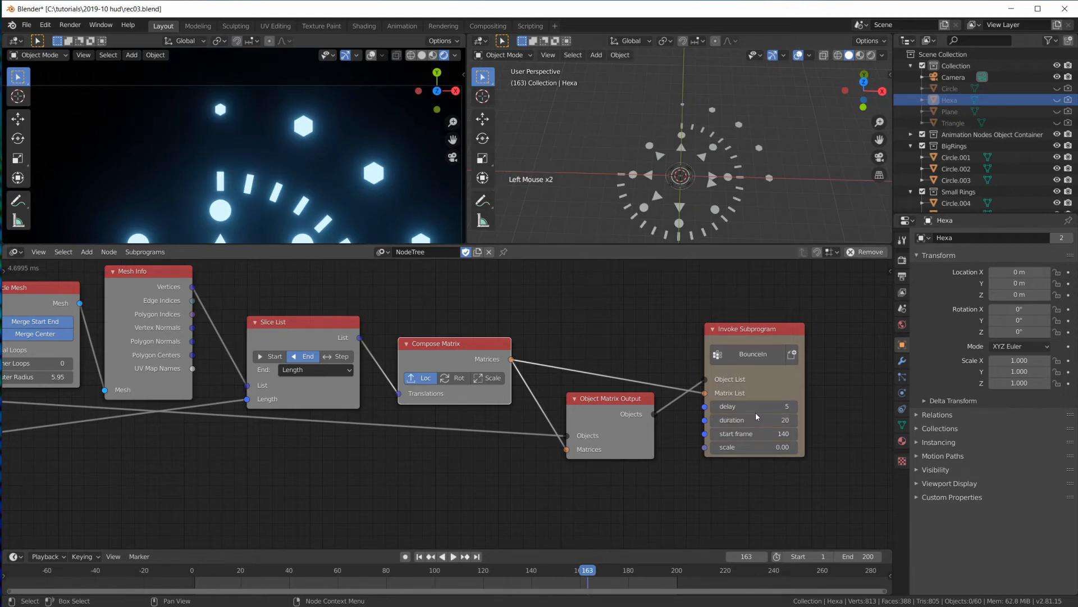
click(550, 570)
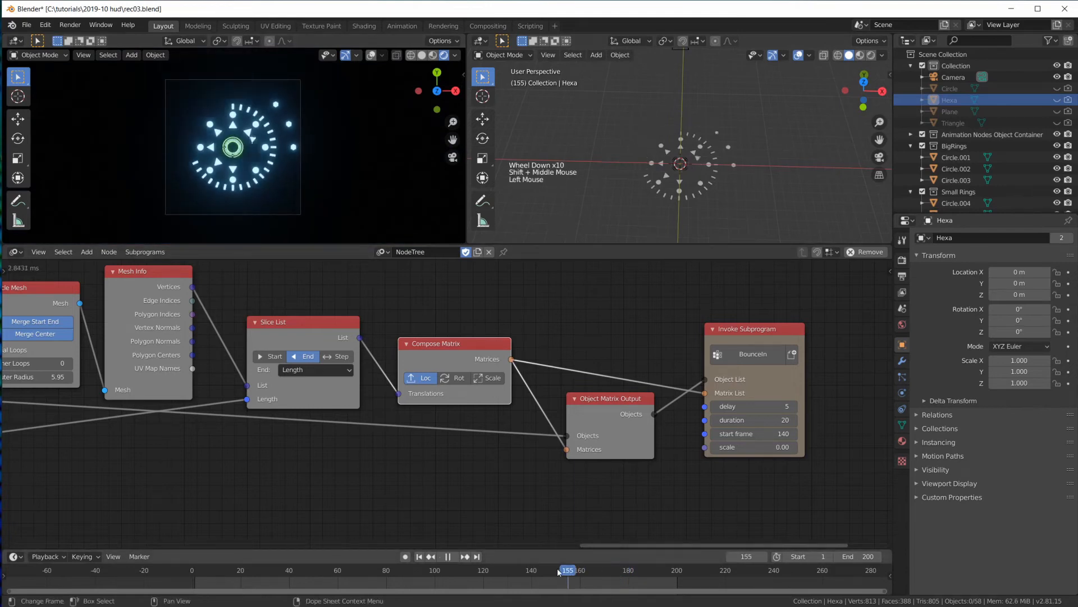
click(754, 569)
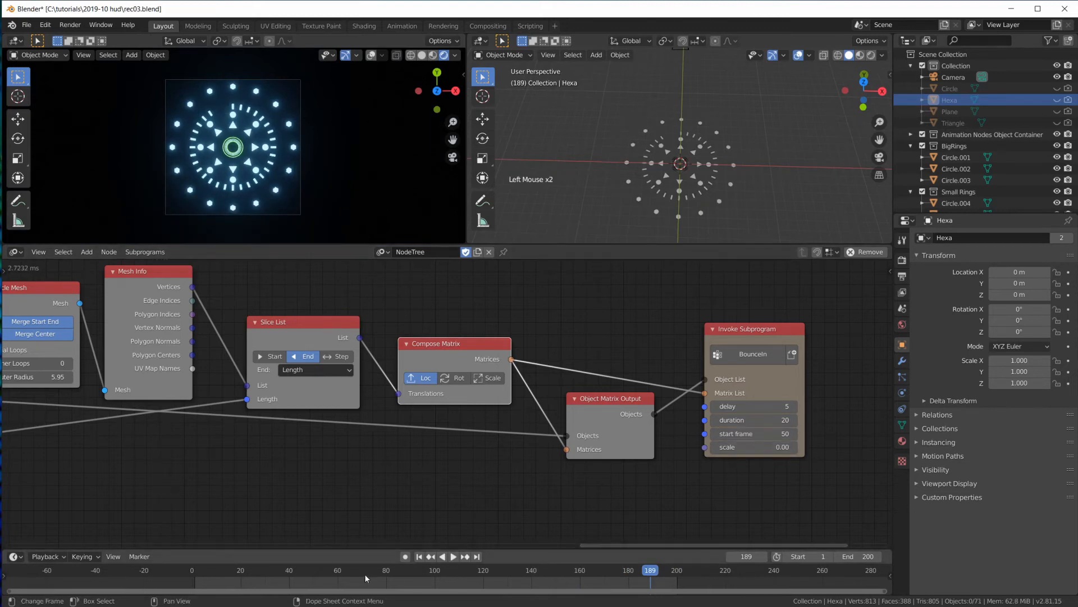
click(442, 557)
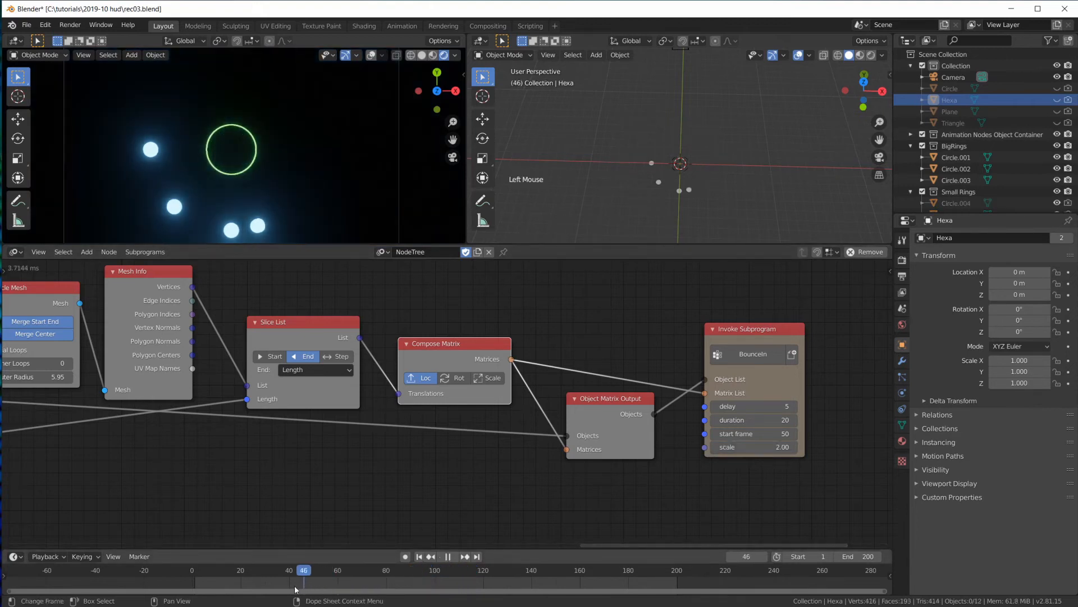
Step: With scale 2.00, scrub the timeline and play back to watch the hexagons grow in one by one
click(349, 570)
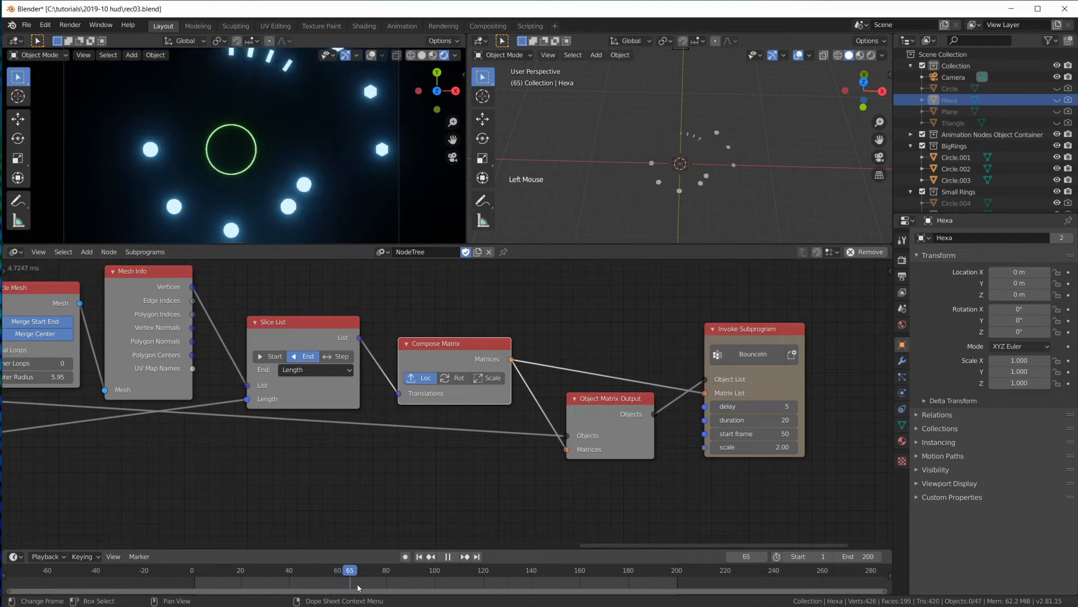
click(301, 570)
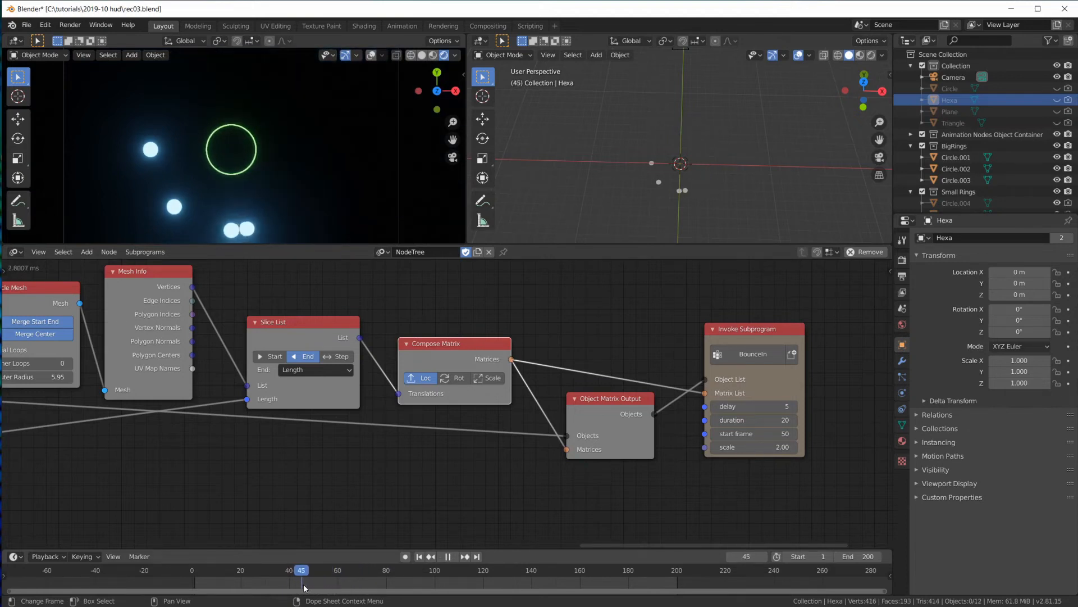
click(361, 570)
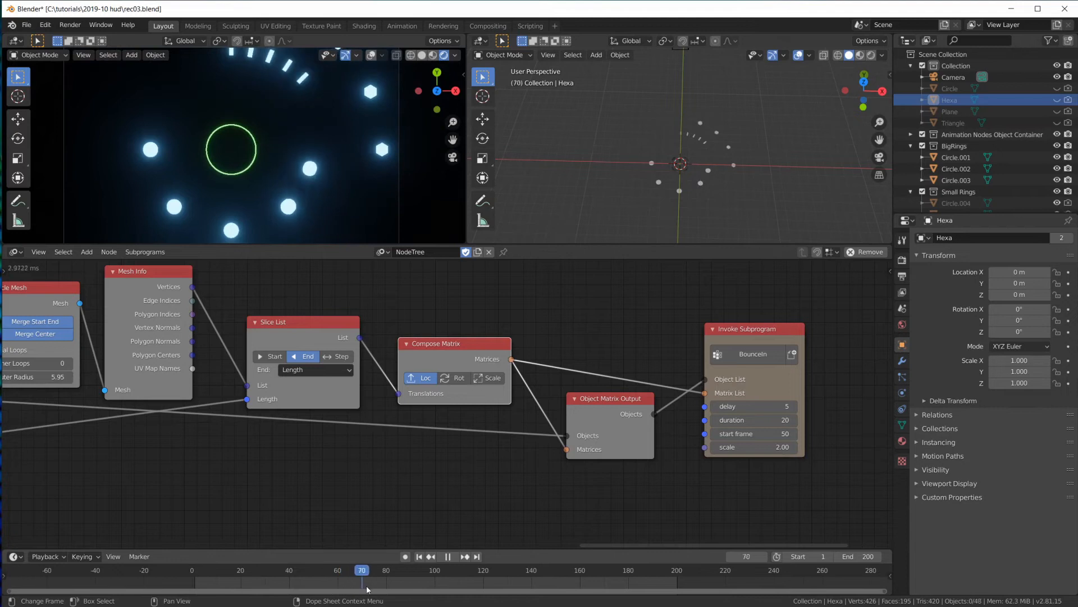
scroll(down, 3)
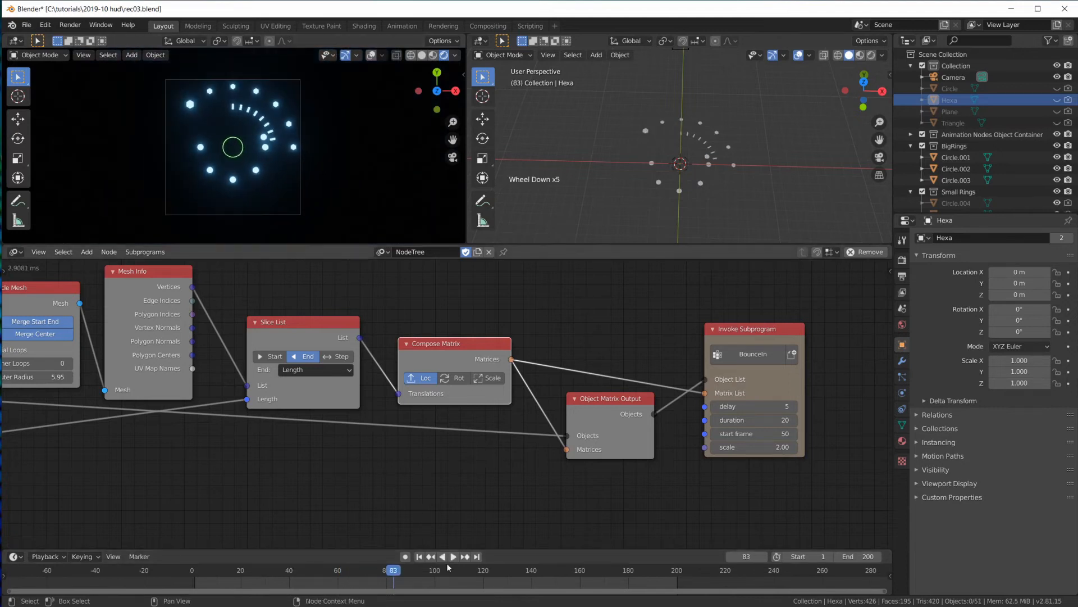
click(446, 556)
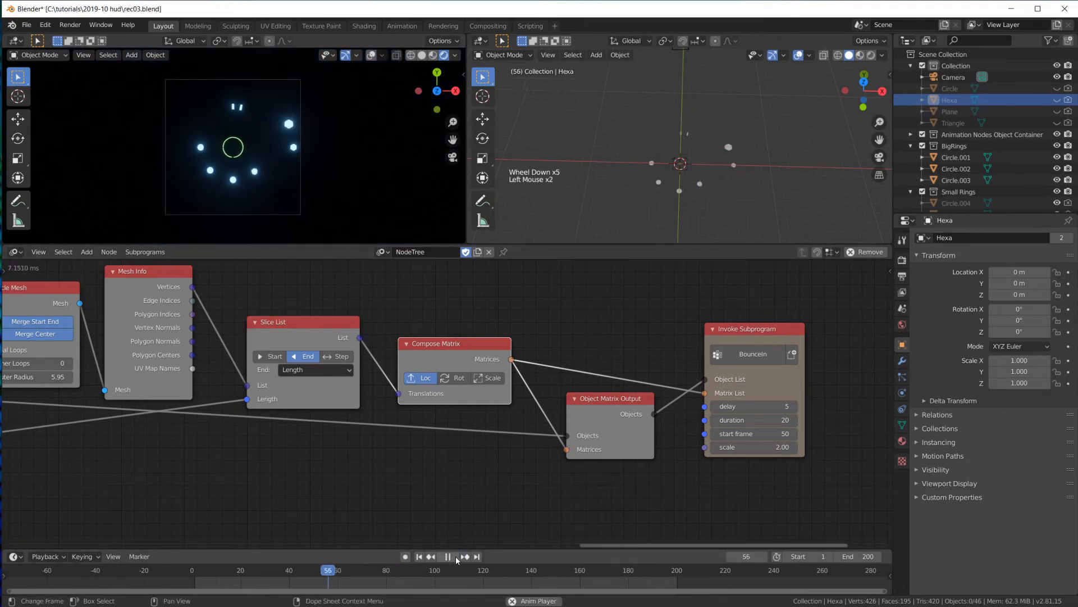
click(462, 557)
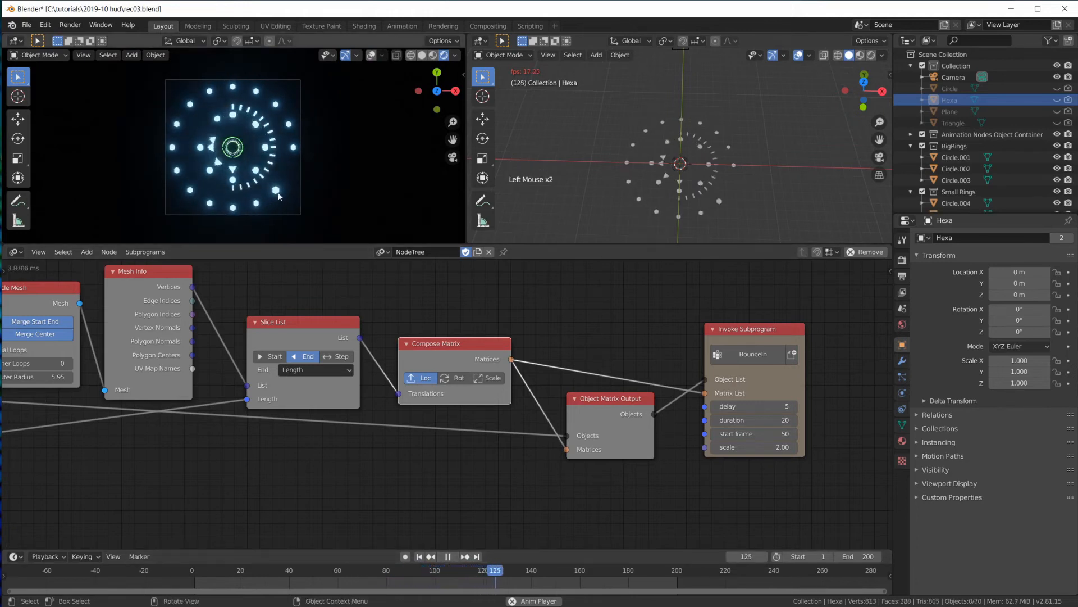
click(446, 557)
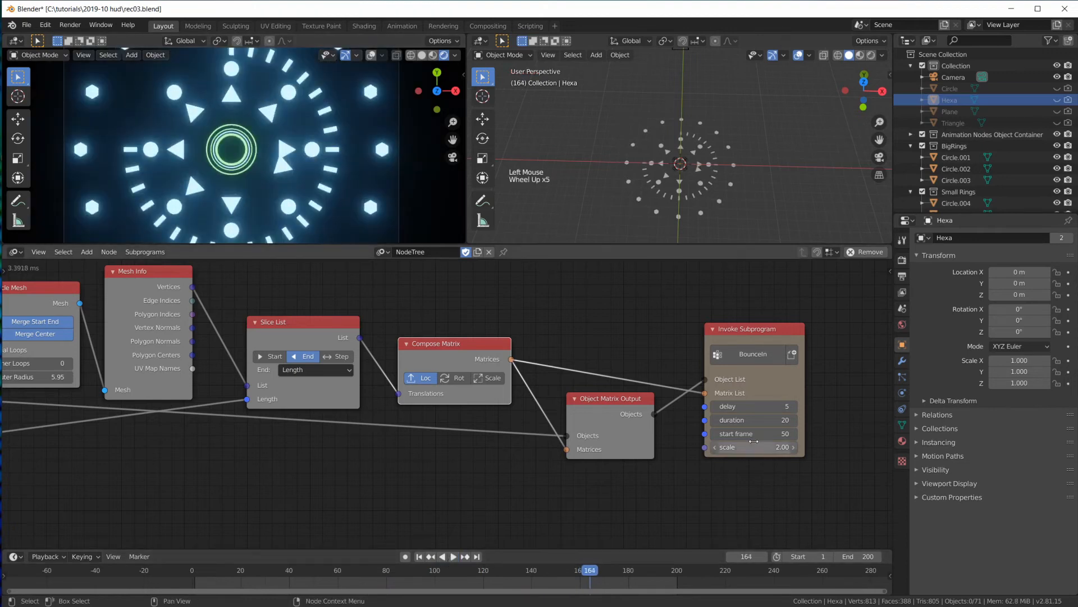
scroll(down, 3)
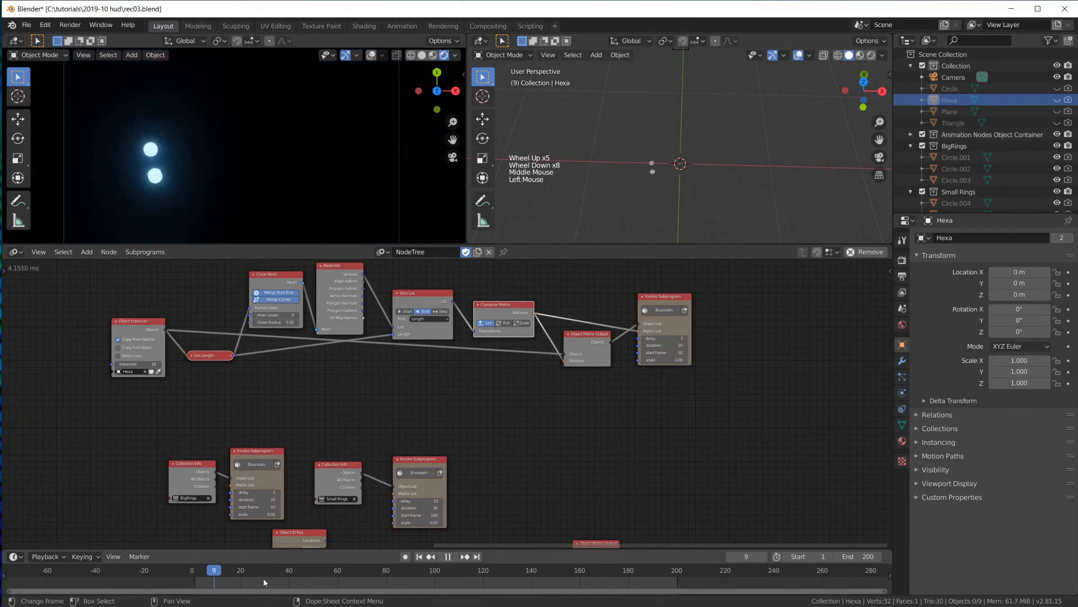
Step: Spread the Object ID Key and nearby nodes apart to open space before Offset Matrix
click(662, 569)
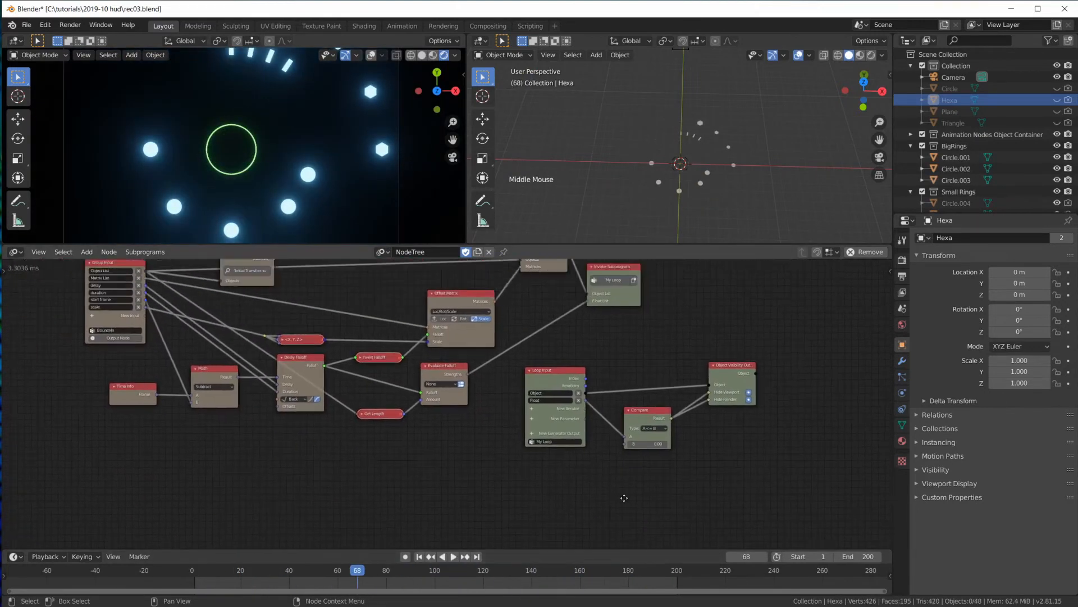
scroll(up, 3)
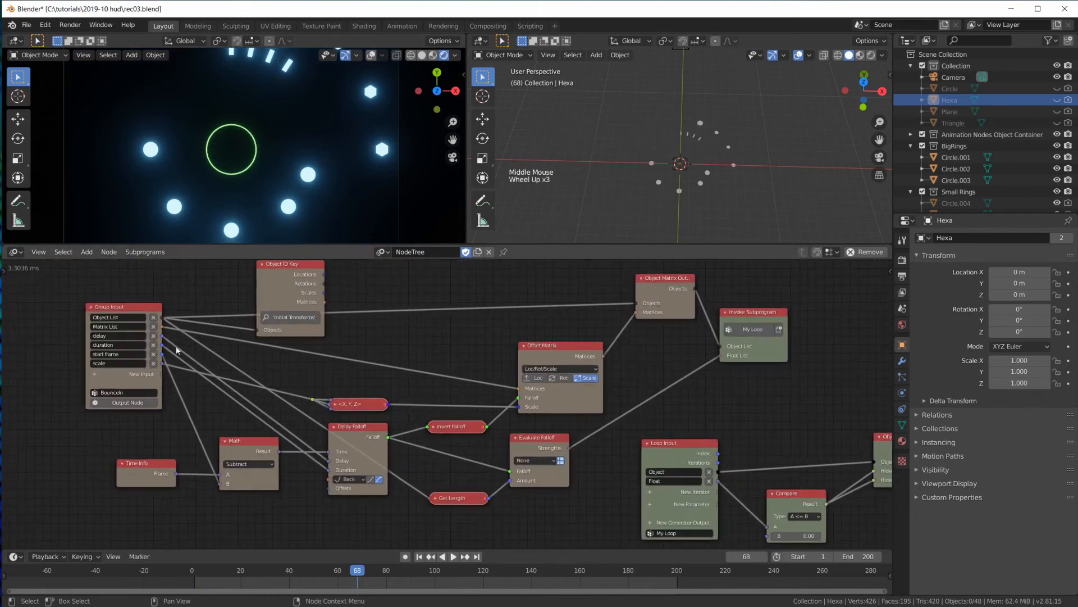
drag(289, 263, 352, 269)
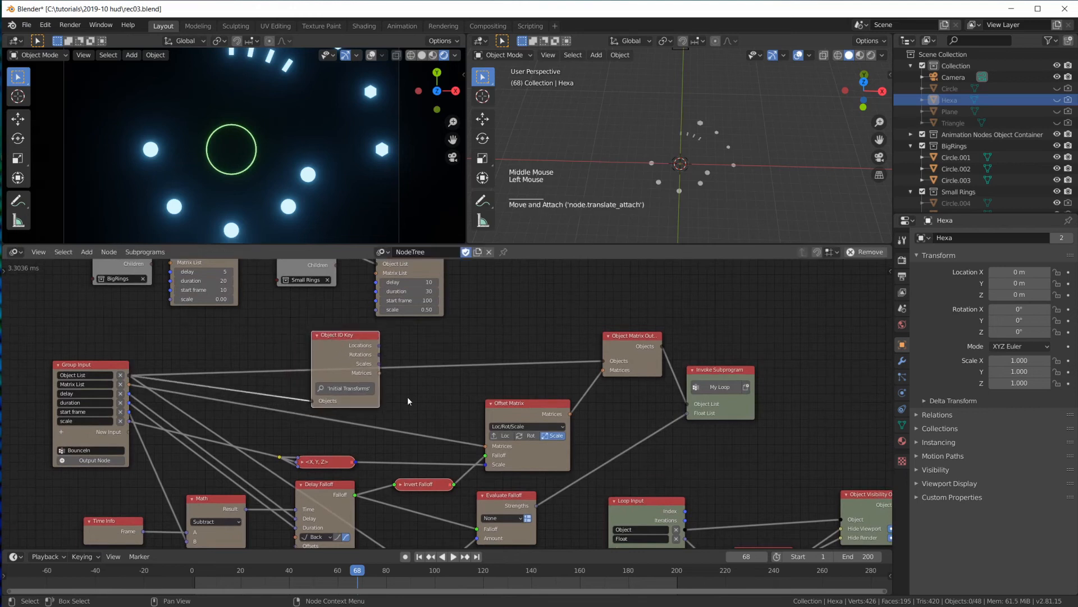
scroll(down, 3)
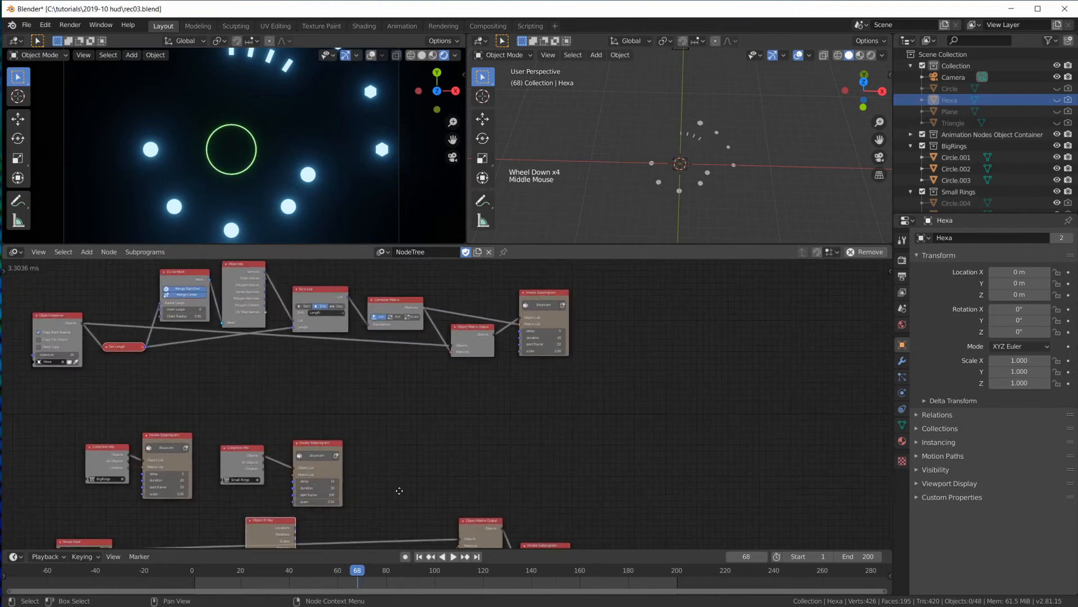
scroll(up, 3)
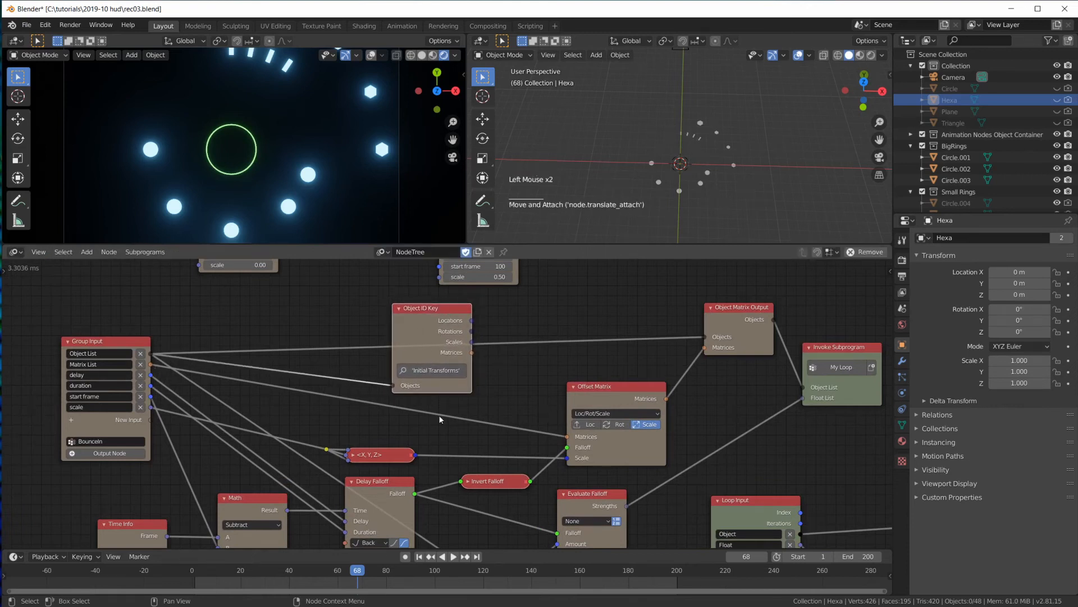
scroll(down, 3)
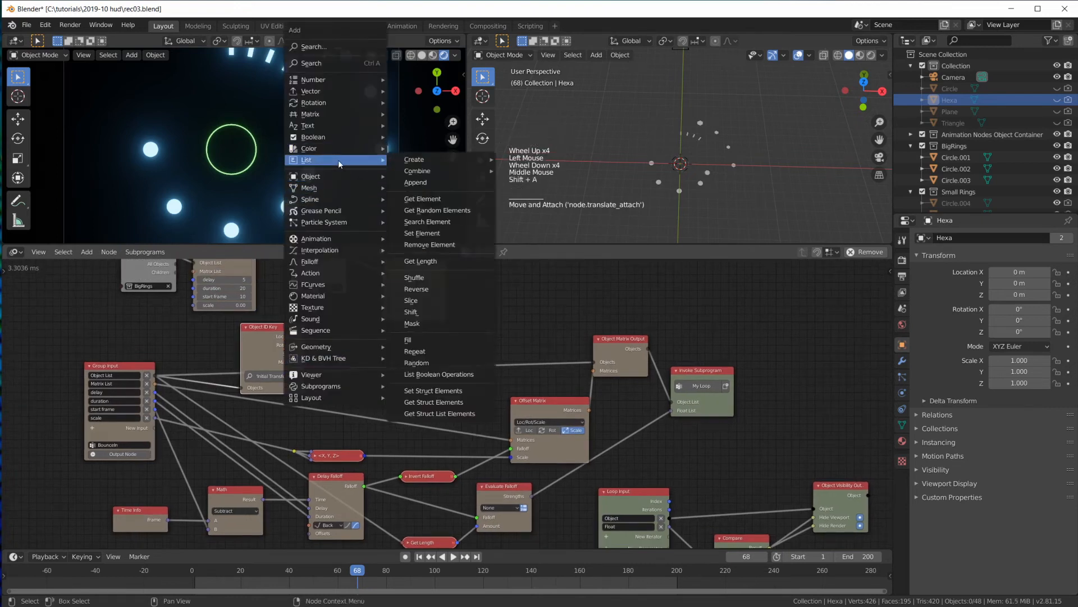
mouse_move(312, 137)
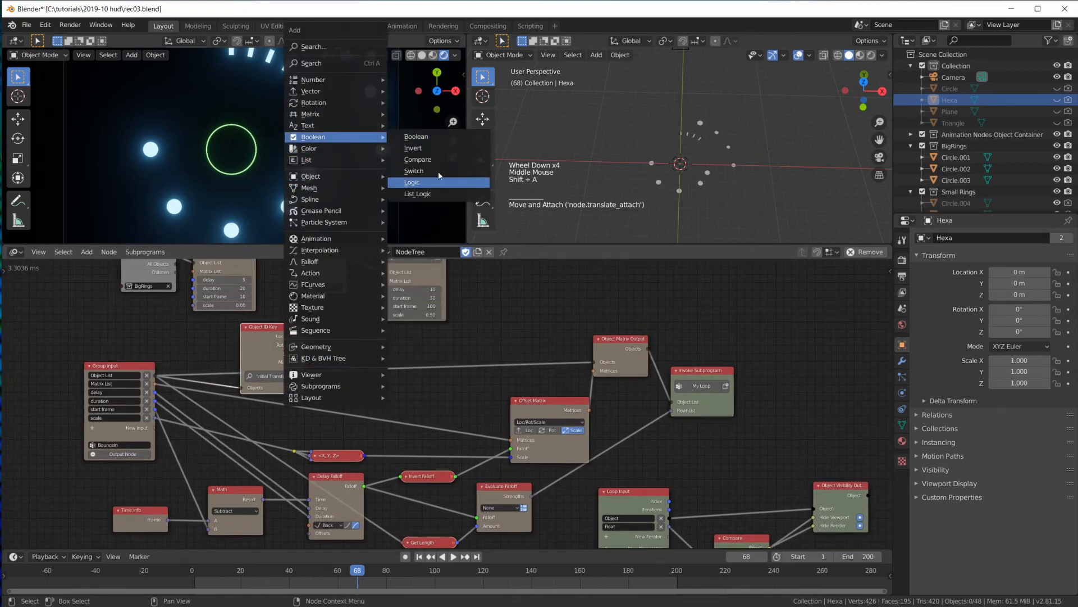
Step: Add Get List Length on the matrix list feeding a Compare node set to A > B
click(414, 171)
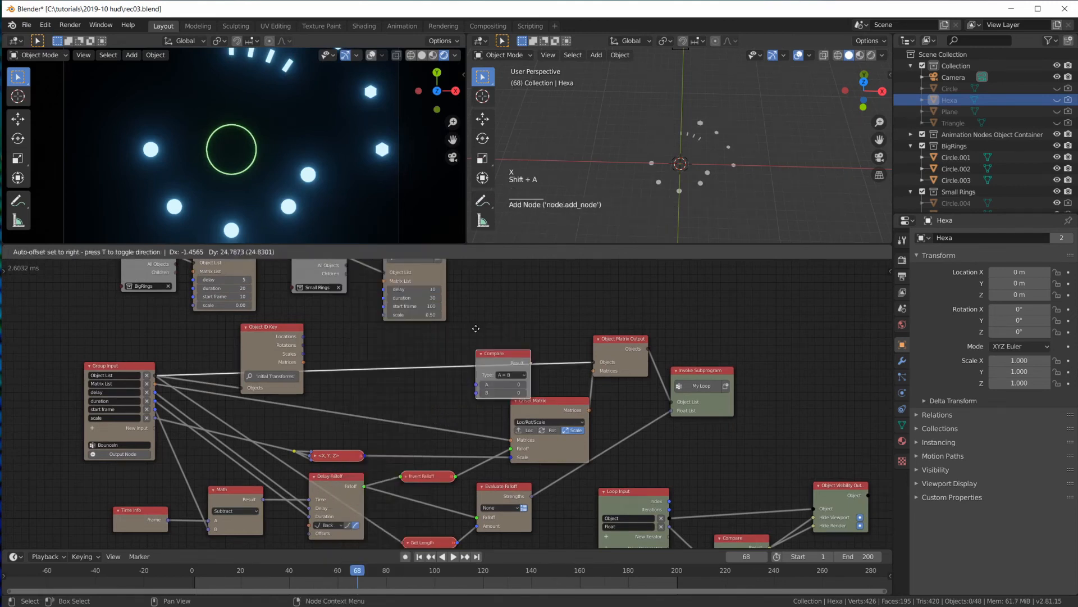
scroll(up, 3)
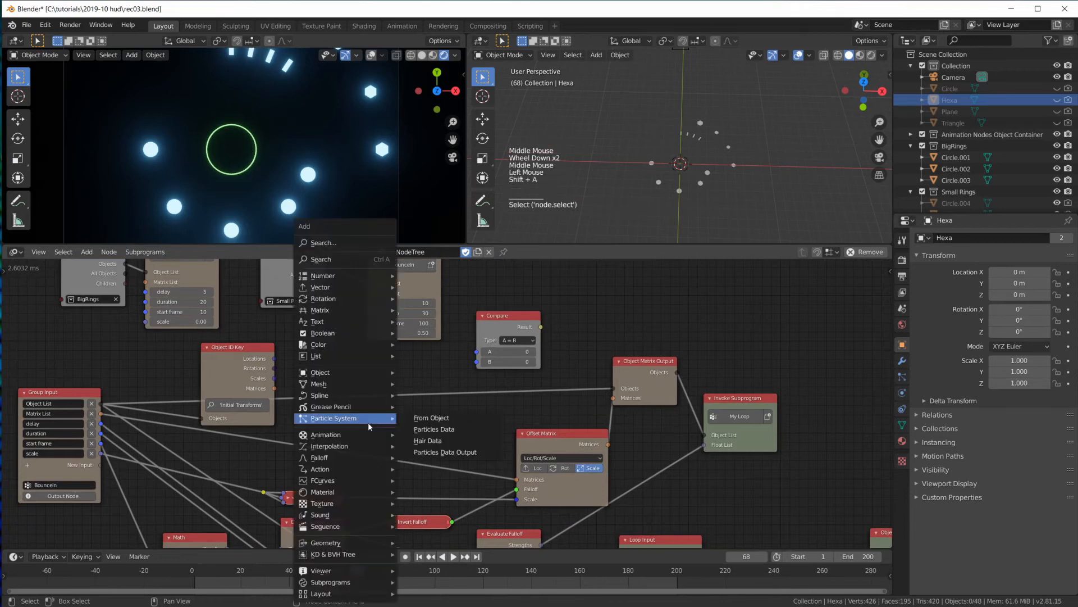
mouse_move(340, 298)
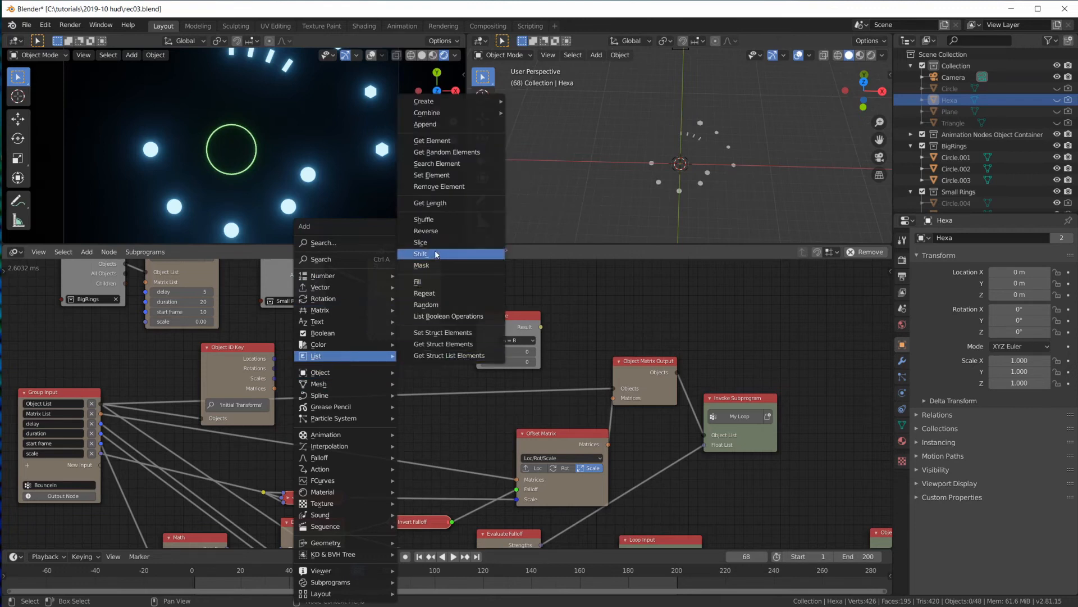
click(429, 202)
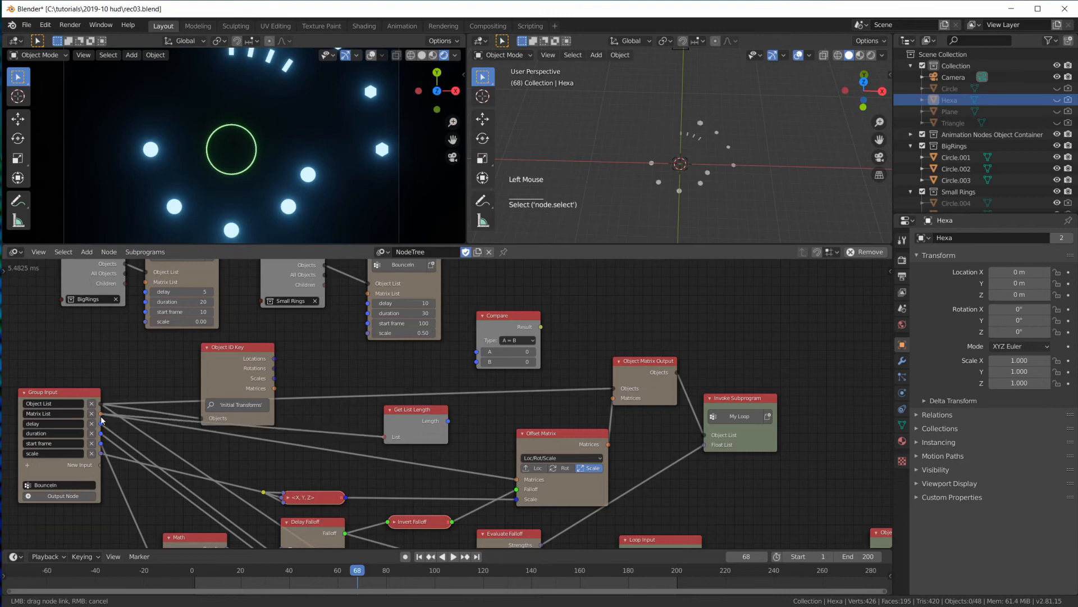
click(415, 410)
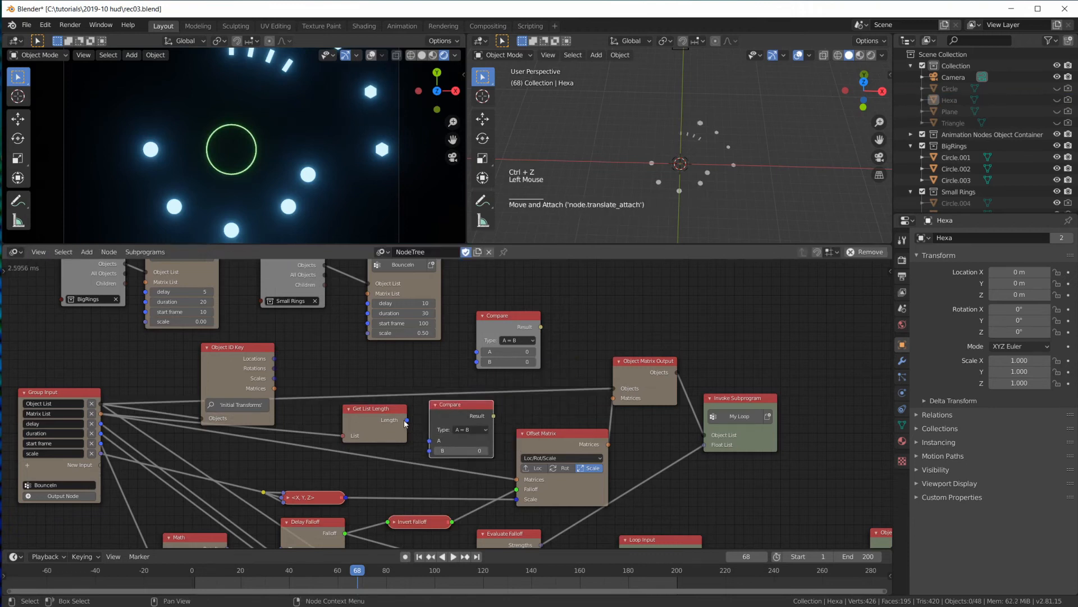
click(471, 429)
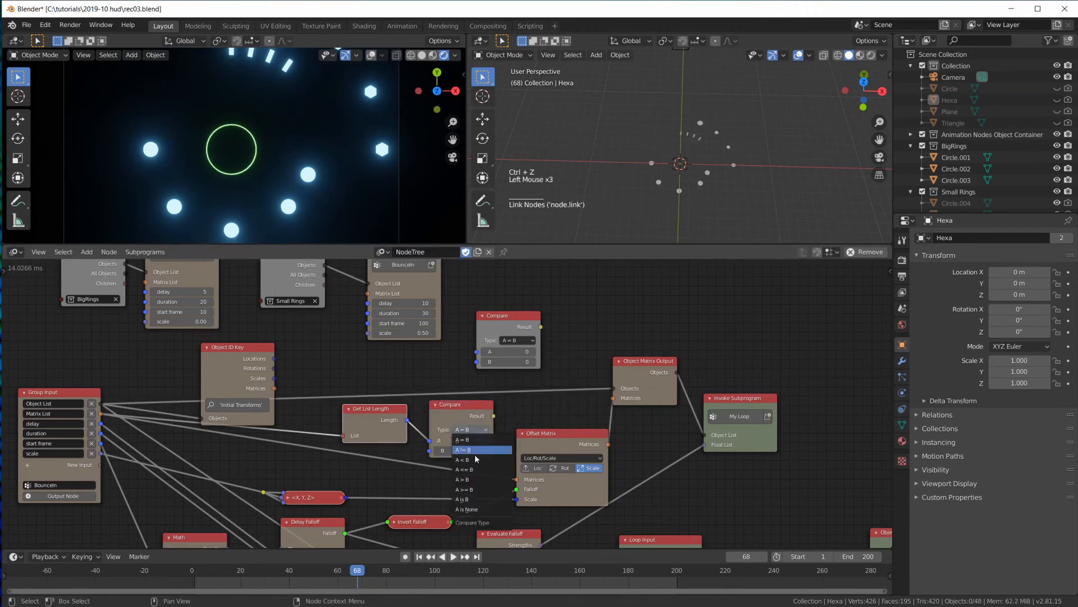
click(469, 478)
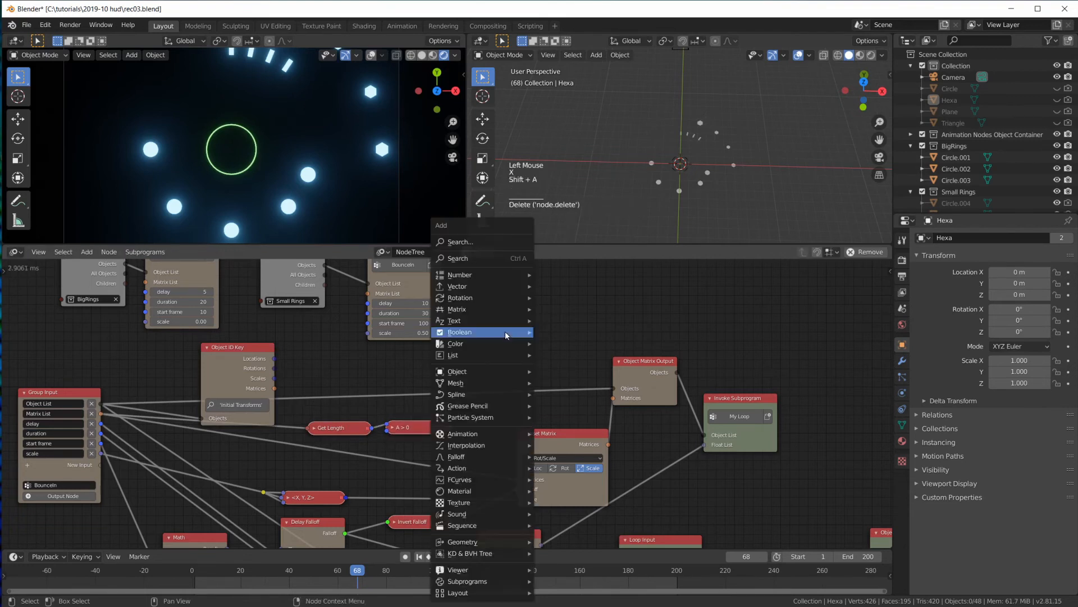
Step: Add a Switch node driven by A > 0 choosing input matrices or initial transforms
click(460, 331)
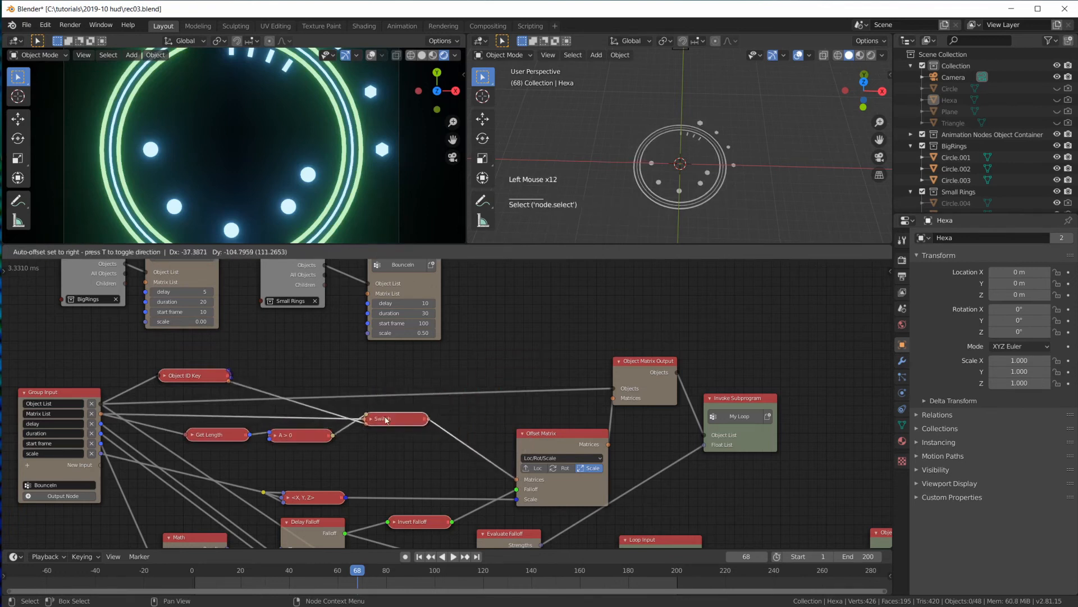
Step: Scrub to frames 37, 123, 46 and 112 to preview rings and hexagons bouncing in together
scroll(up, 3)
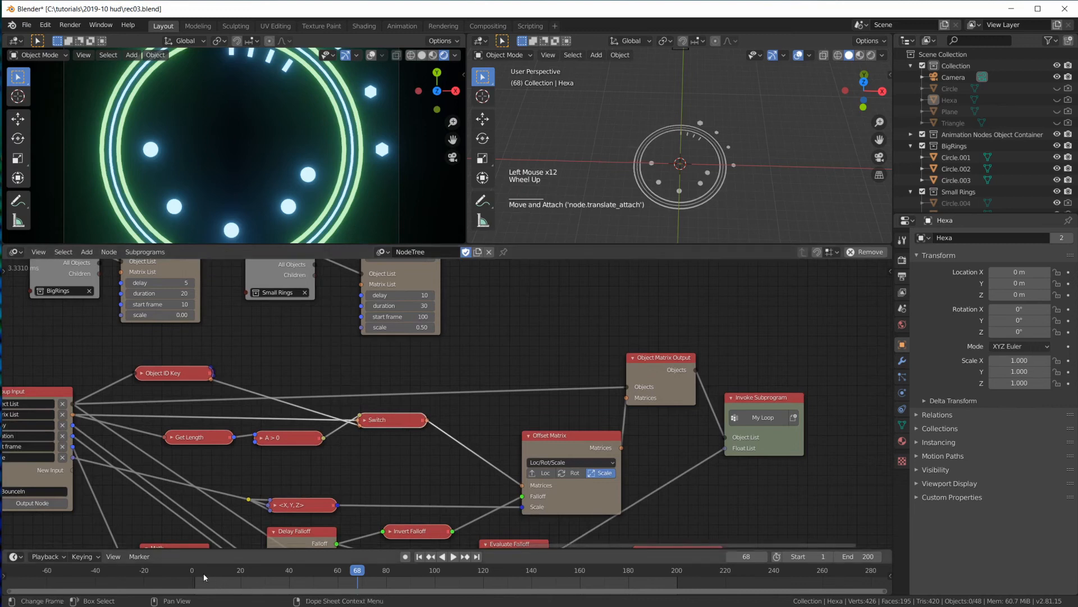
click(283, 569)
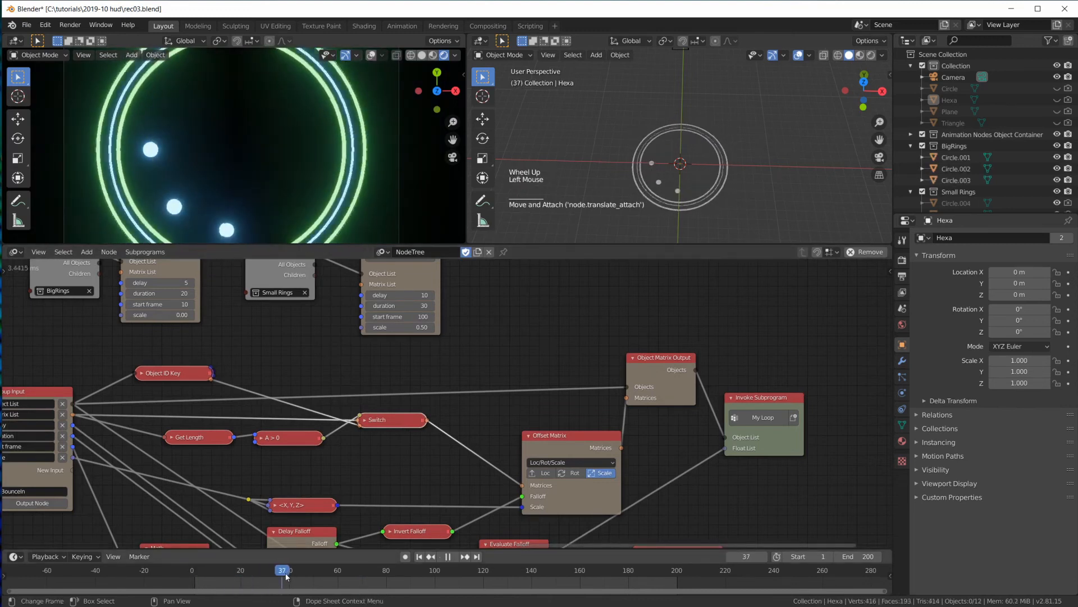
click(489, 569)
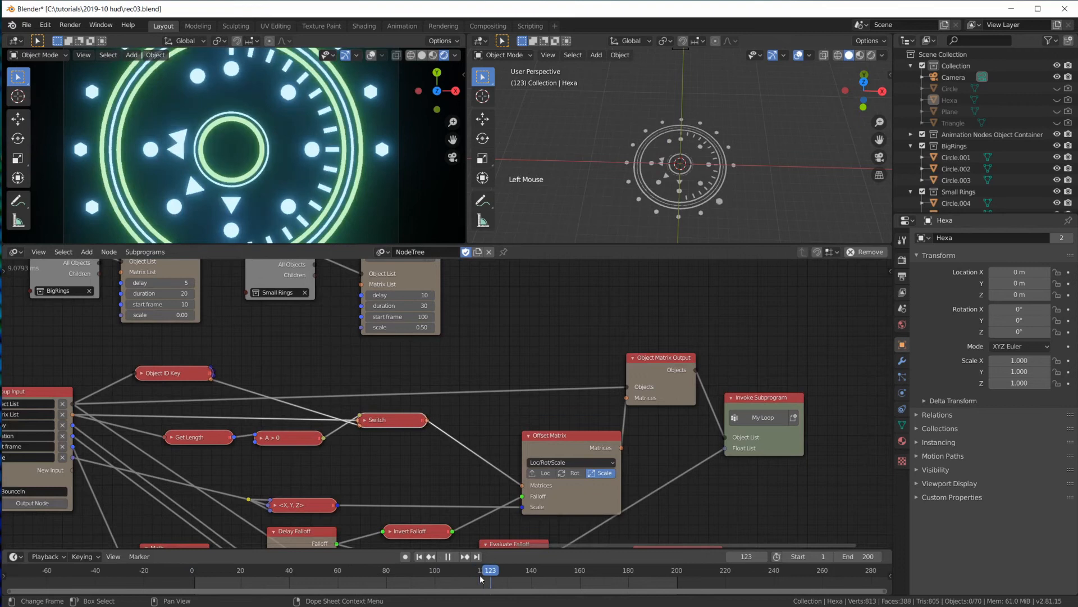
click(303, 569)
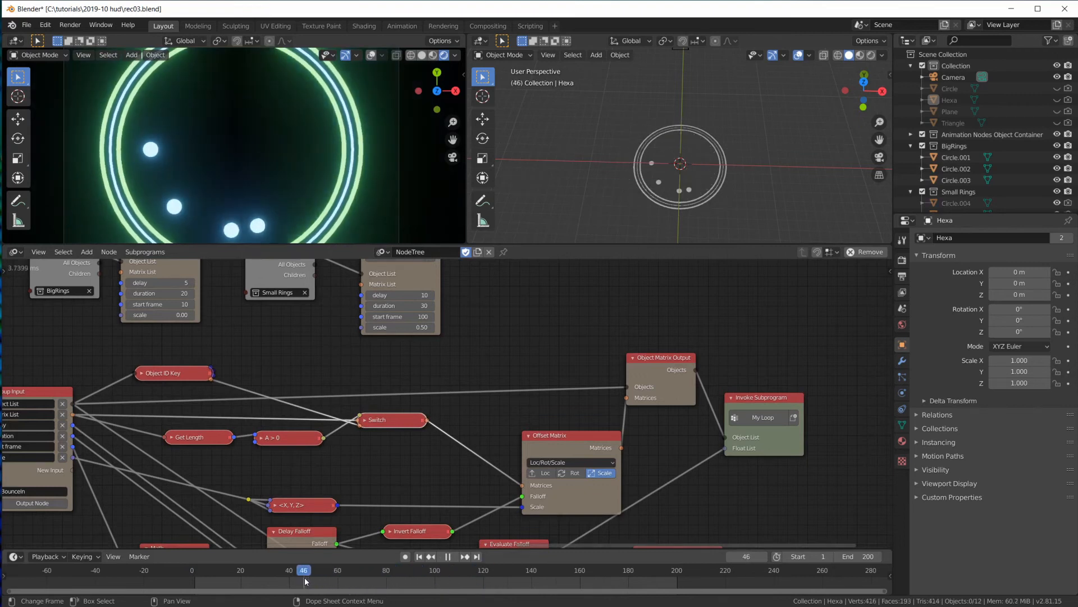
click(448, 569)
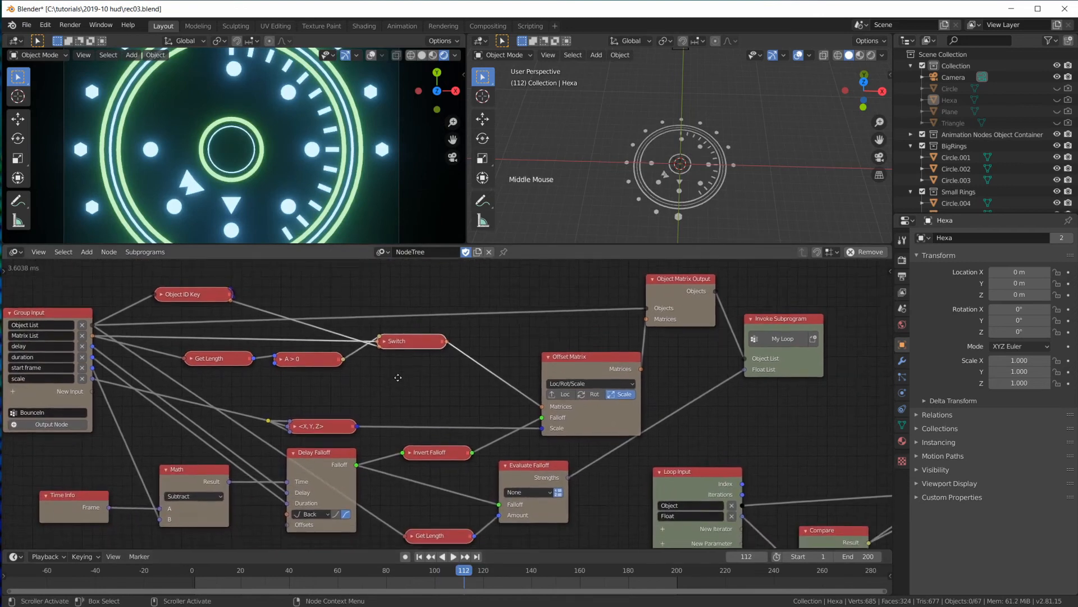
Step: Nudge the Switch and Object ID Key nodes into line with Get Length and A > 0
scroll(down, 3)
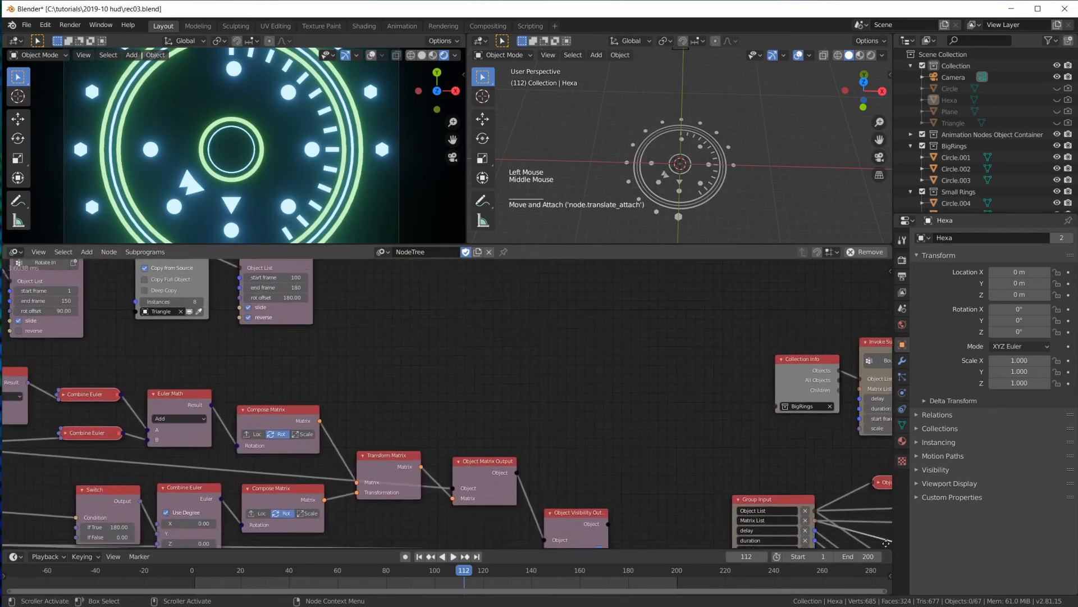
scroll(down, 3)
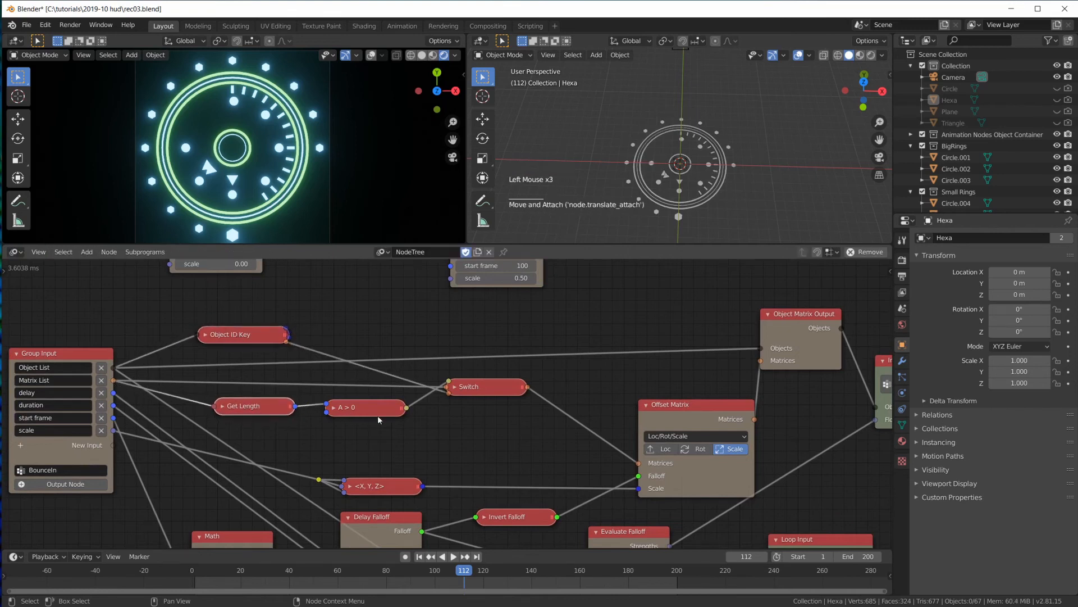
click(361, 408)
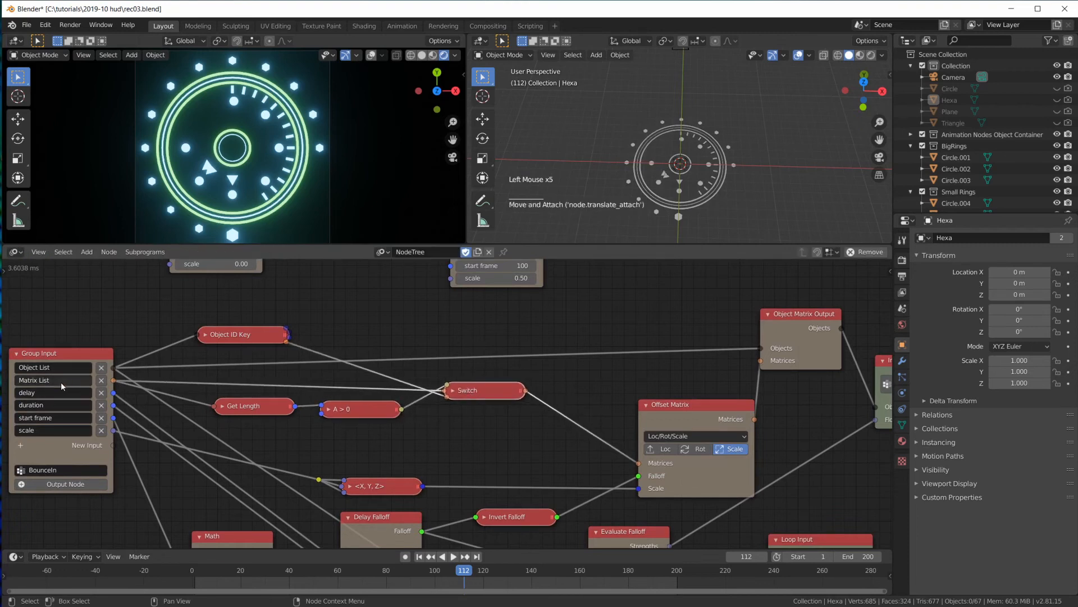
click(482, 390)
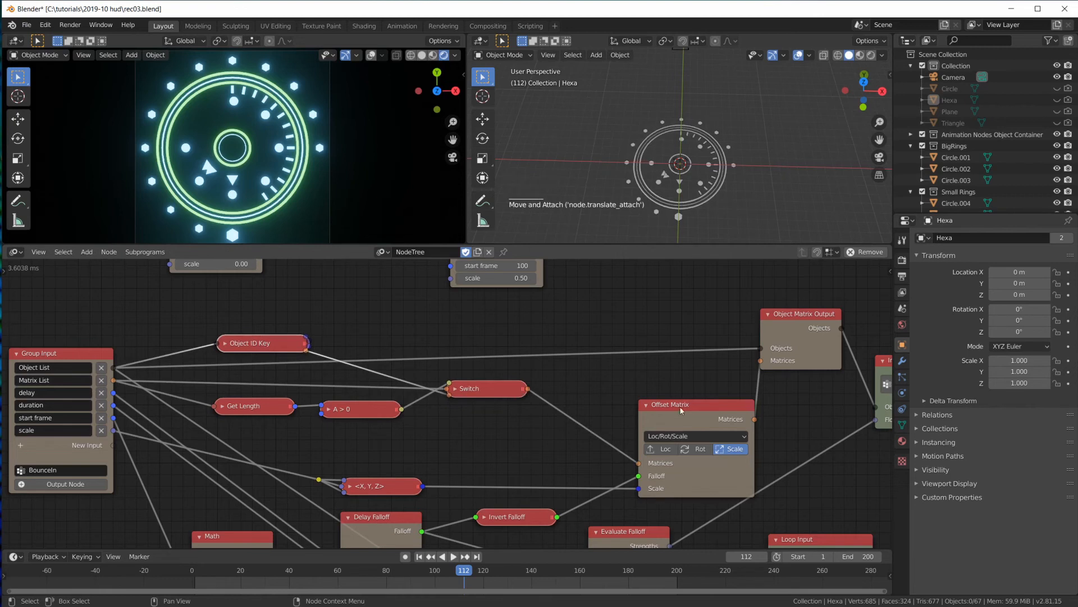
scroll(down, 3)
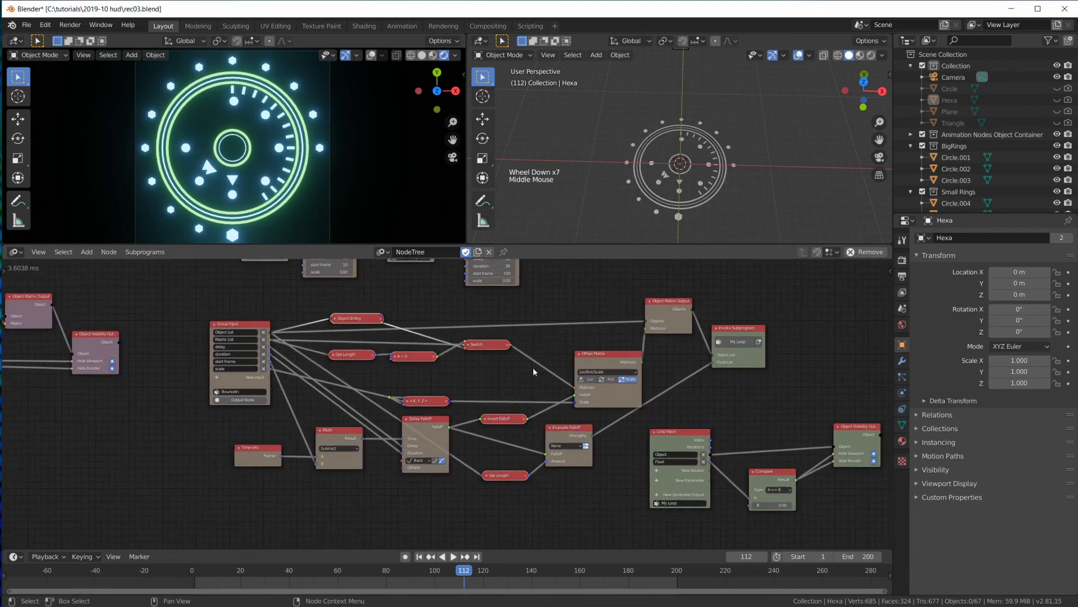
scroll(down, 3)
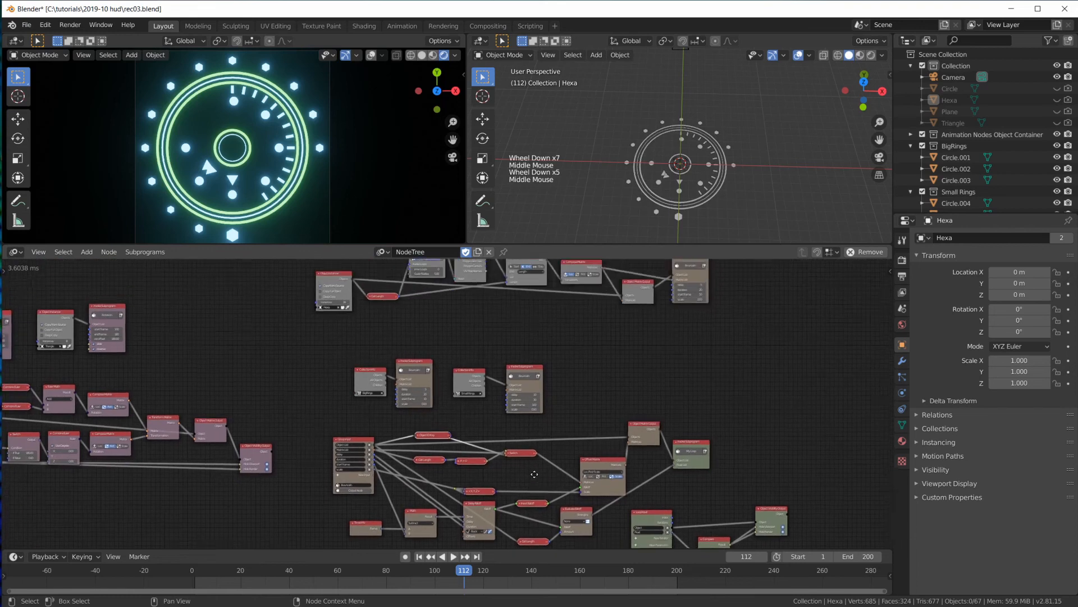
scroll(up, 3)
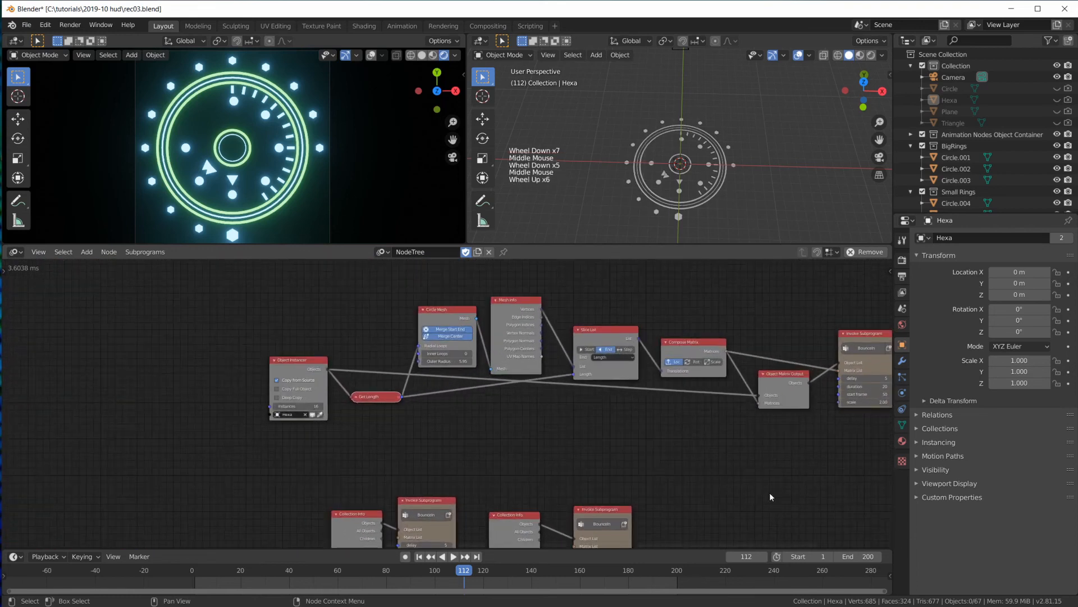